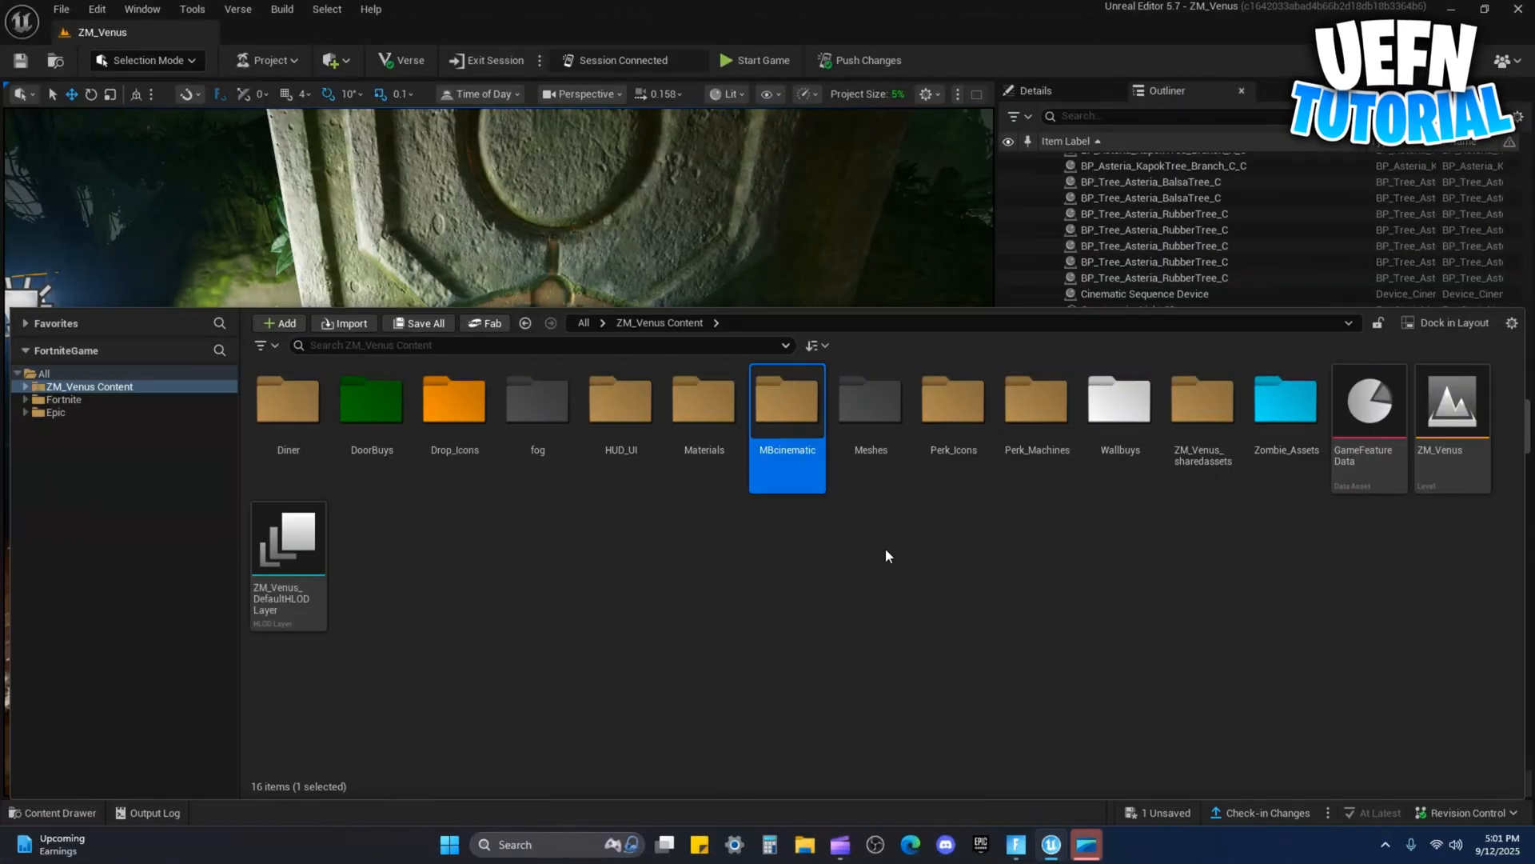
Open the lid open/close level sequence inside the MBcinematic folder in Sequencer
double_click(787, 400)
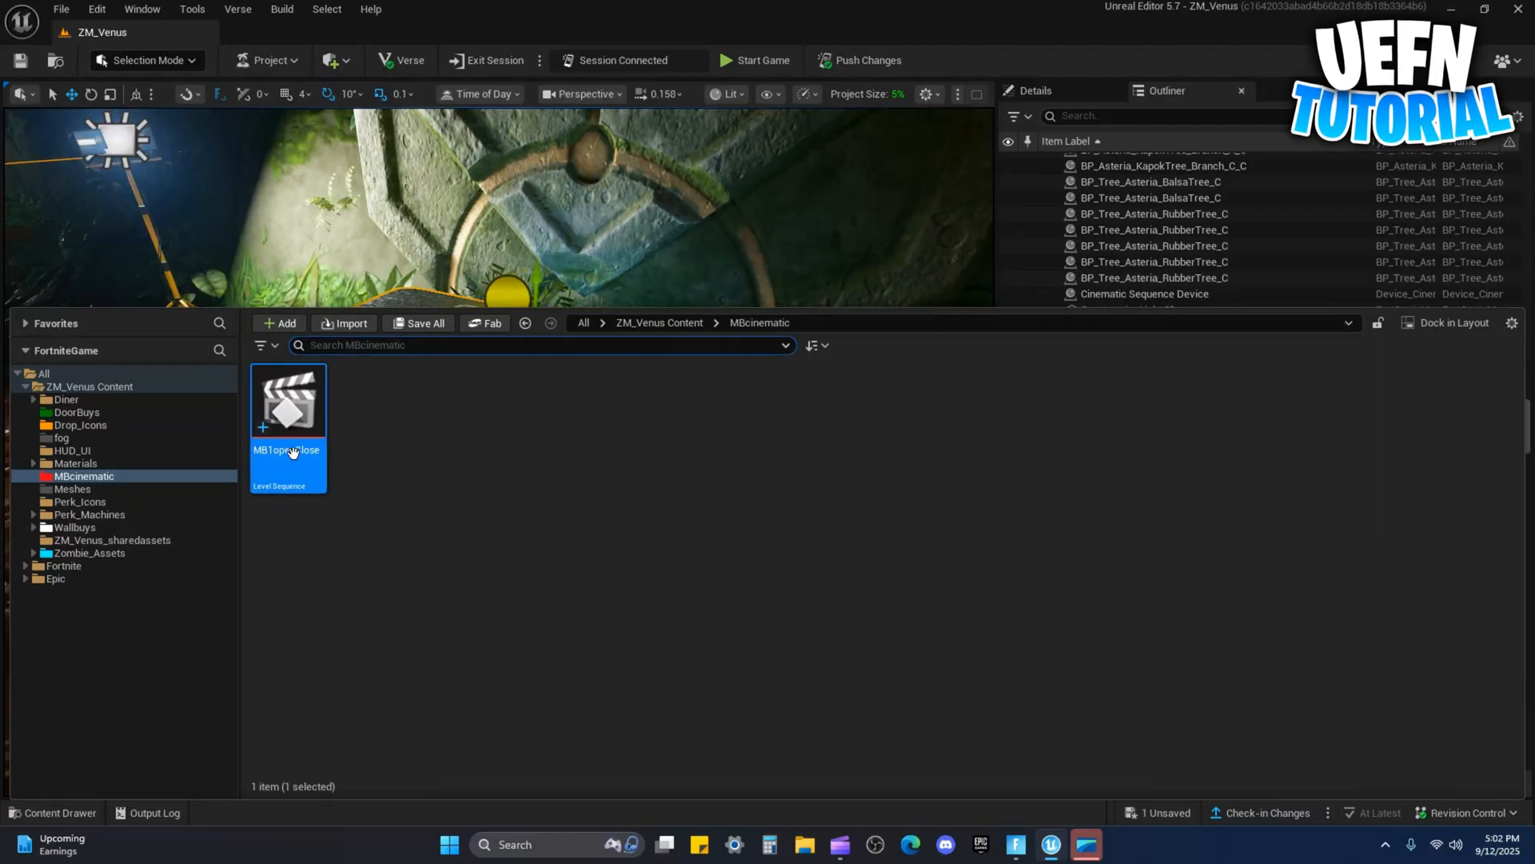
double_click(286, 400)
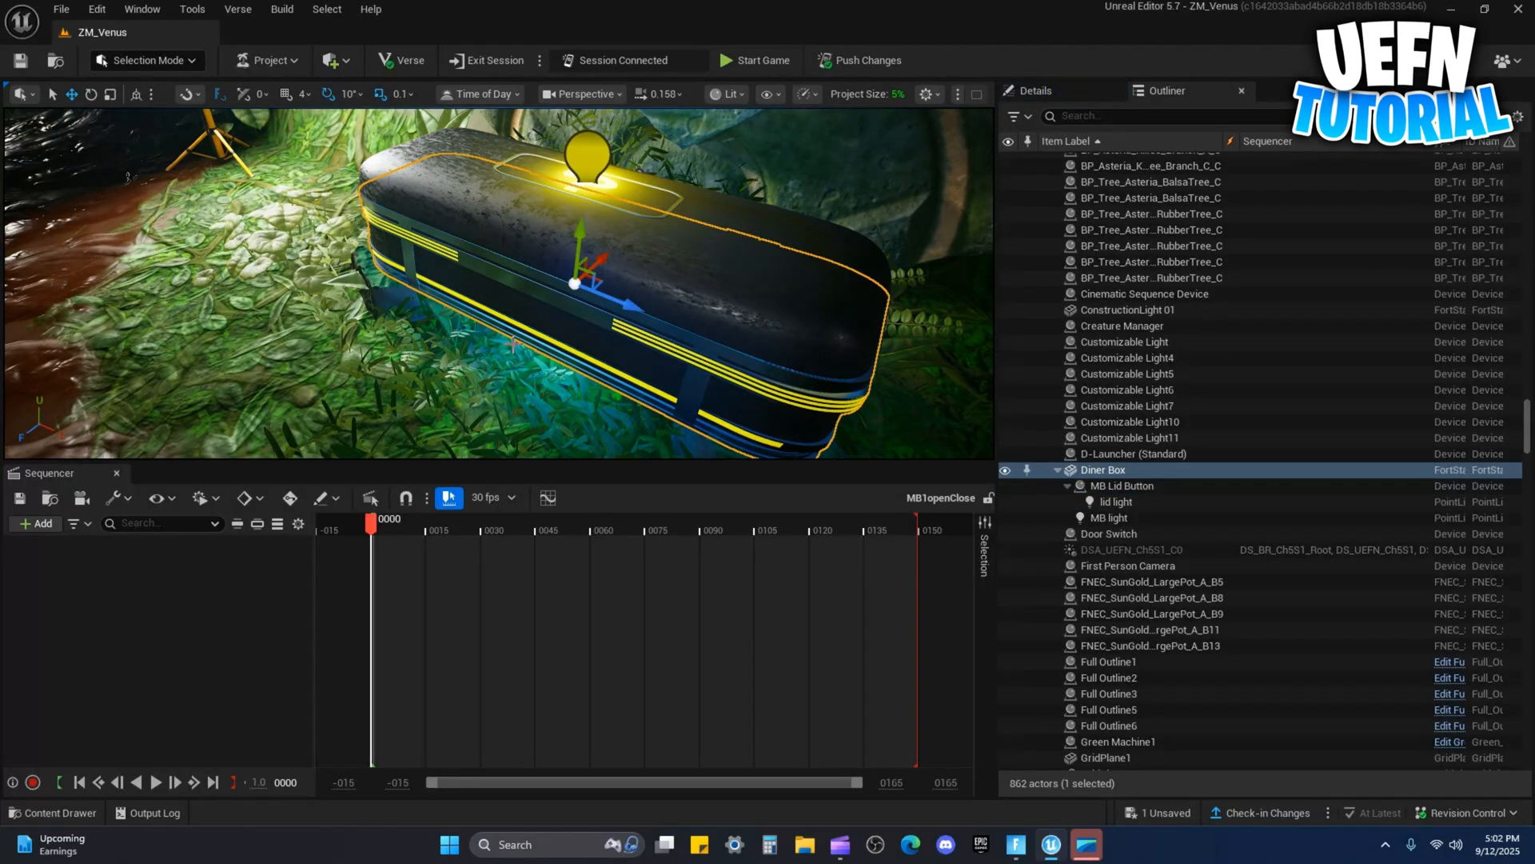
Add MB Lid Button with a Transform track and key the lid rotating open by frame 30, with 30-degree snapping
click(1123, 485)
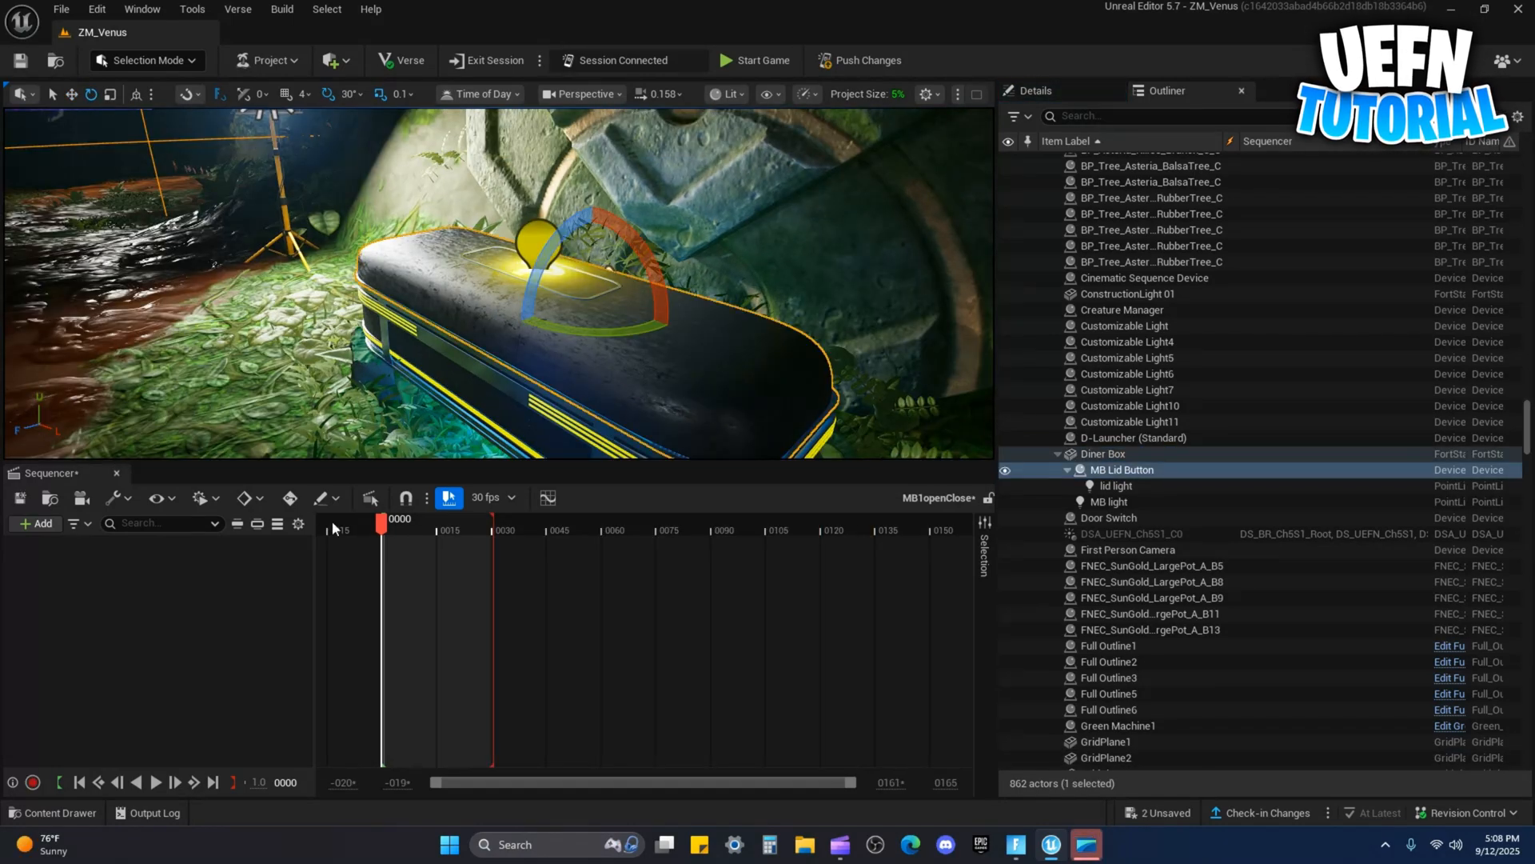
click(34, 522)
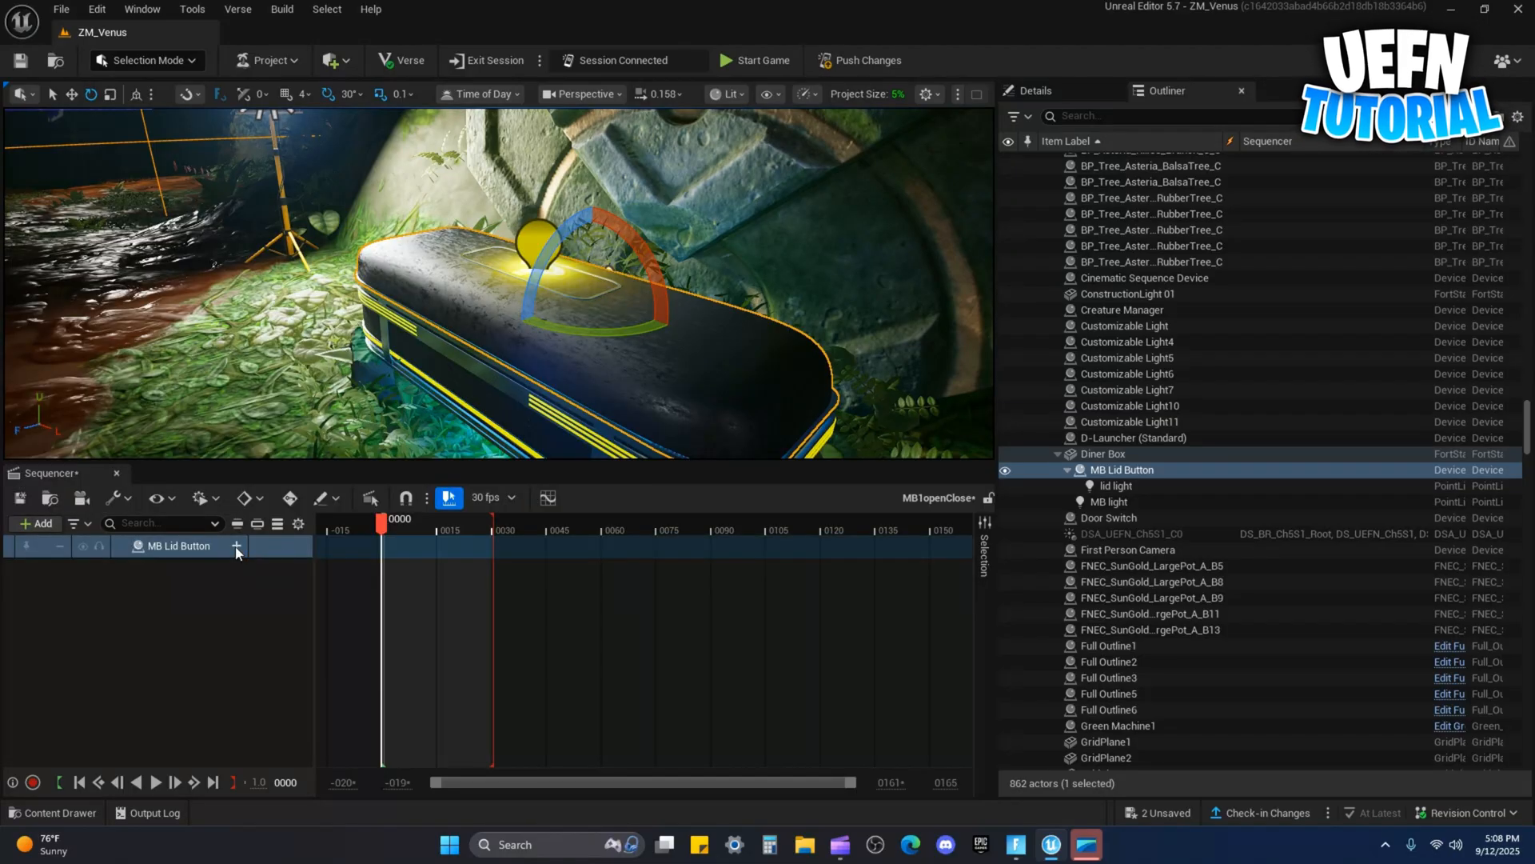
click(235, 545)
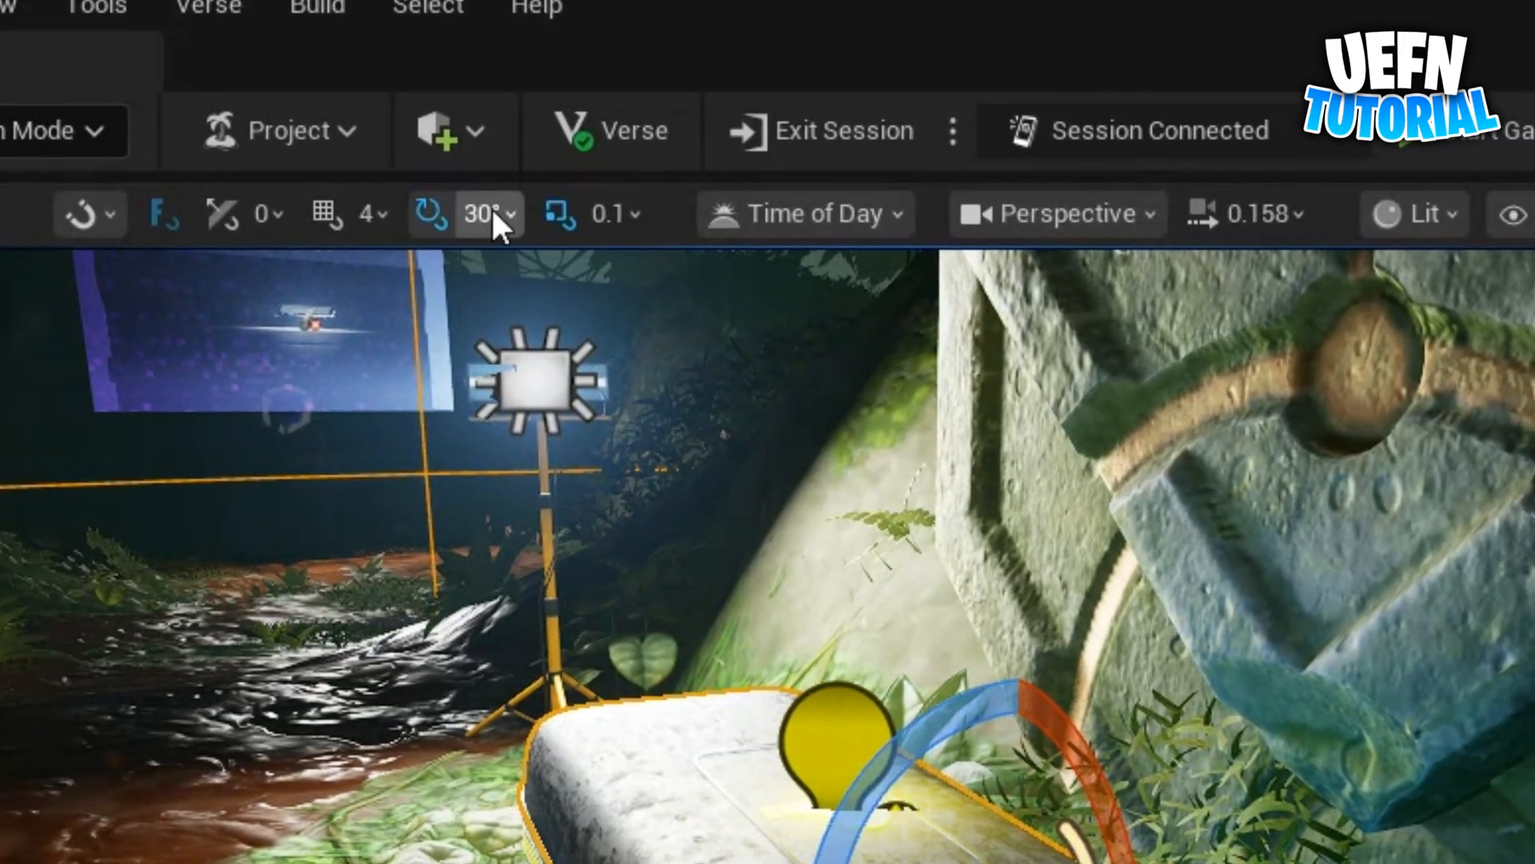
click(489, 213)
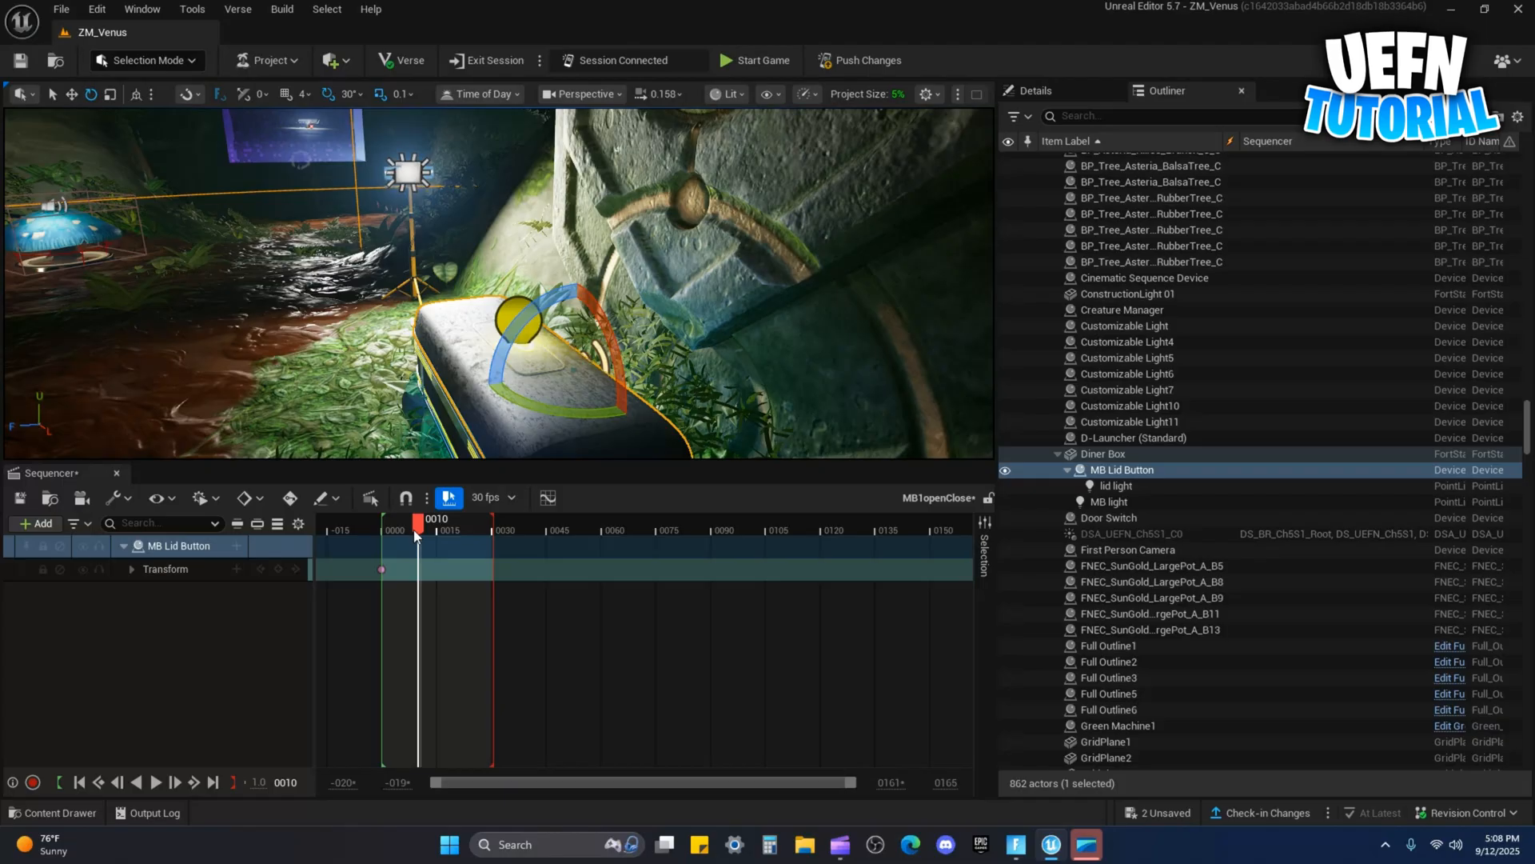
drag(529, 323, 587, 285)
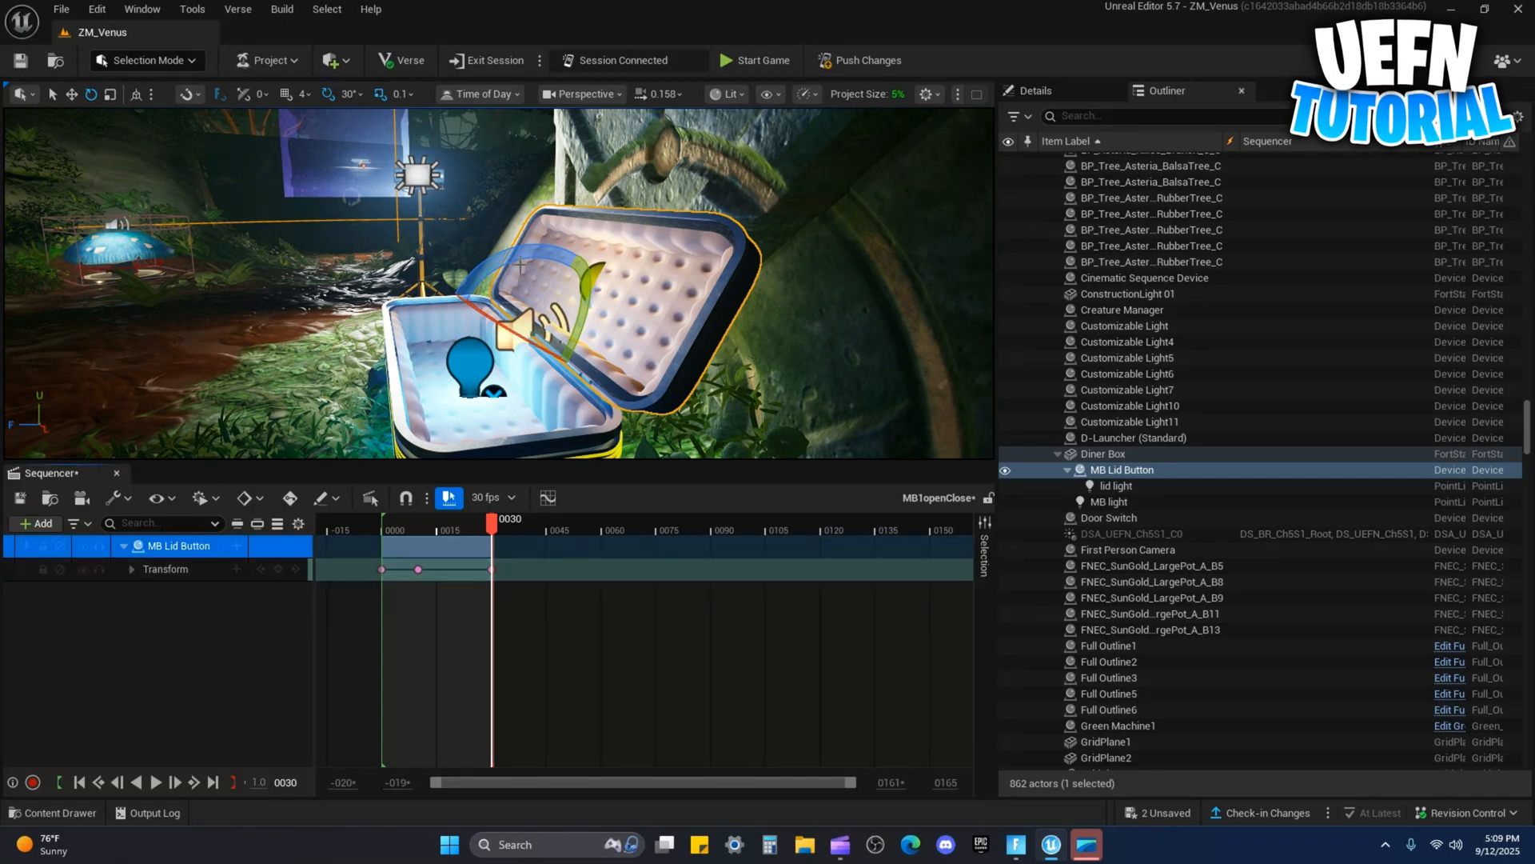
Play back the lid opening from the start and save the sequence
click(98, 782)
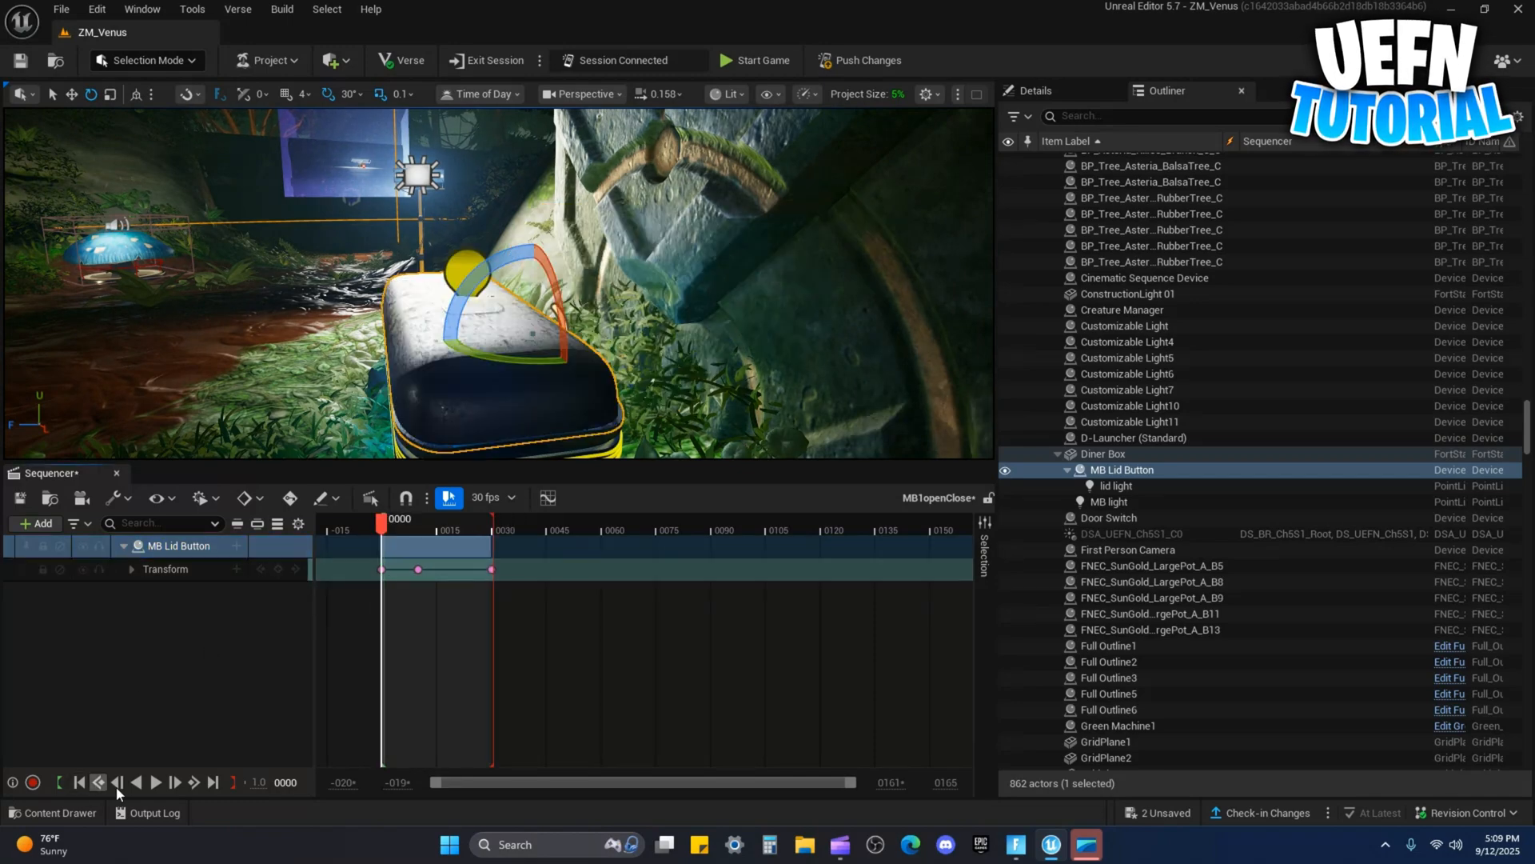
click(193, 782)
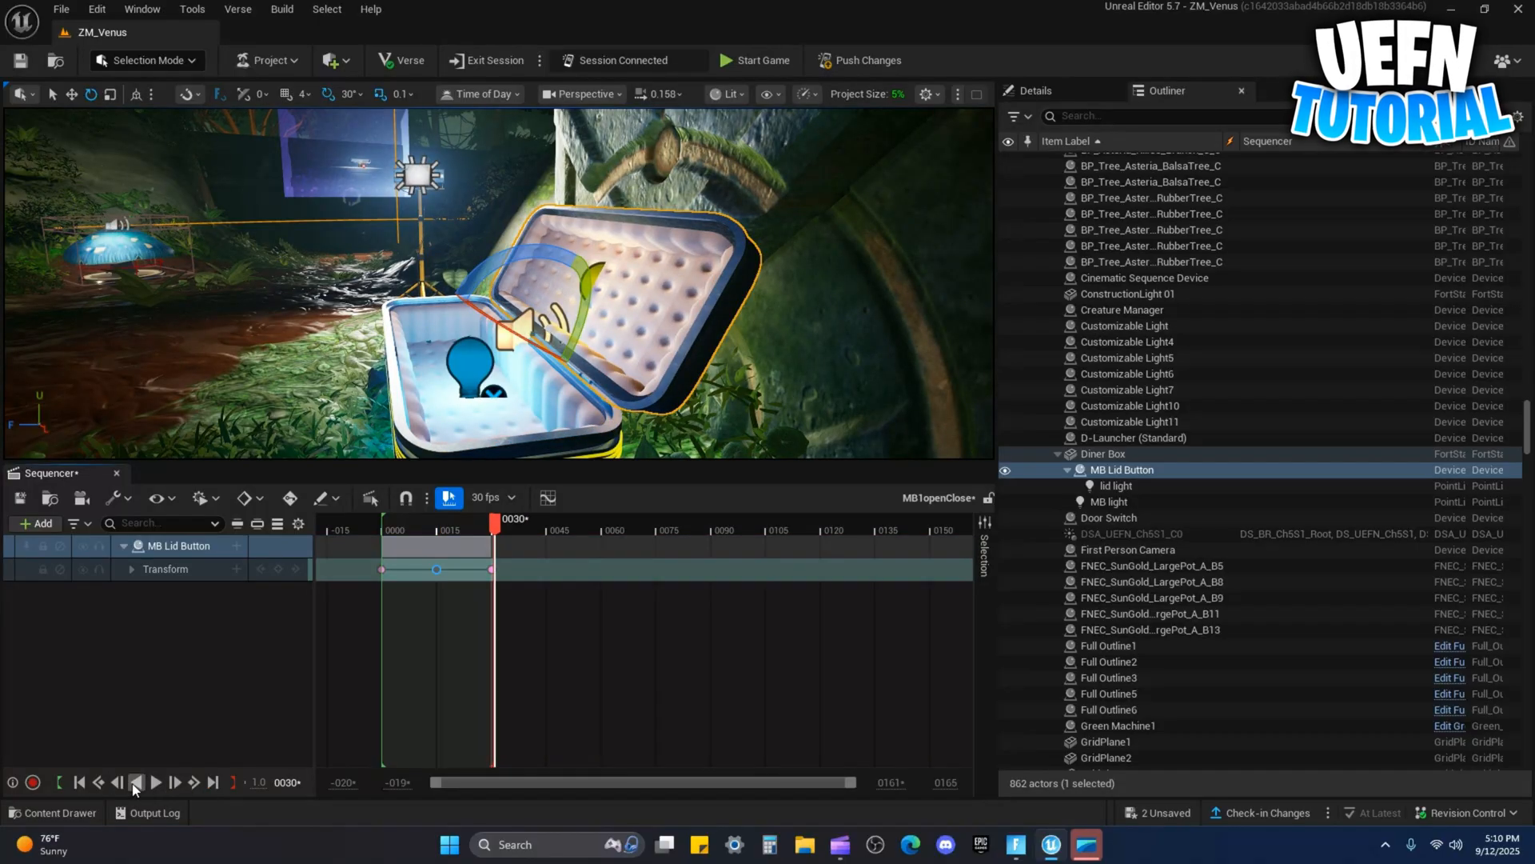
click(79, 782)
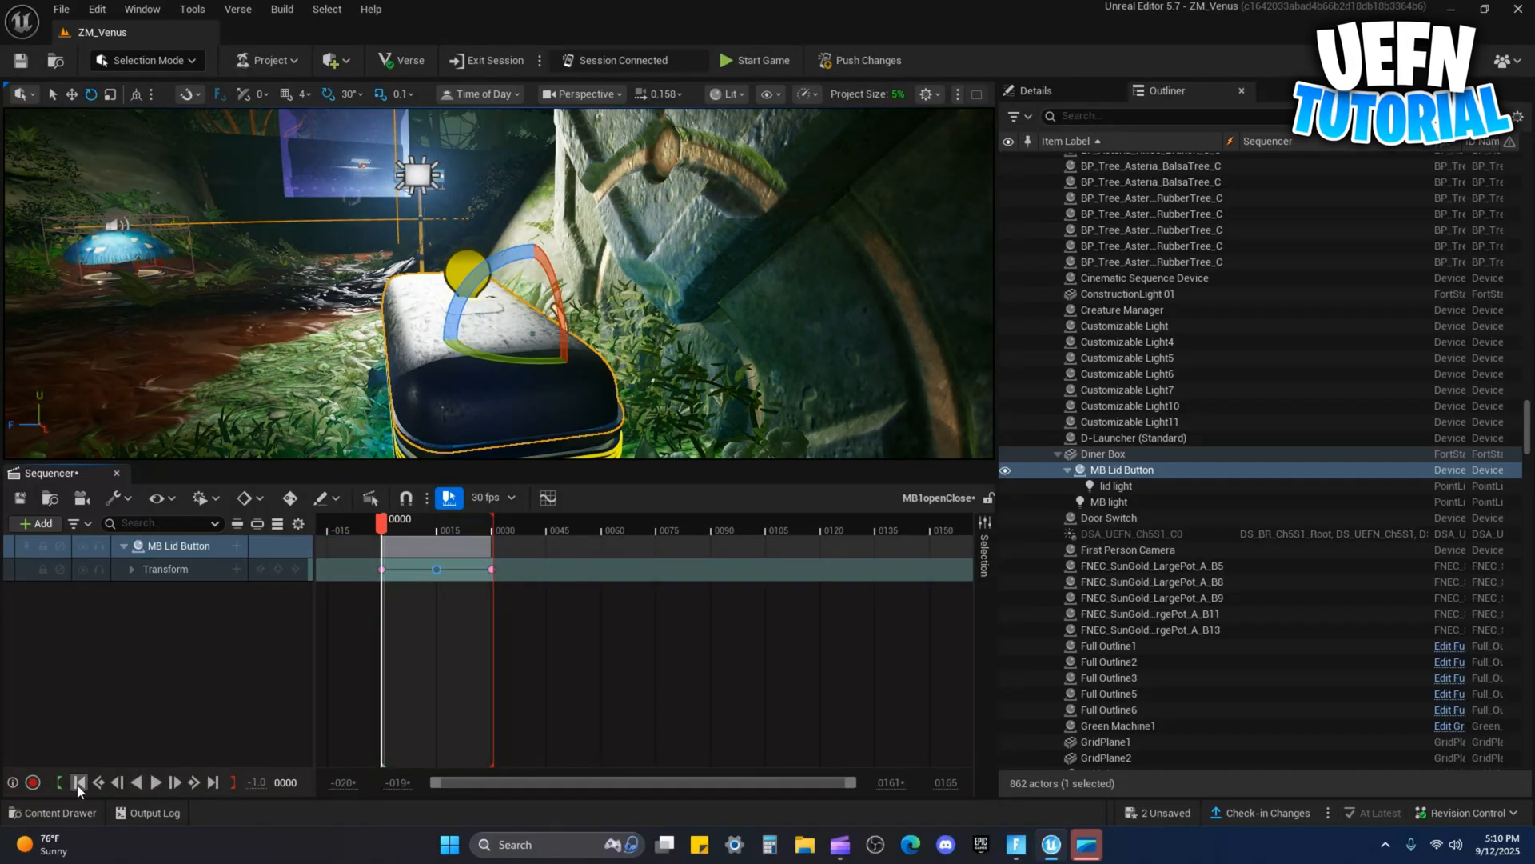
click(20, 497)
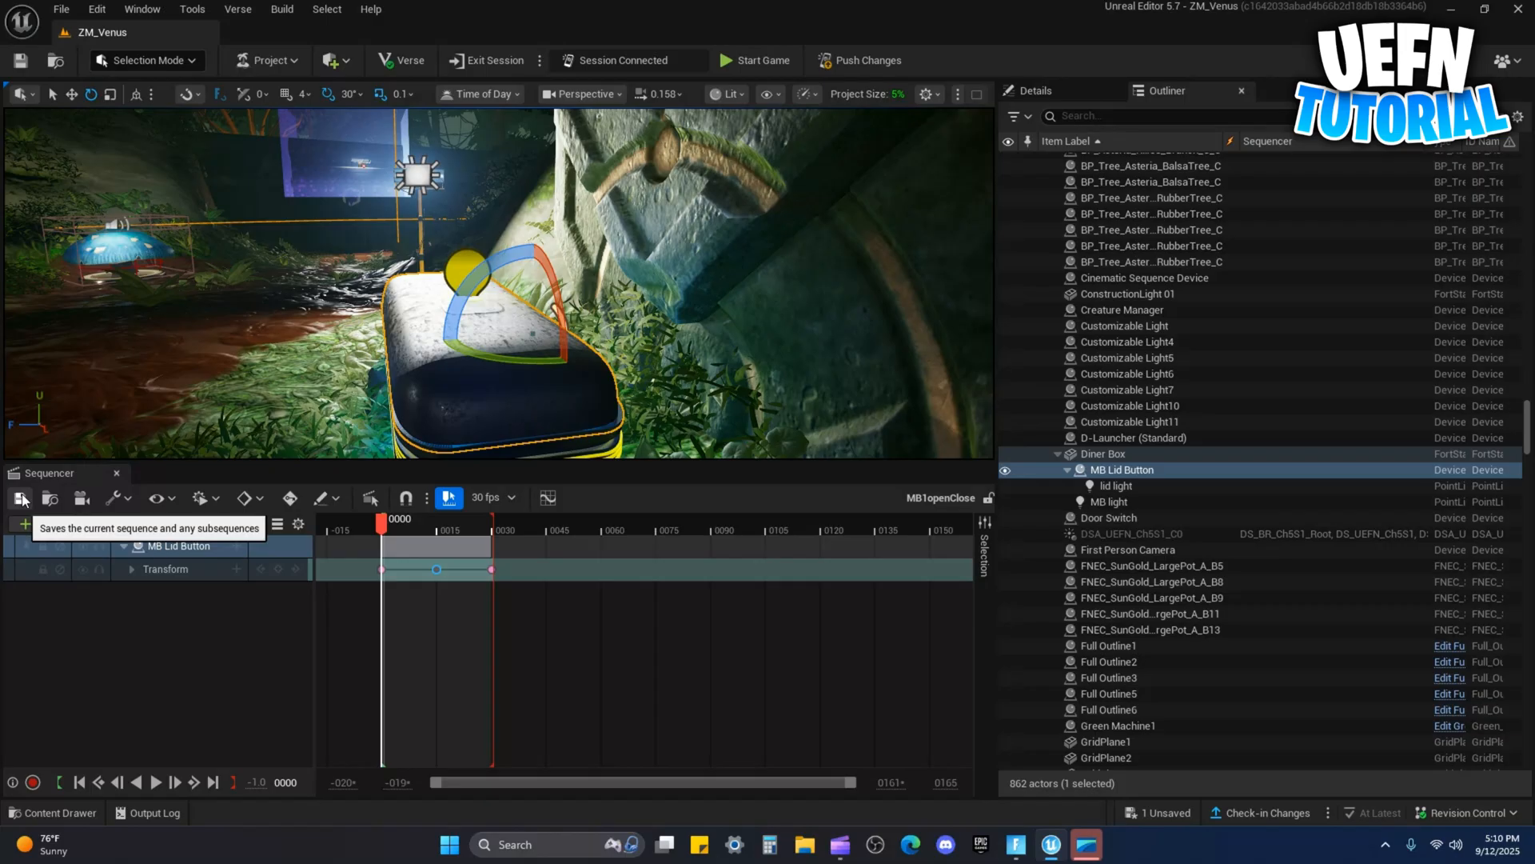
mouse_move(116, 477)
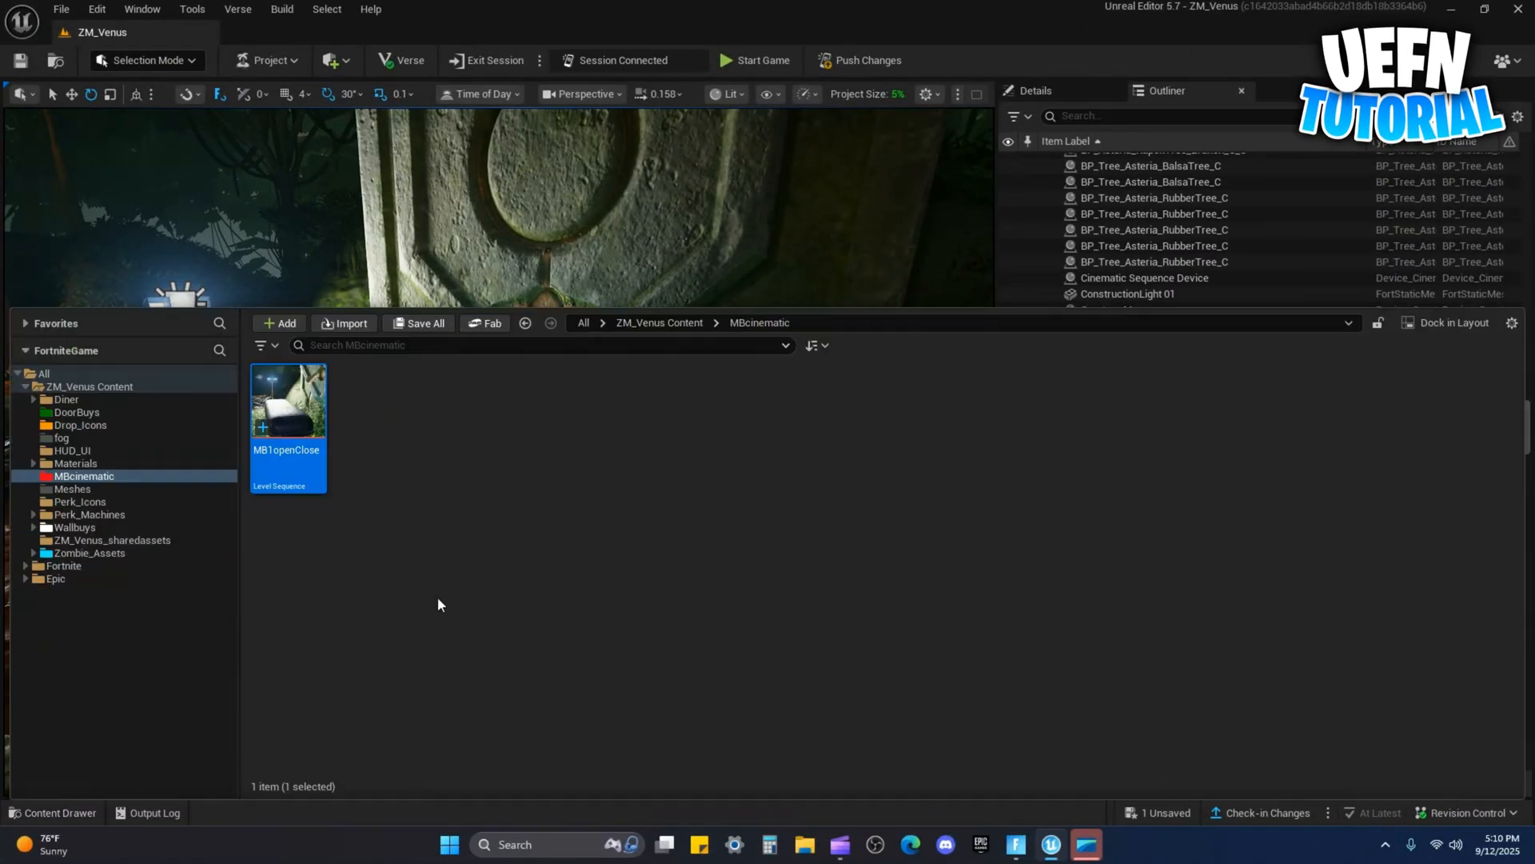
Create a new level sequence named MB1Exit in the MBcinematic folder
click(465, 483)
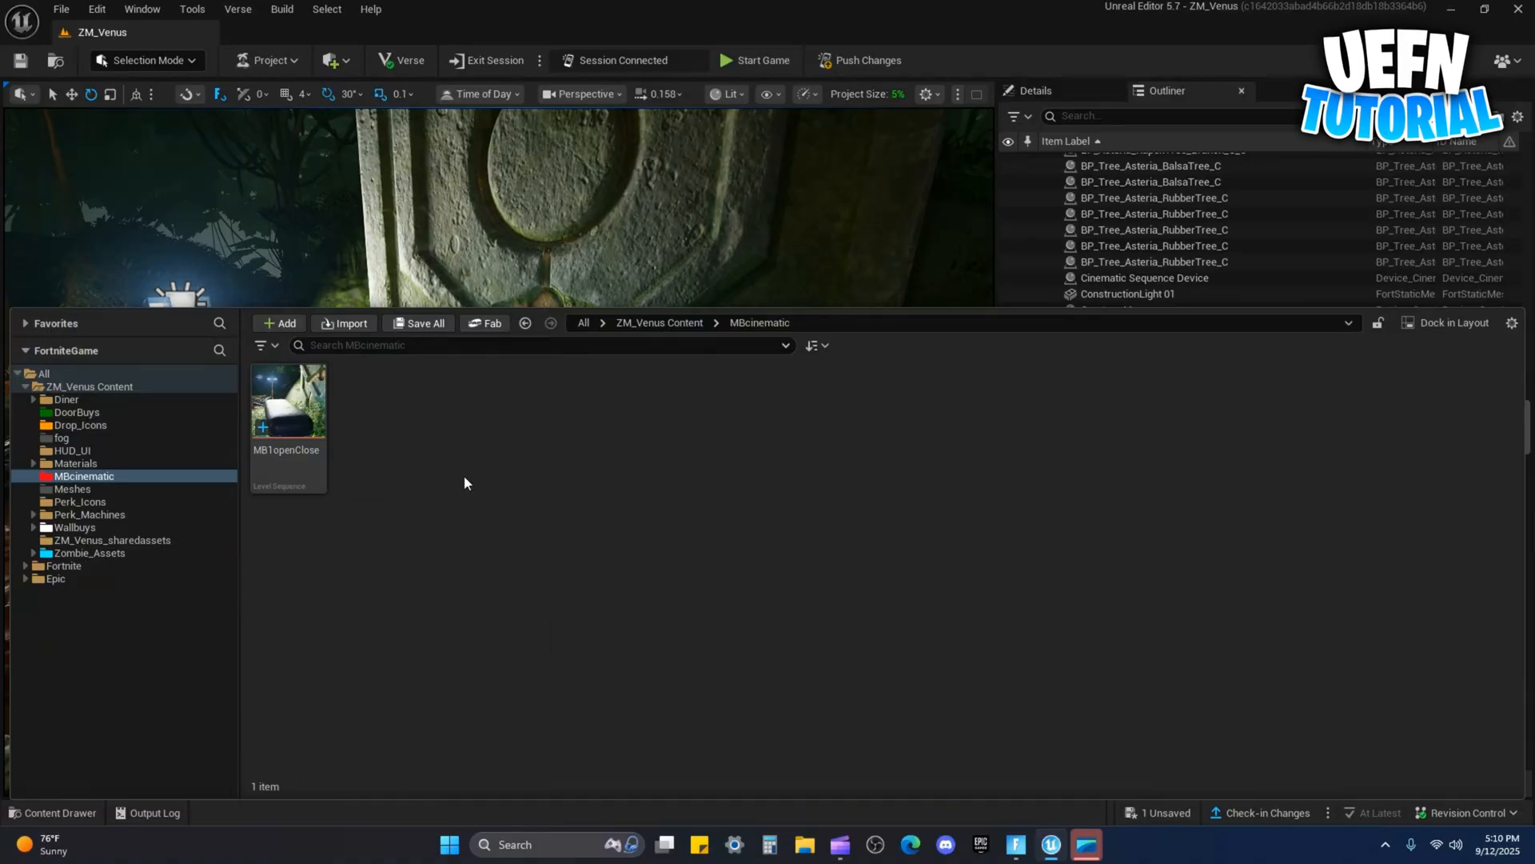
click(277, 323)
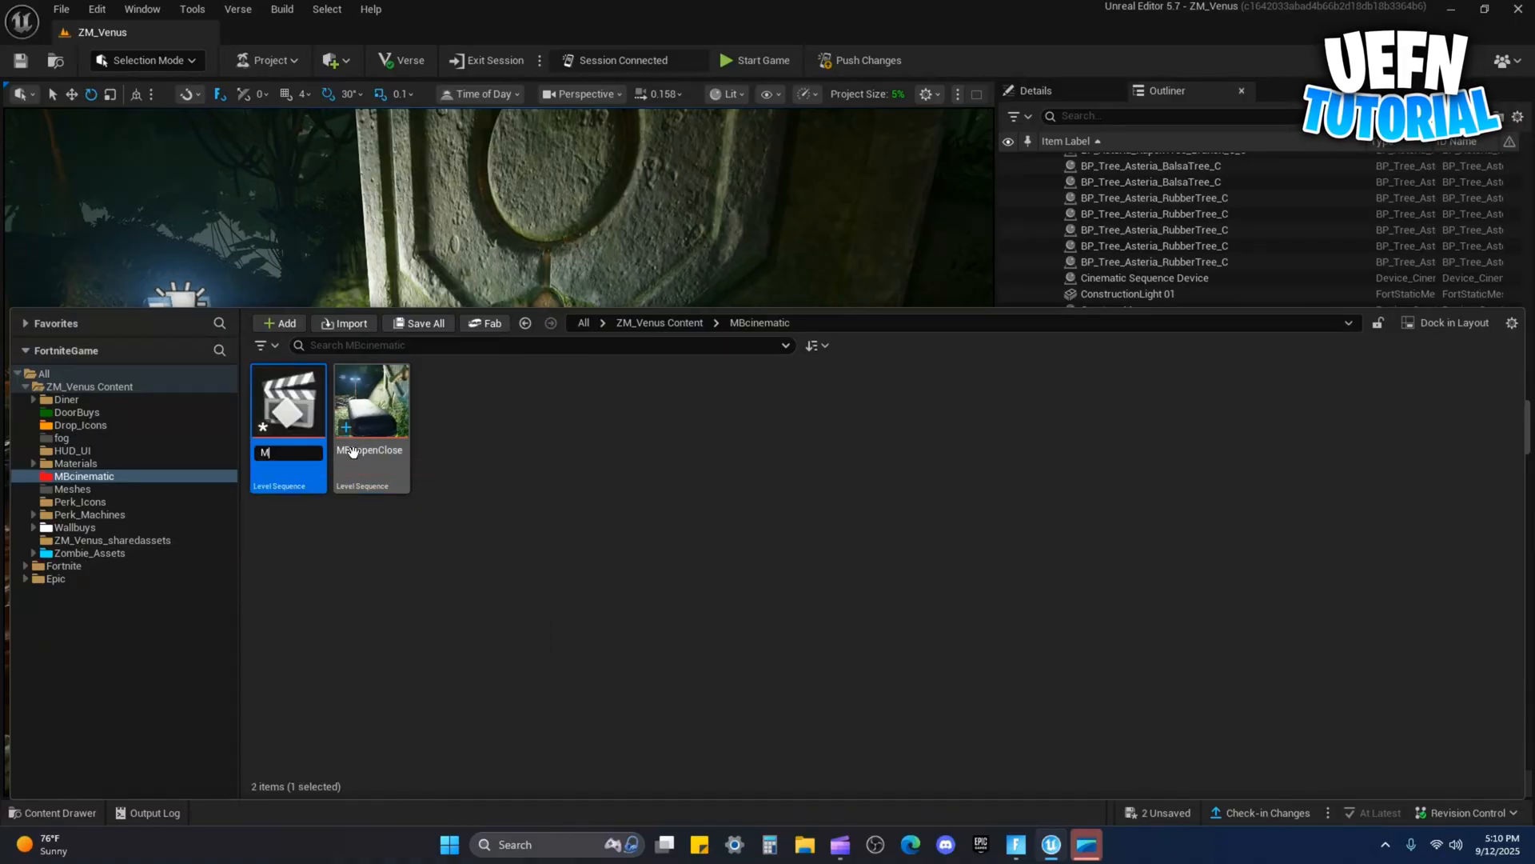
text(B1)
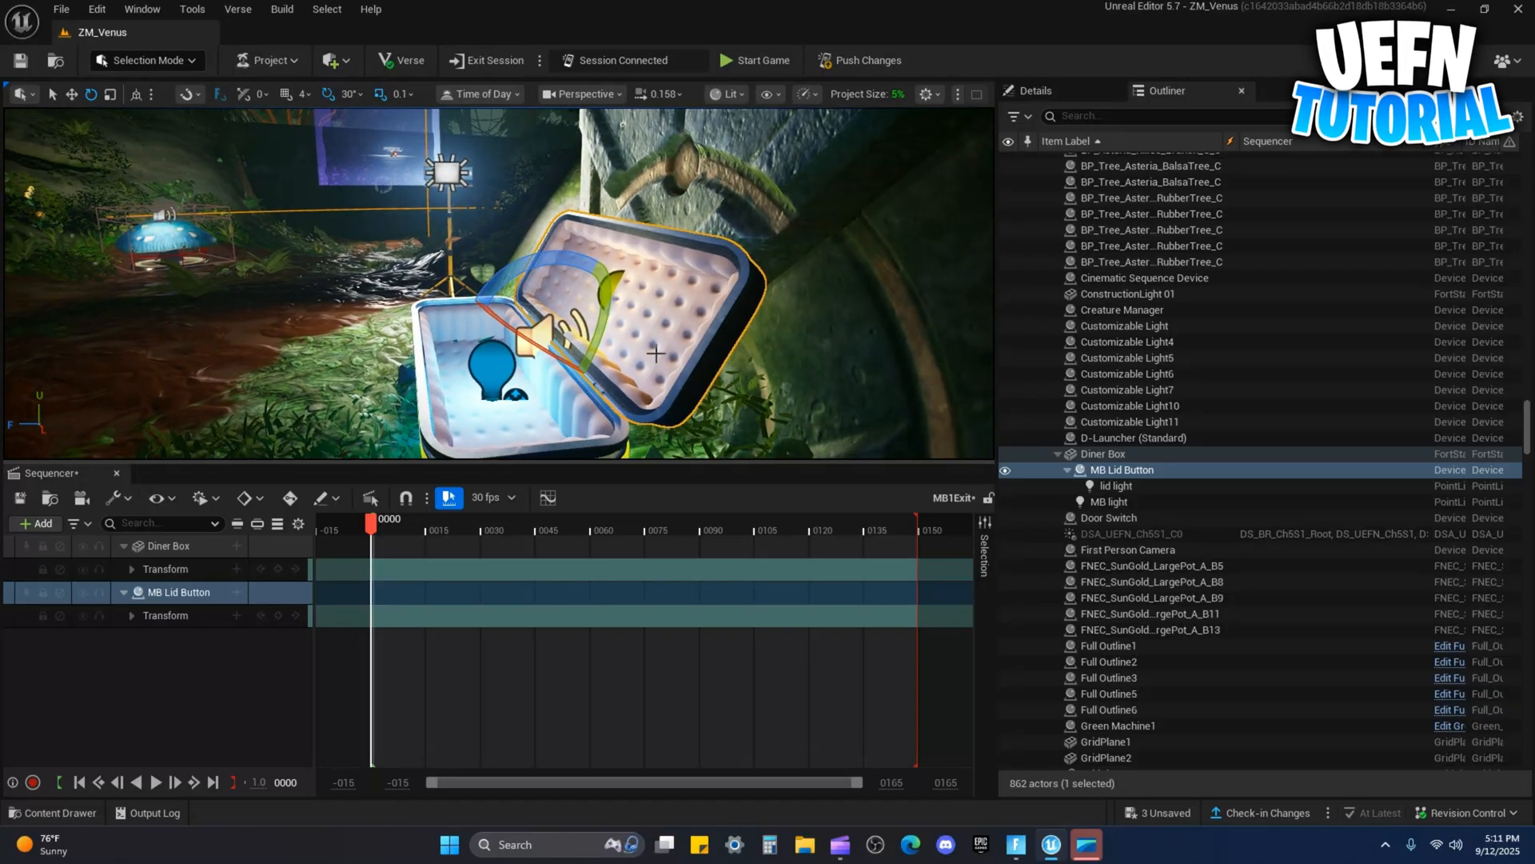
mouse_move(277, 569)
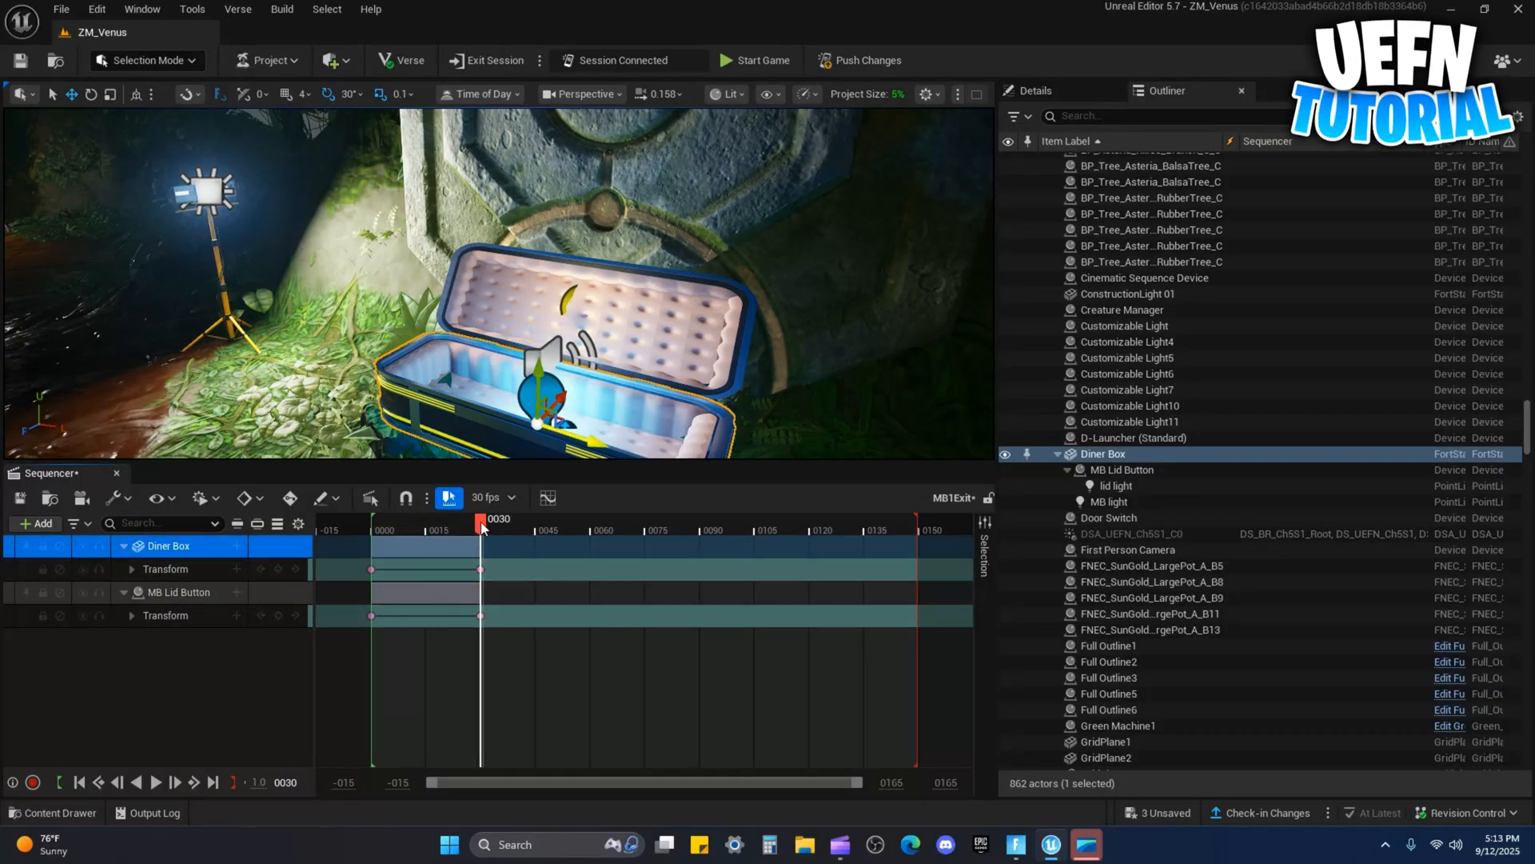
Key the lid closing by frame 60, then add Diner Box rotation keys tilting it back and forth
drag(480, 529, 451, 530)
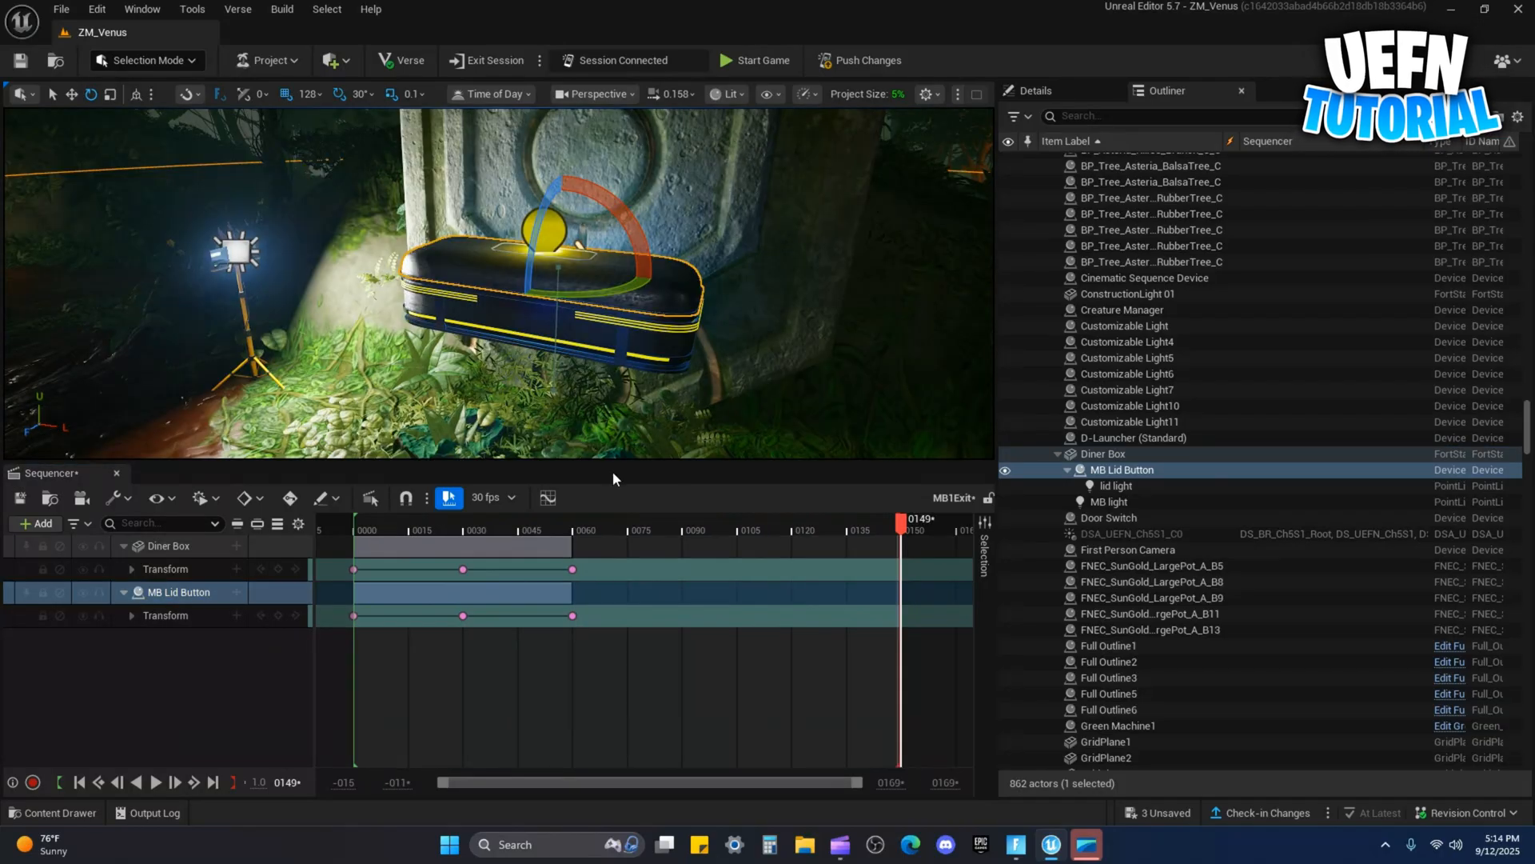
click(687, 529)
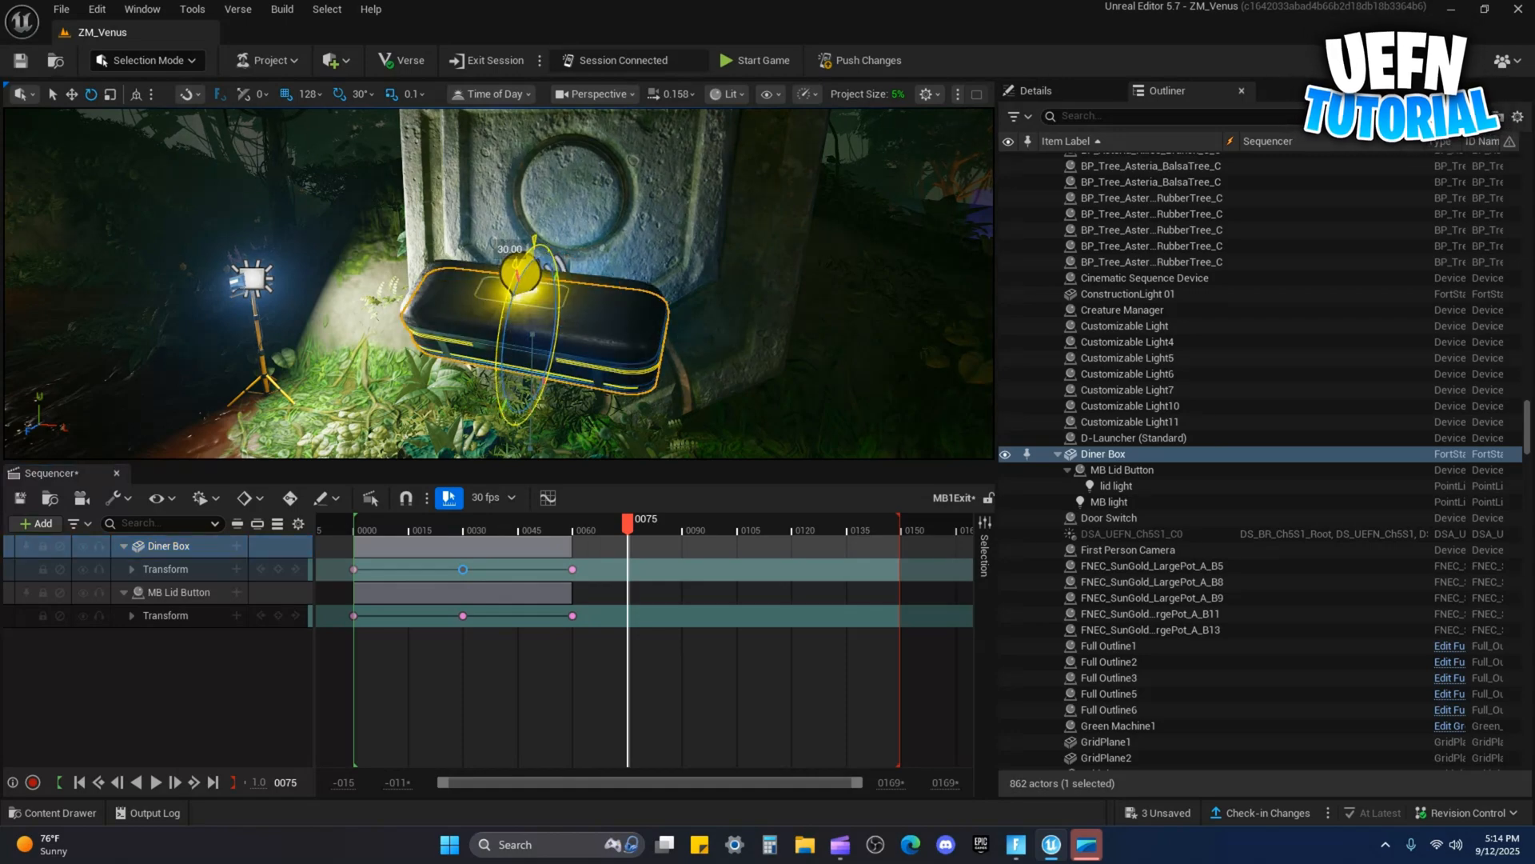
click(315, 94)
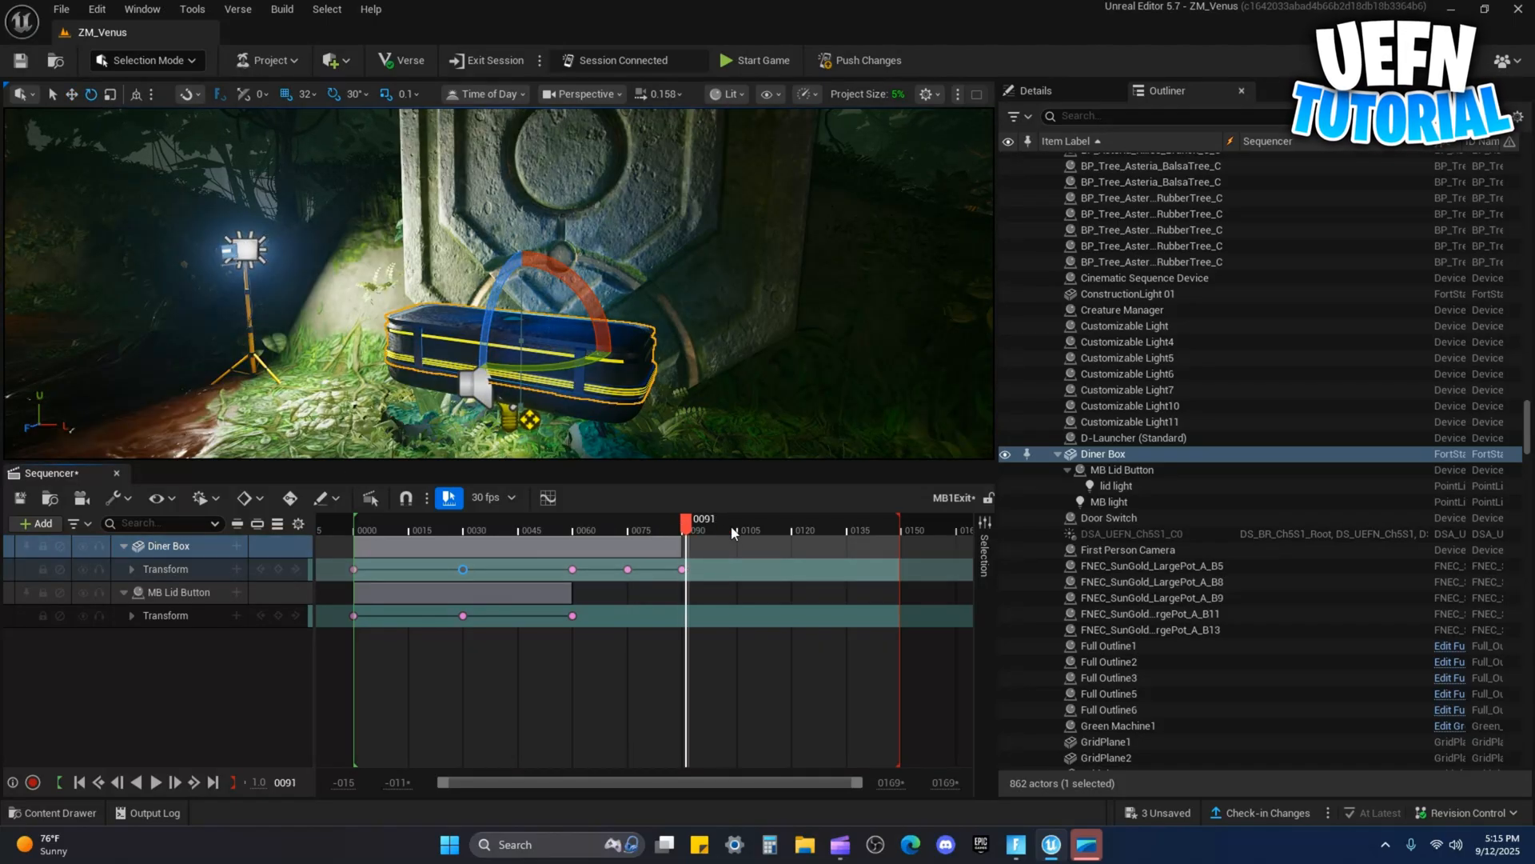
drag(686, 518, 739, 518)
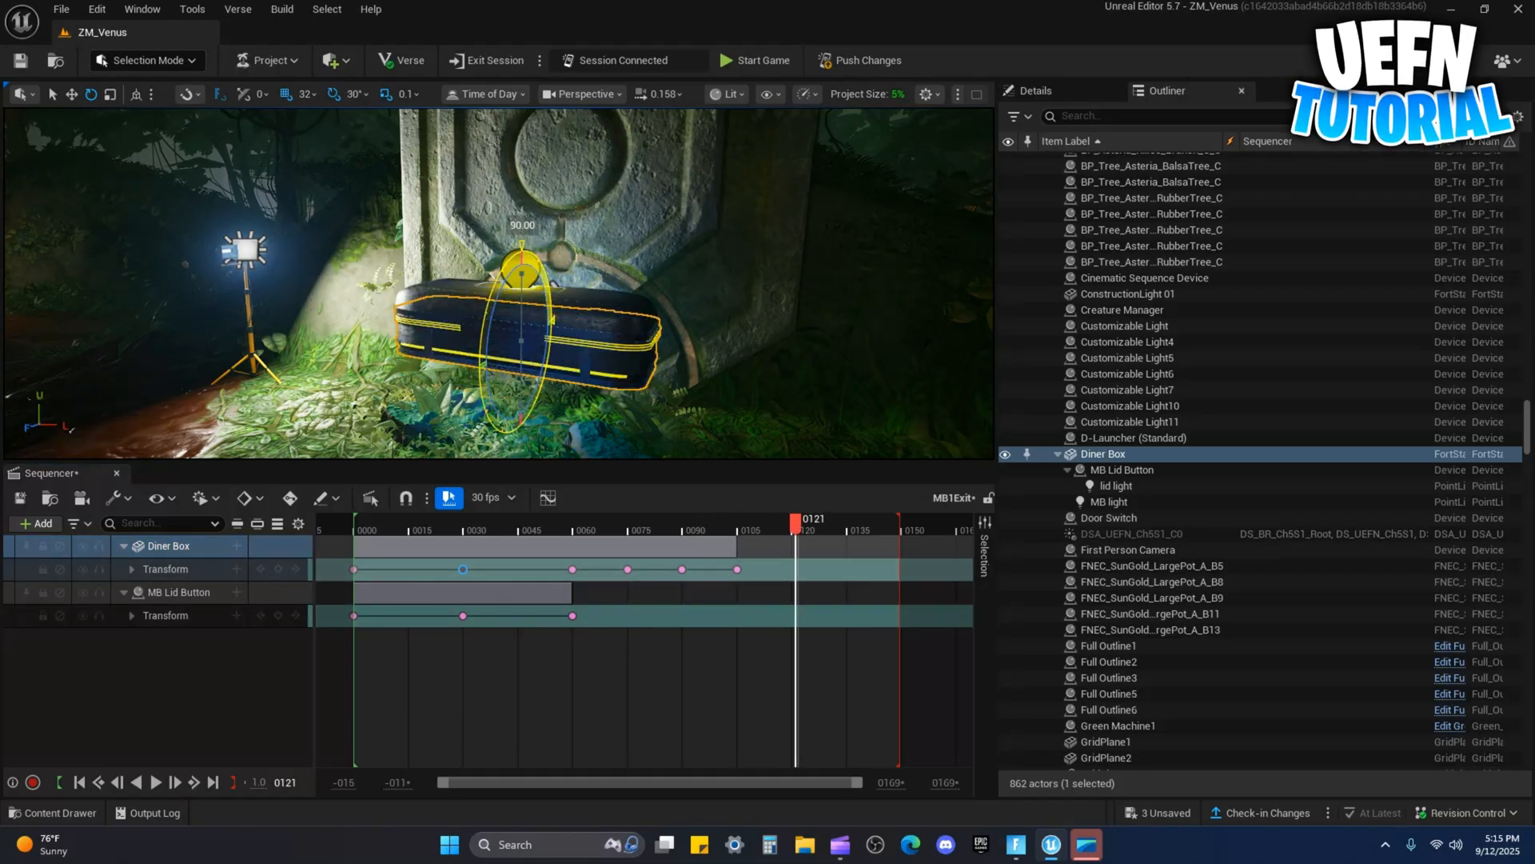
mouse_move(278, 569)
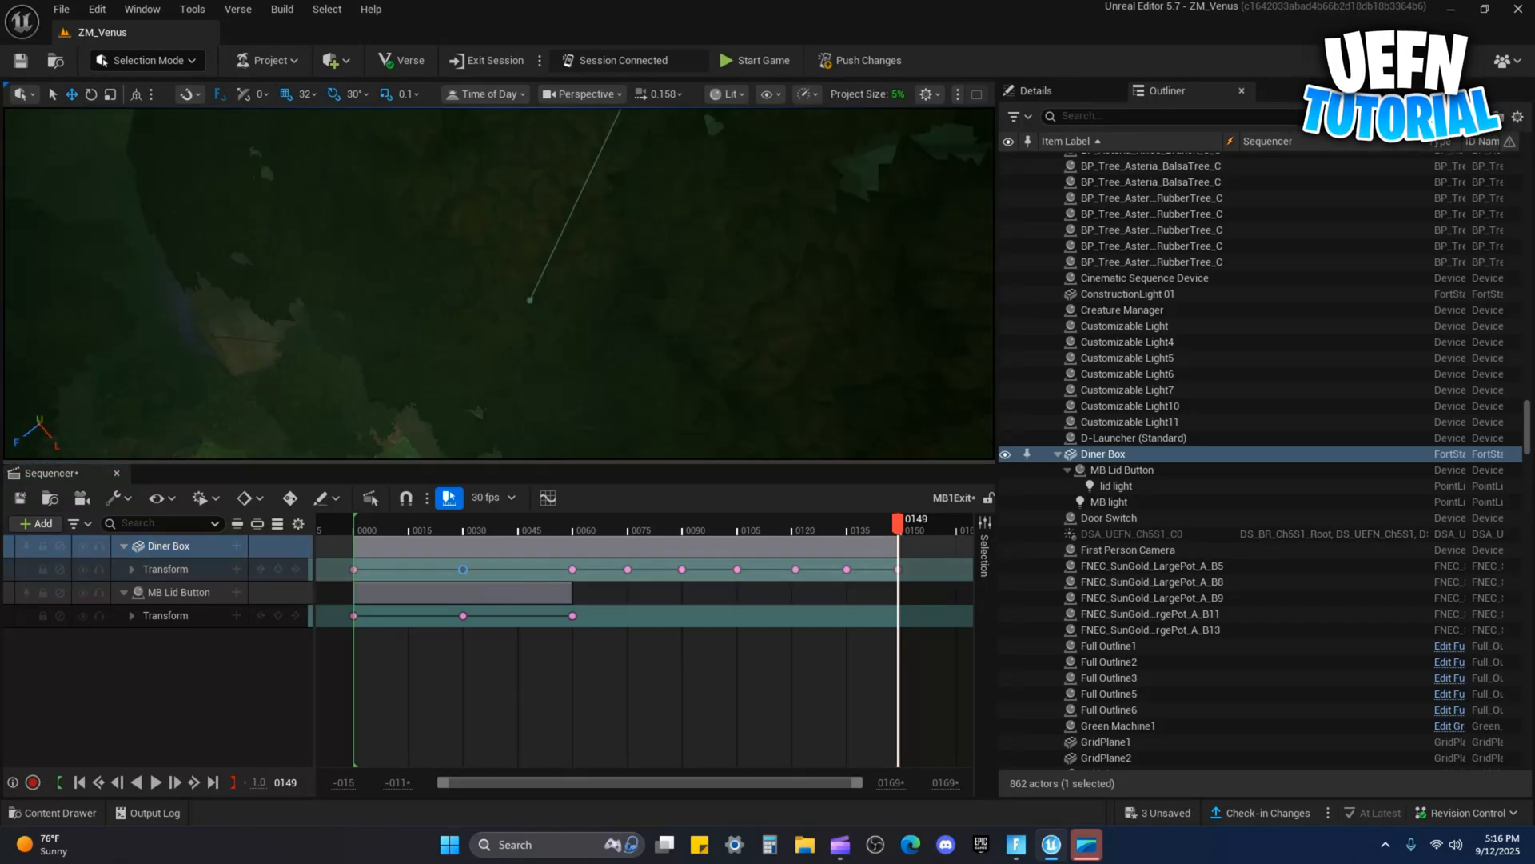
Preview MB1Exit and retime the Diner Box keys, compressing them toward frame 90
click(156, 782)
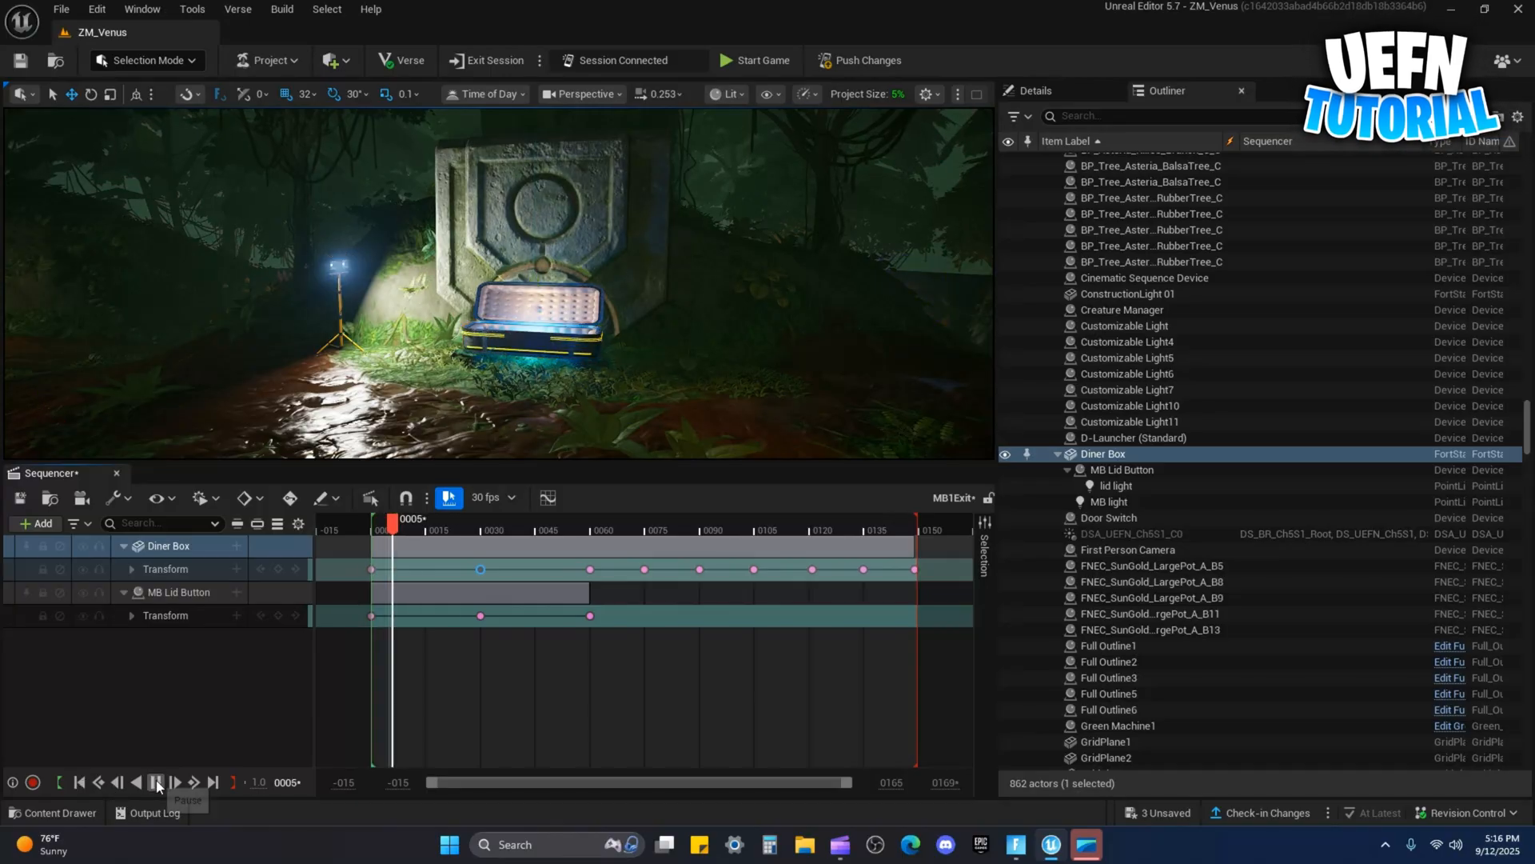
click(155, 780)
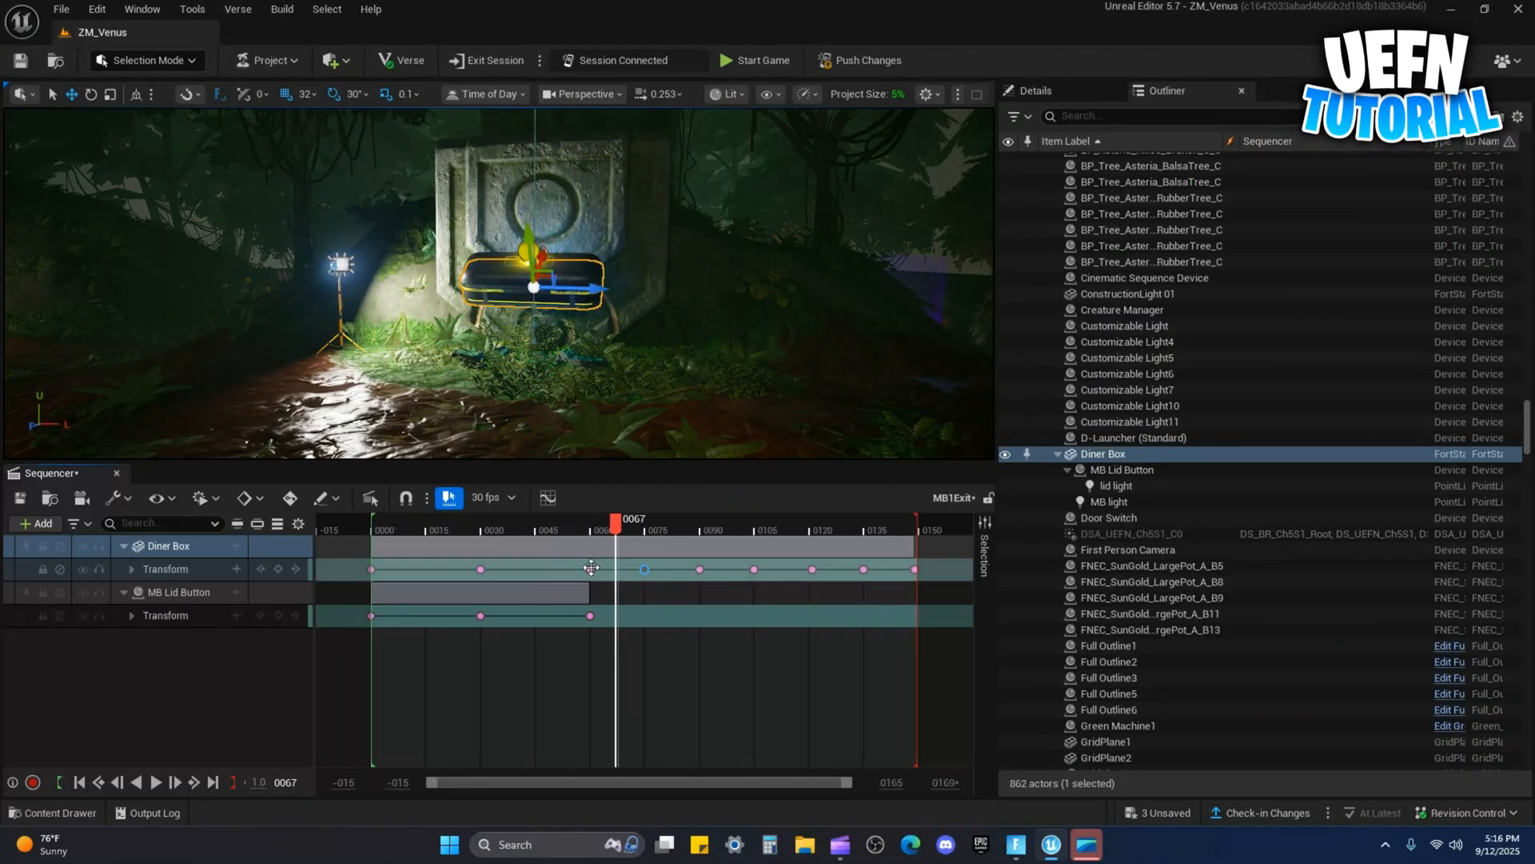
drag(616, 568, 644, 571)
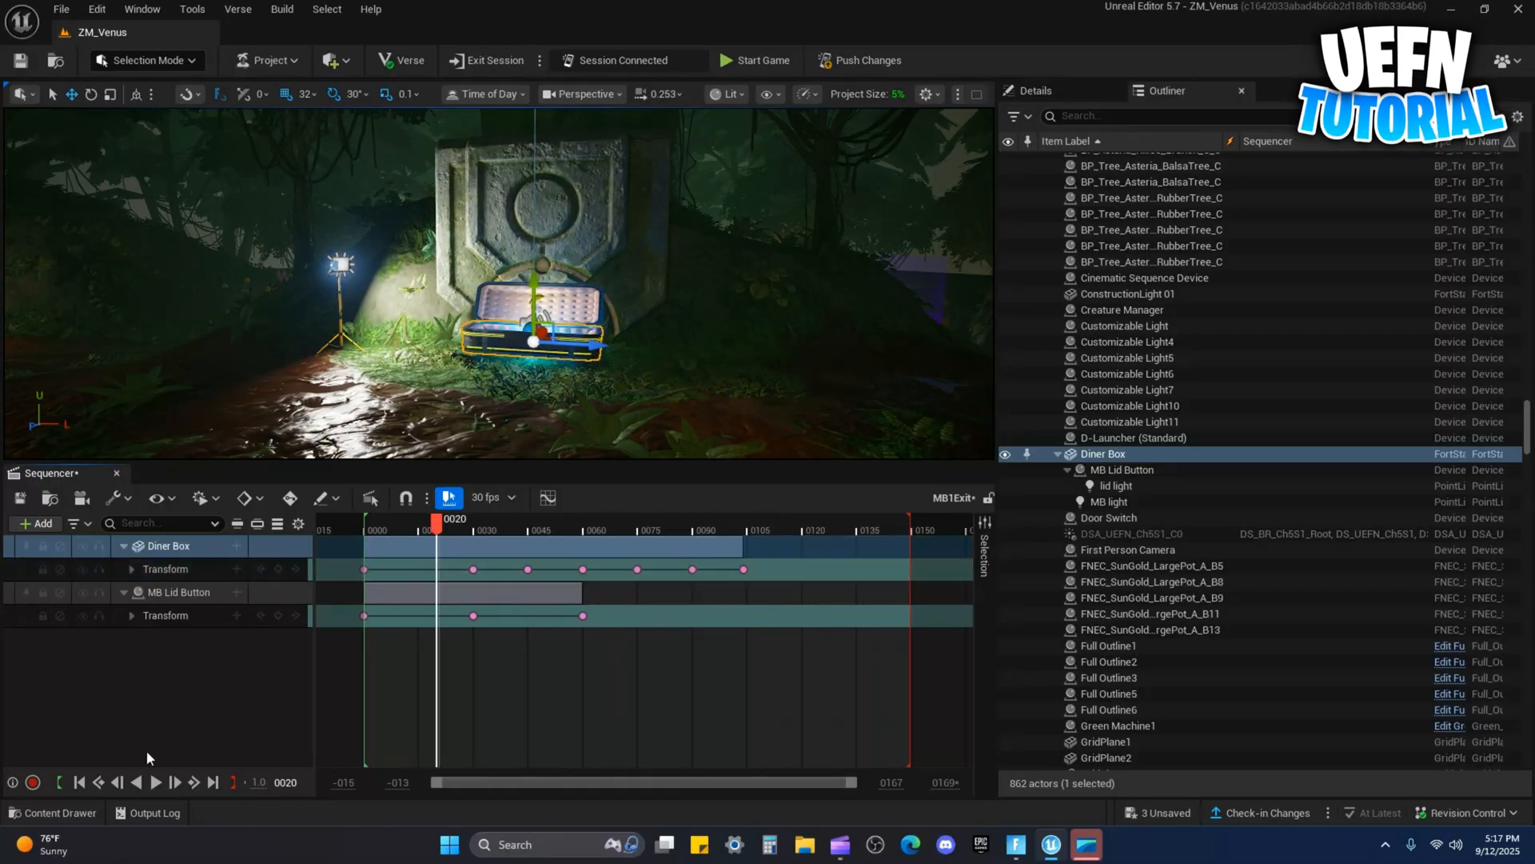
drag(438, 526, 600, 526)
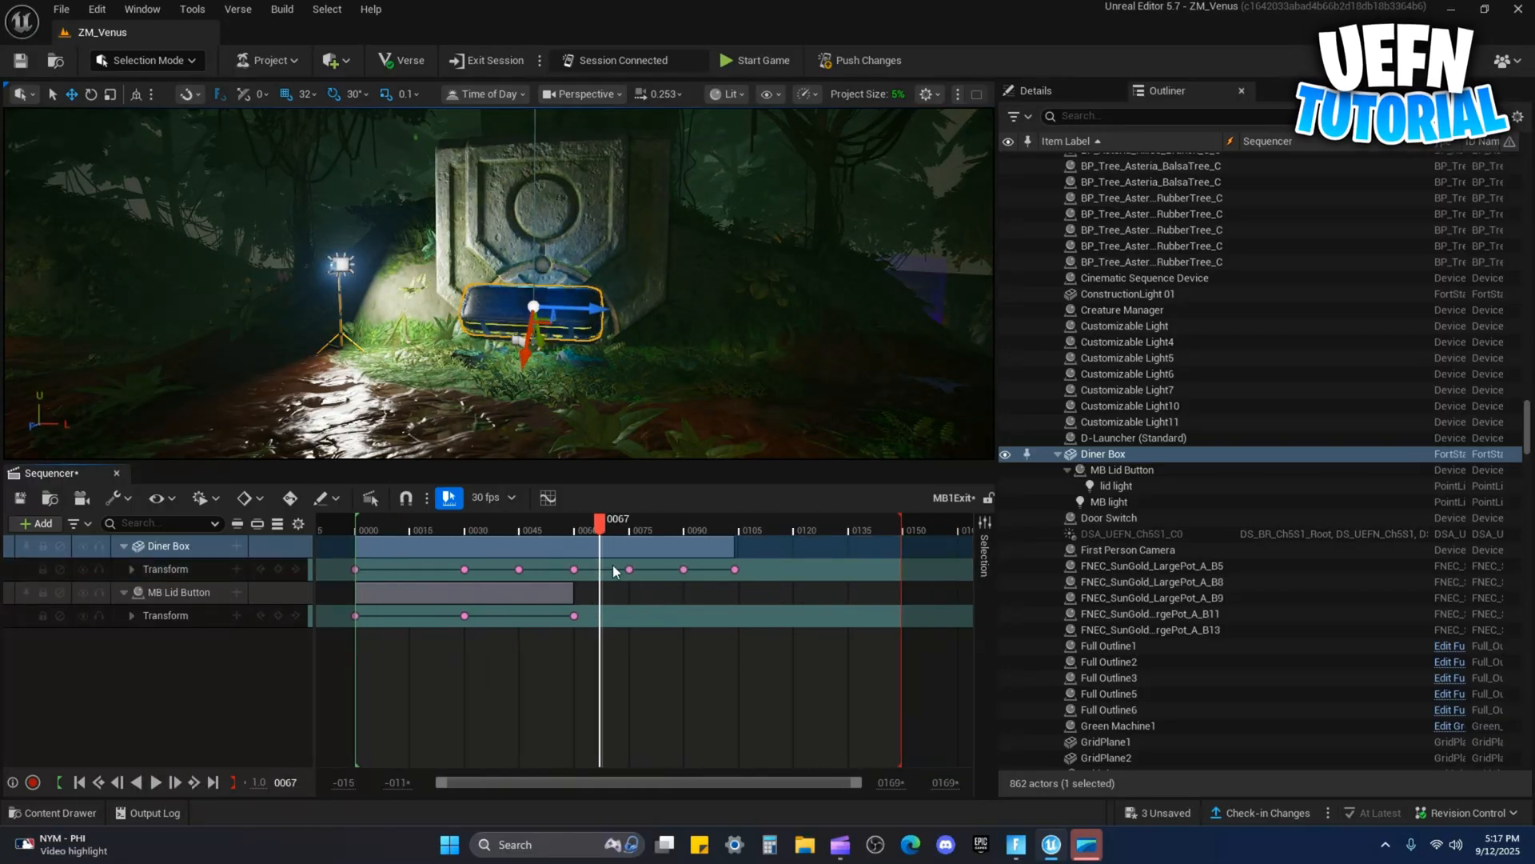
Add a final key lifting the Diner Box high above the scene near the animation's end
click(153, 781)
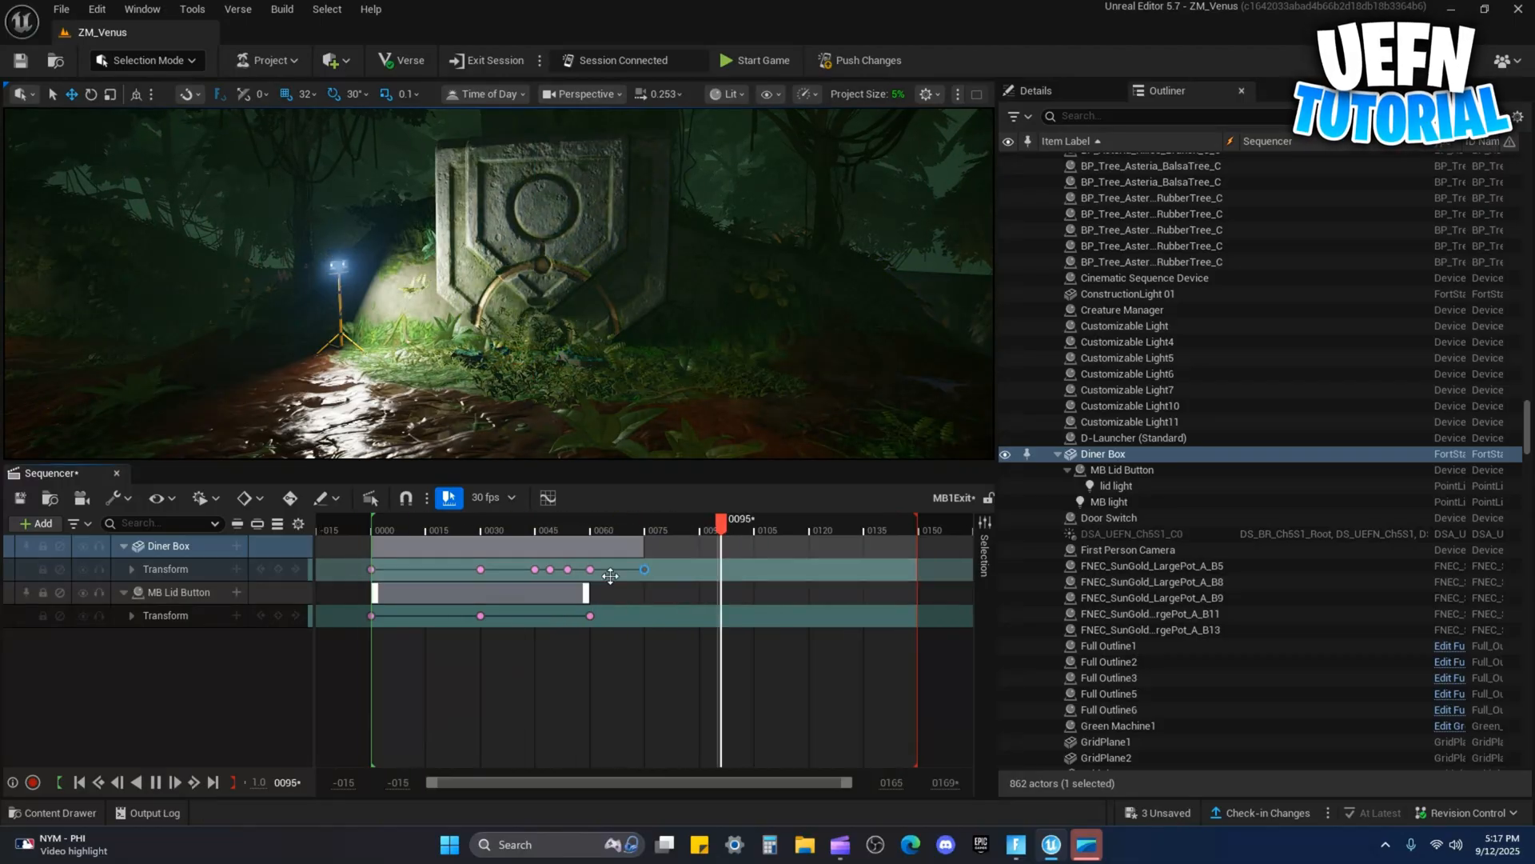
click(156, 782)
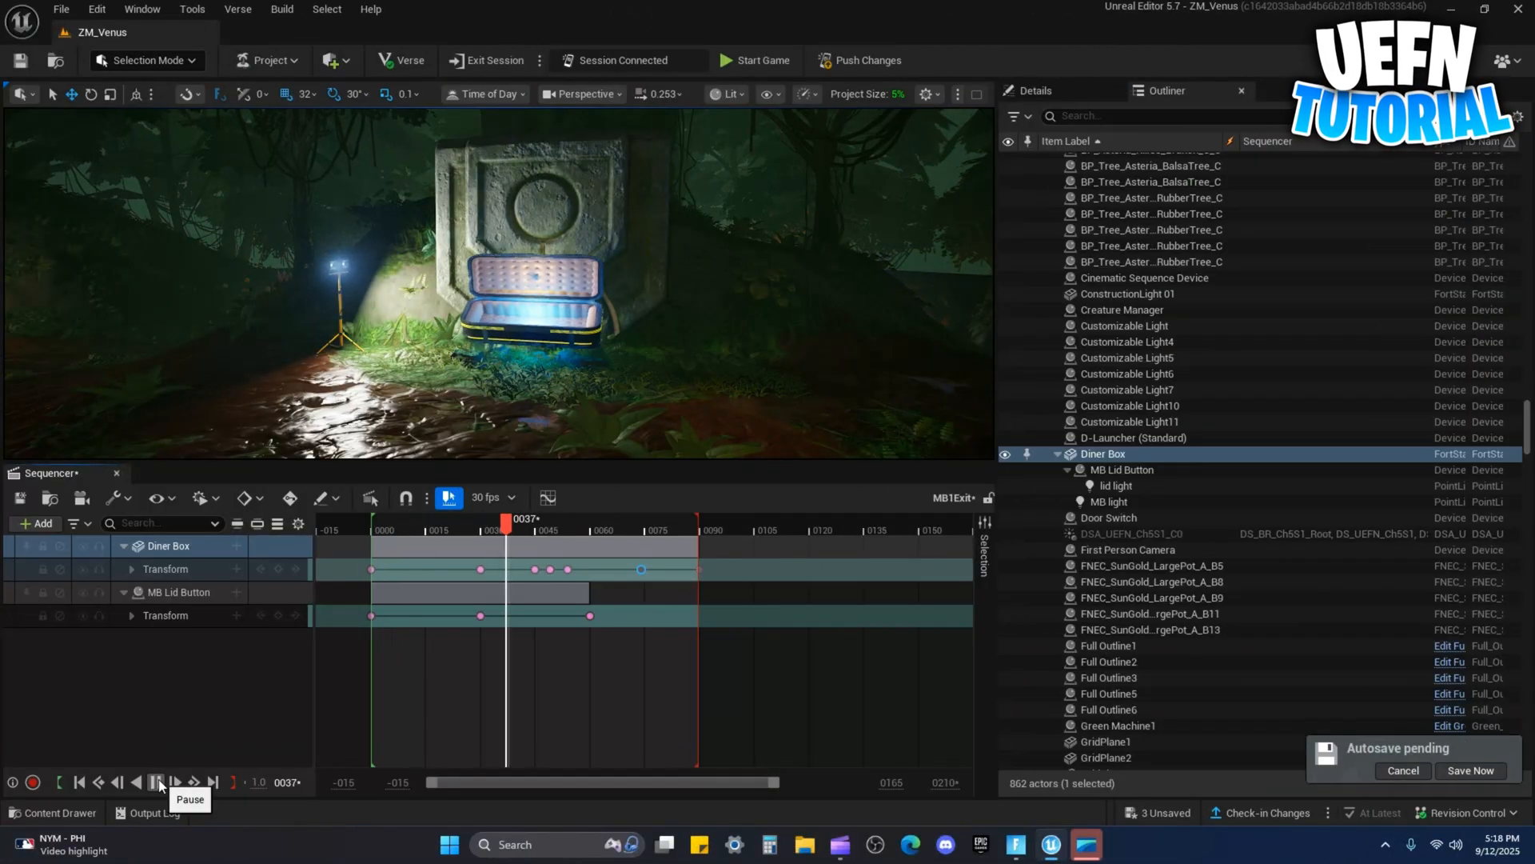
click(156, 782)
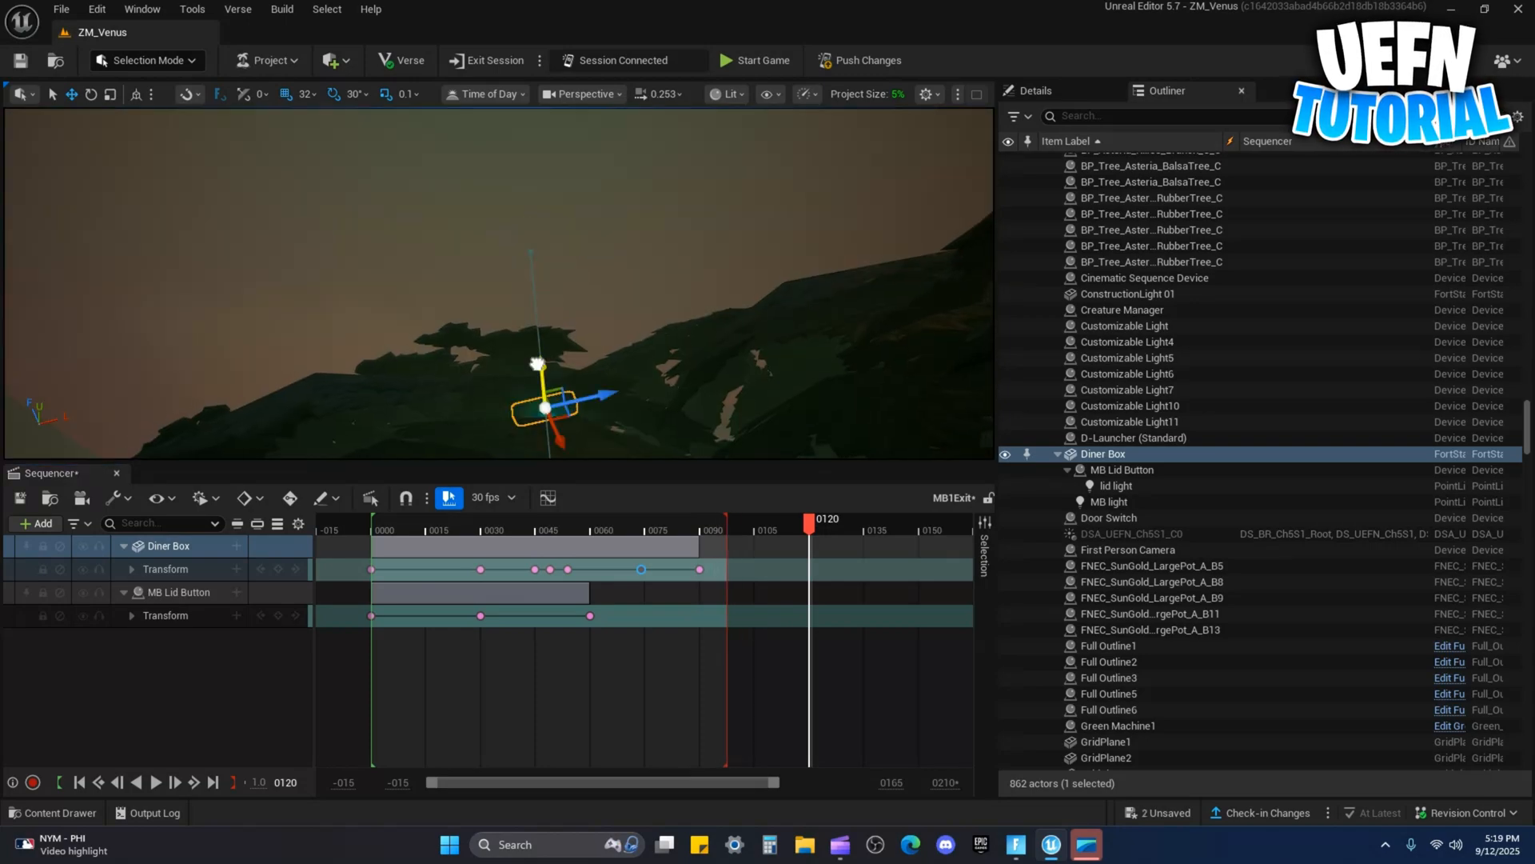
drag(809, 517, 724, 516)
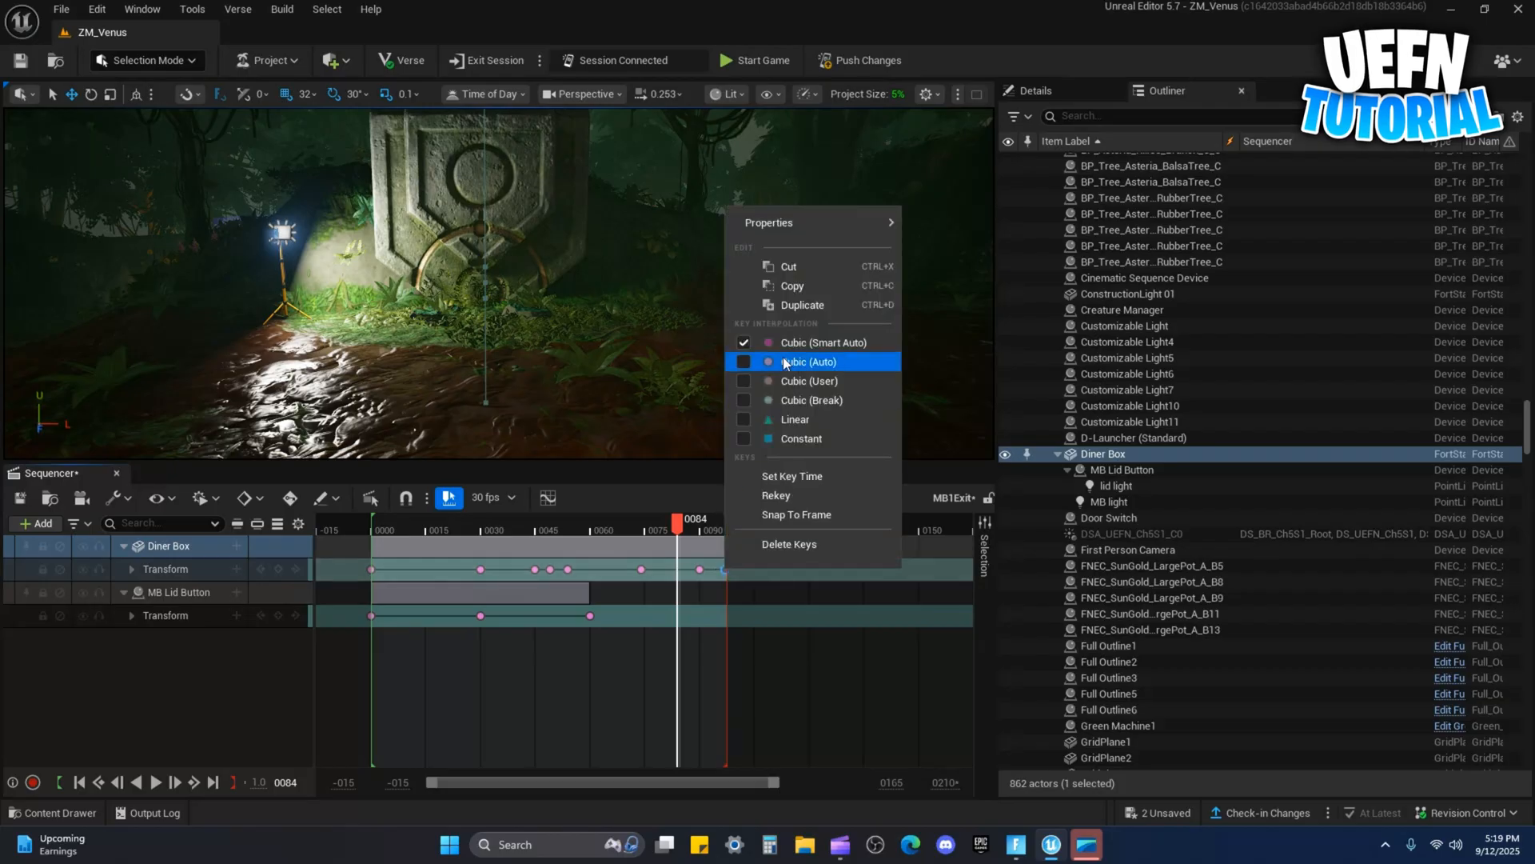
Set the key interpolation to Cubic (Auto) and replay the exit animation to check it
click(795, 420)
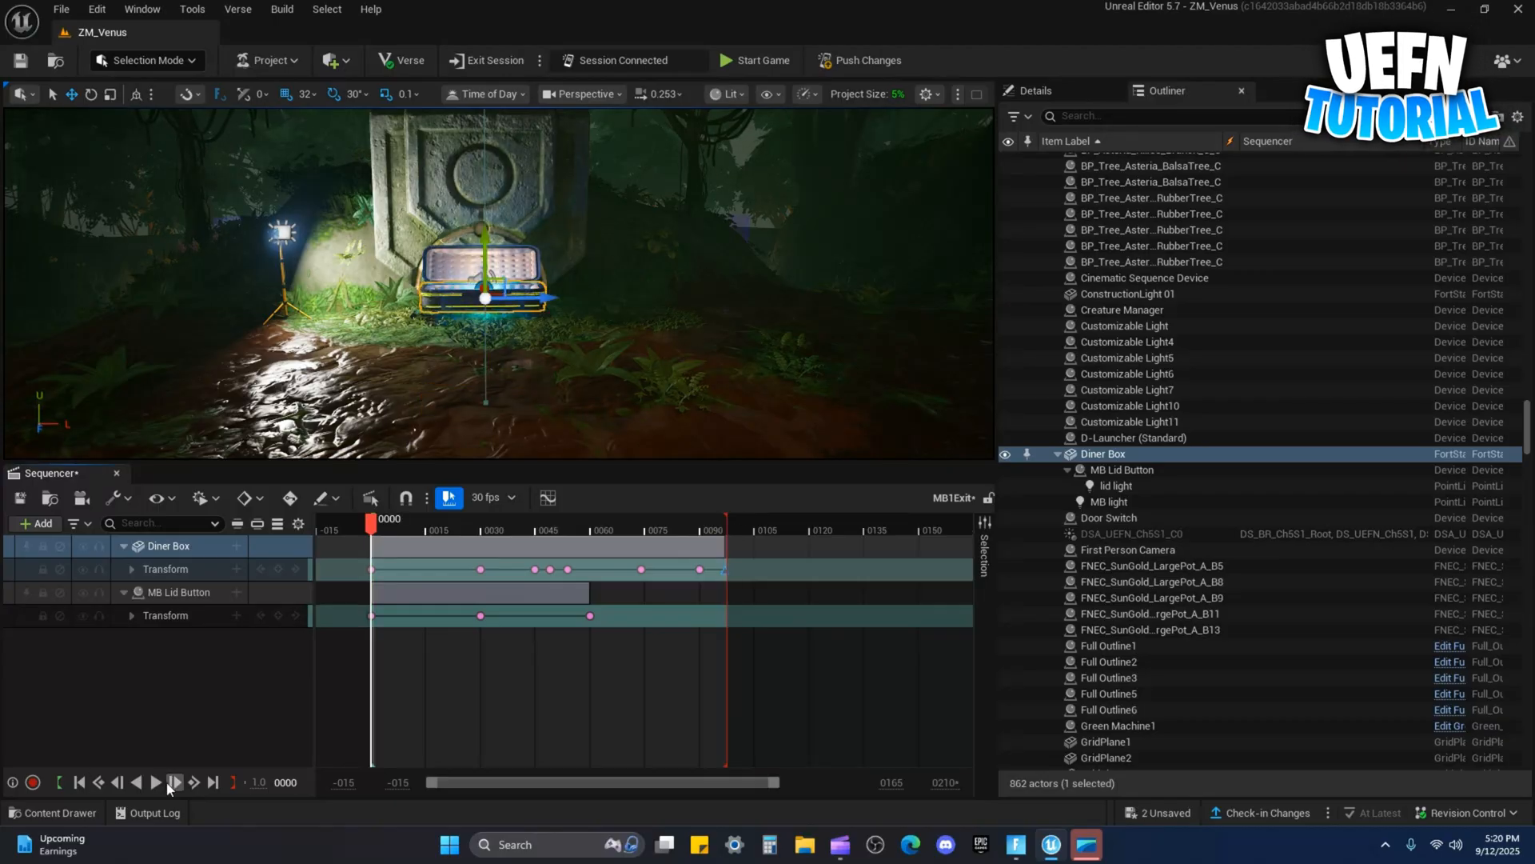
click(155, 782)
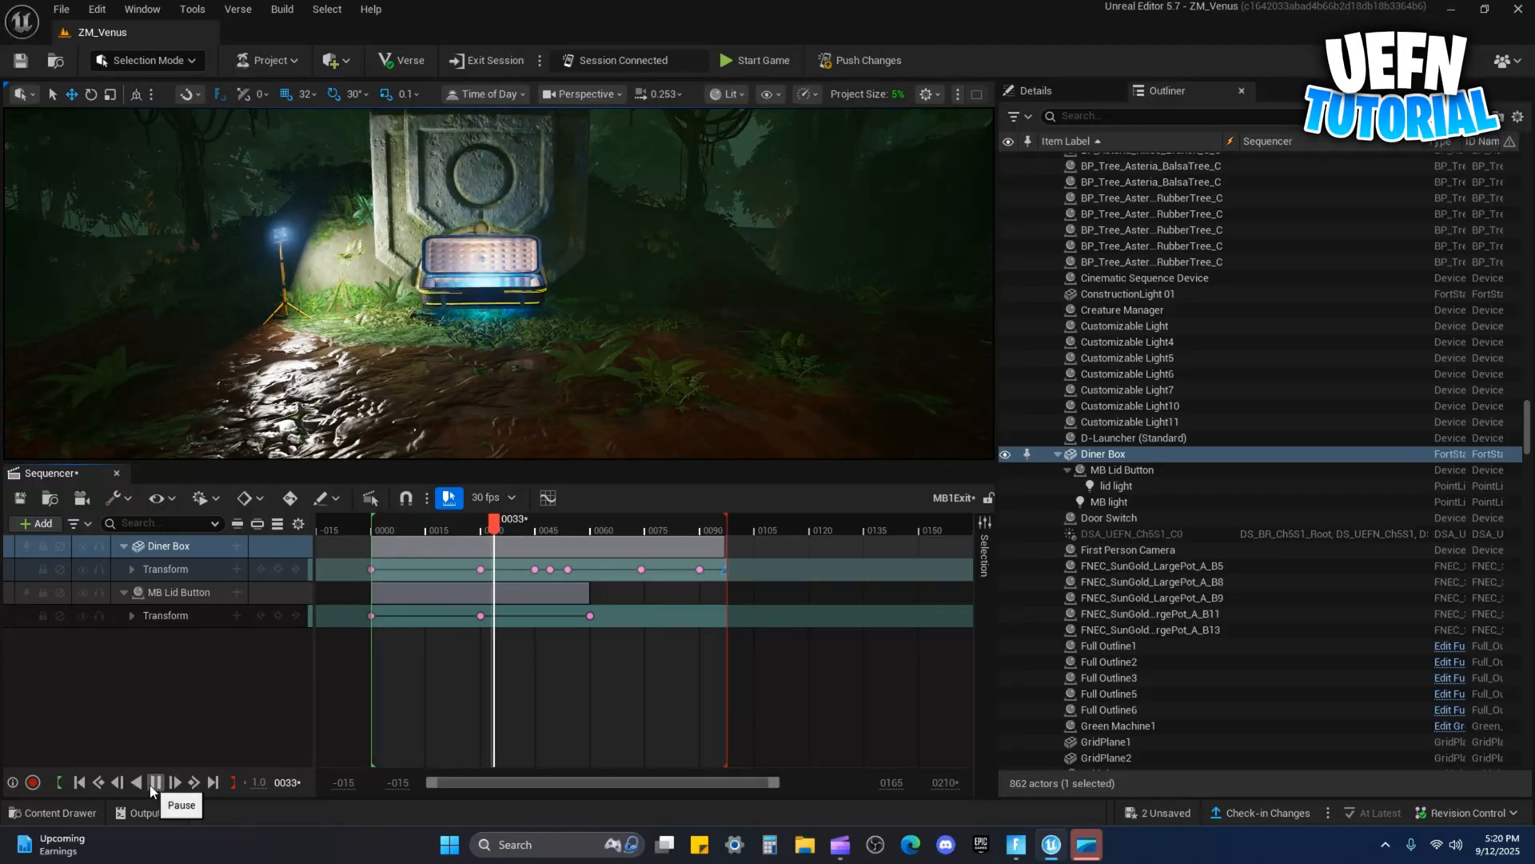
click(155, 782)
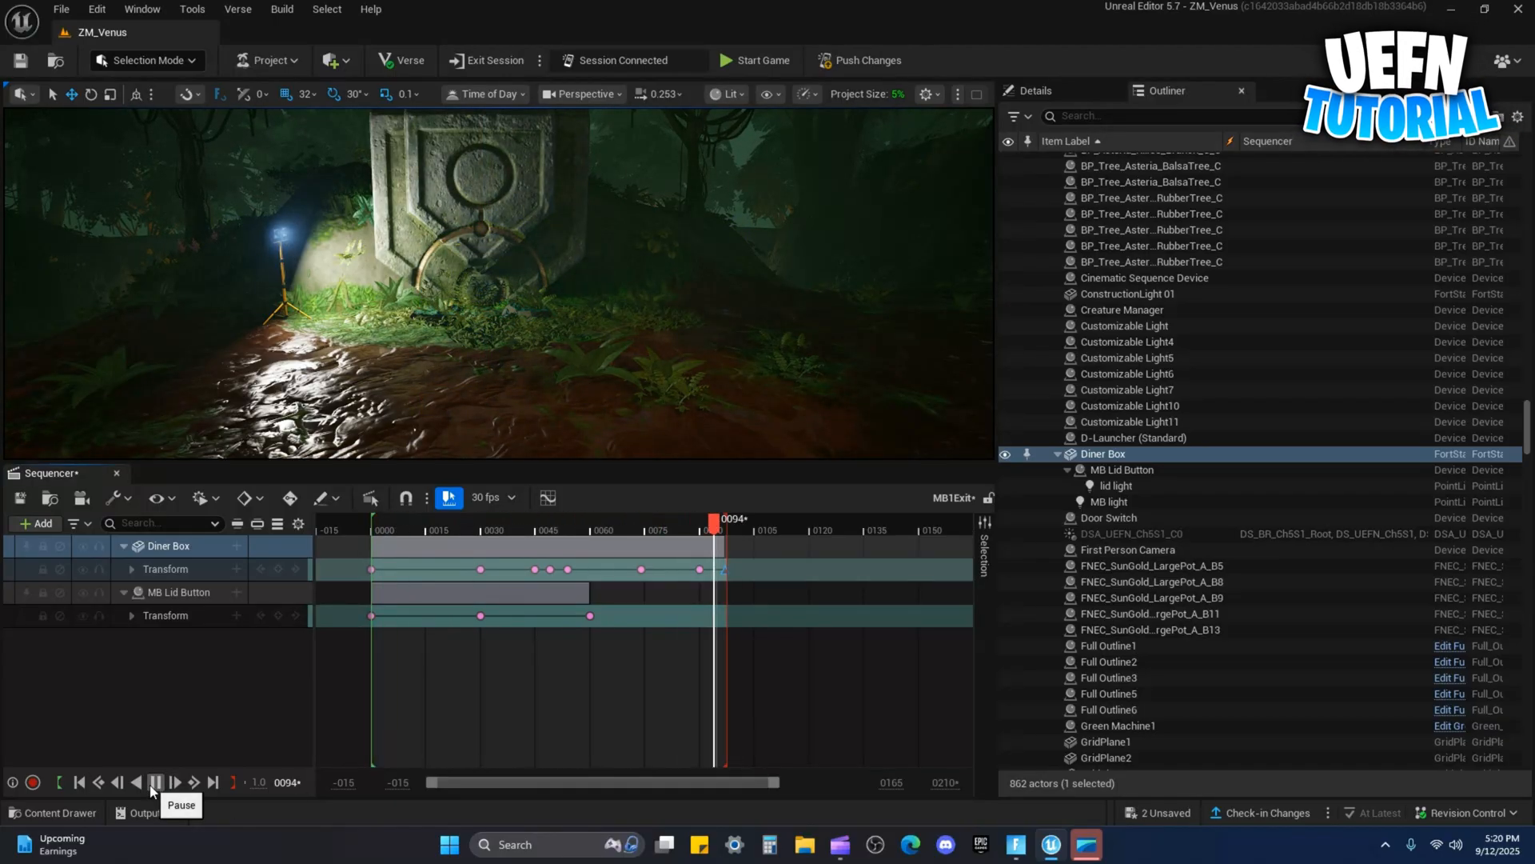
click(155, 782)
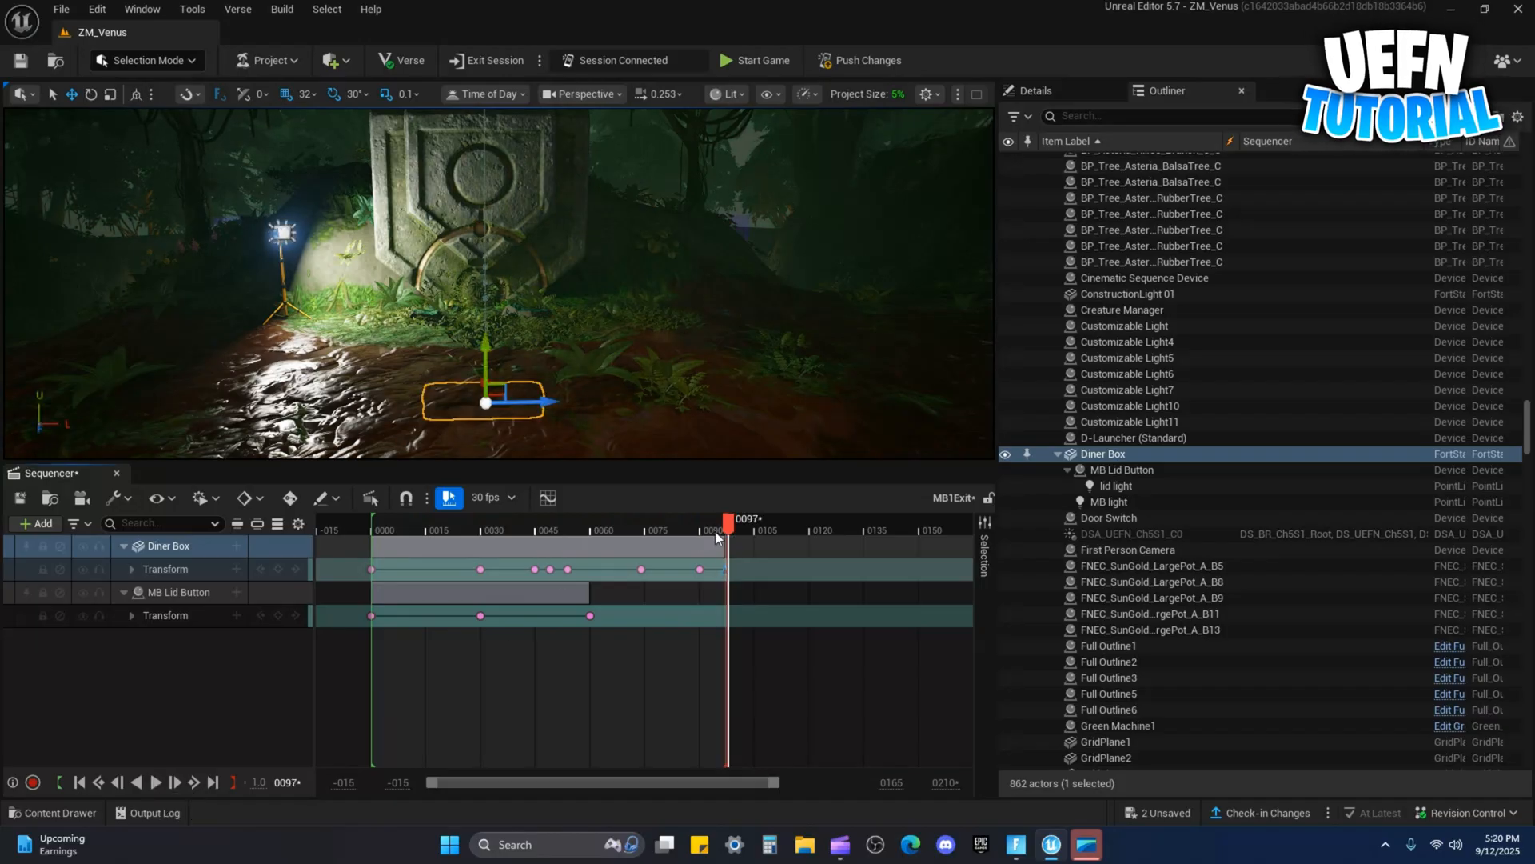
Create and open a new MB1Enter level sequence in the MBcinematic folder
drag(729, 518, 721, 518)
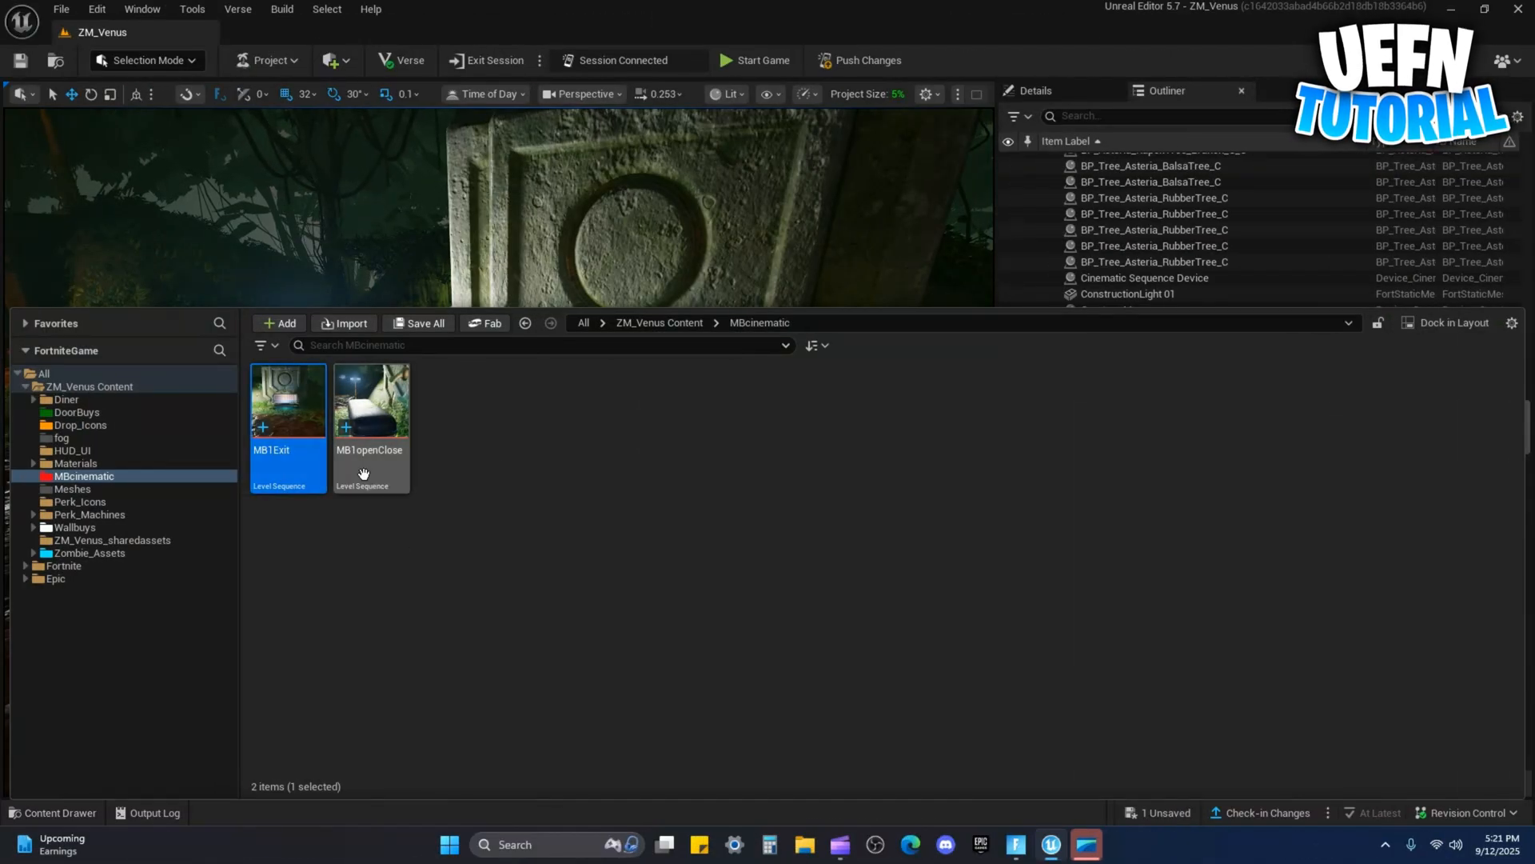
text(MB1e)
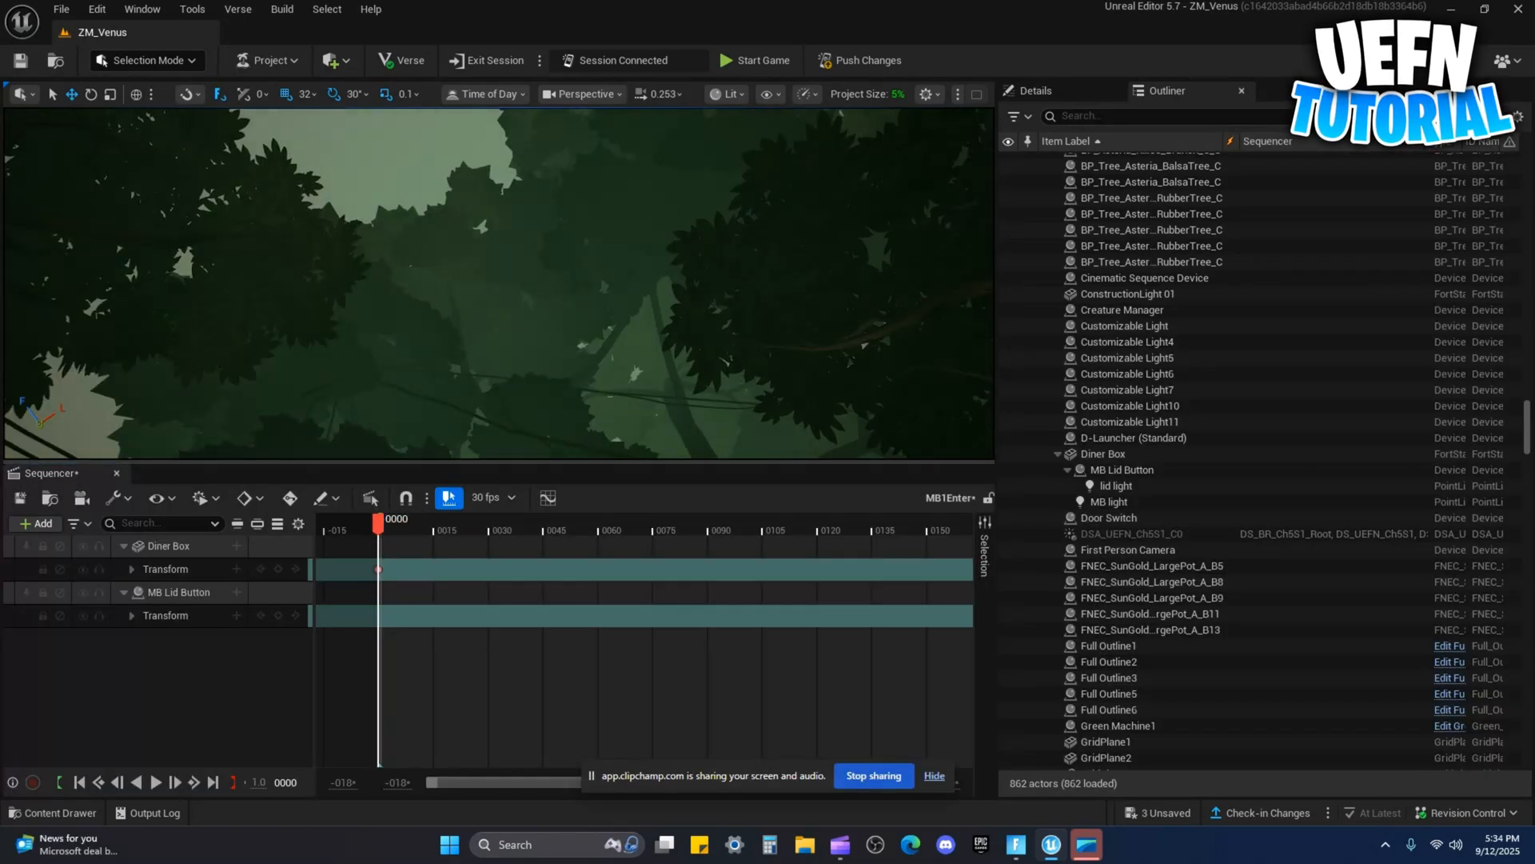
Key the Diner Box landed on the ground and raised high above, then preview the drop
click(430, 545)
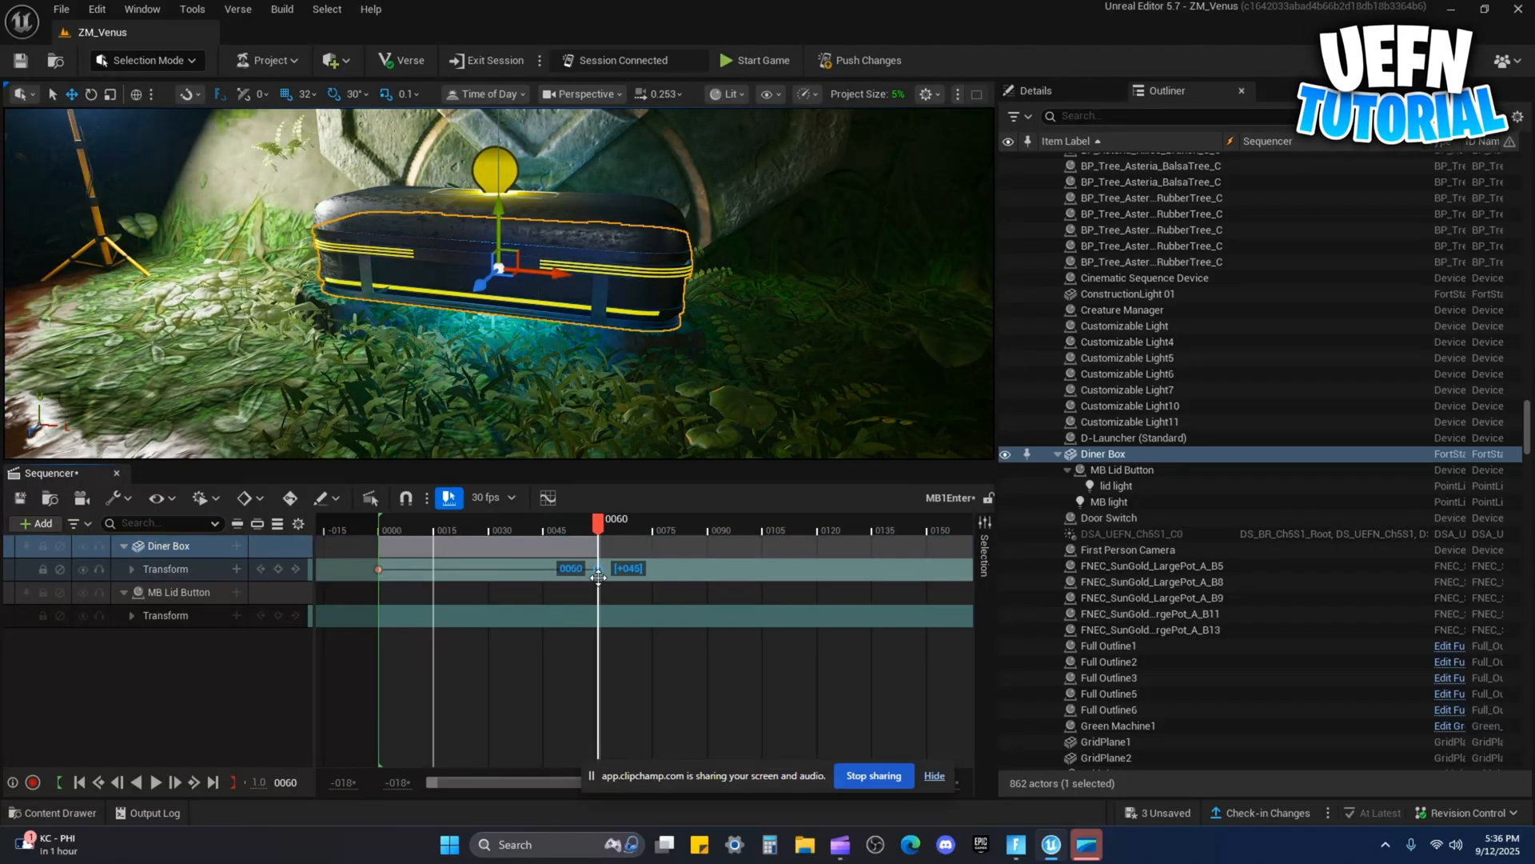
click(153, 782)
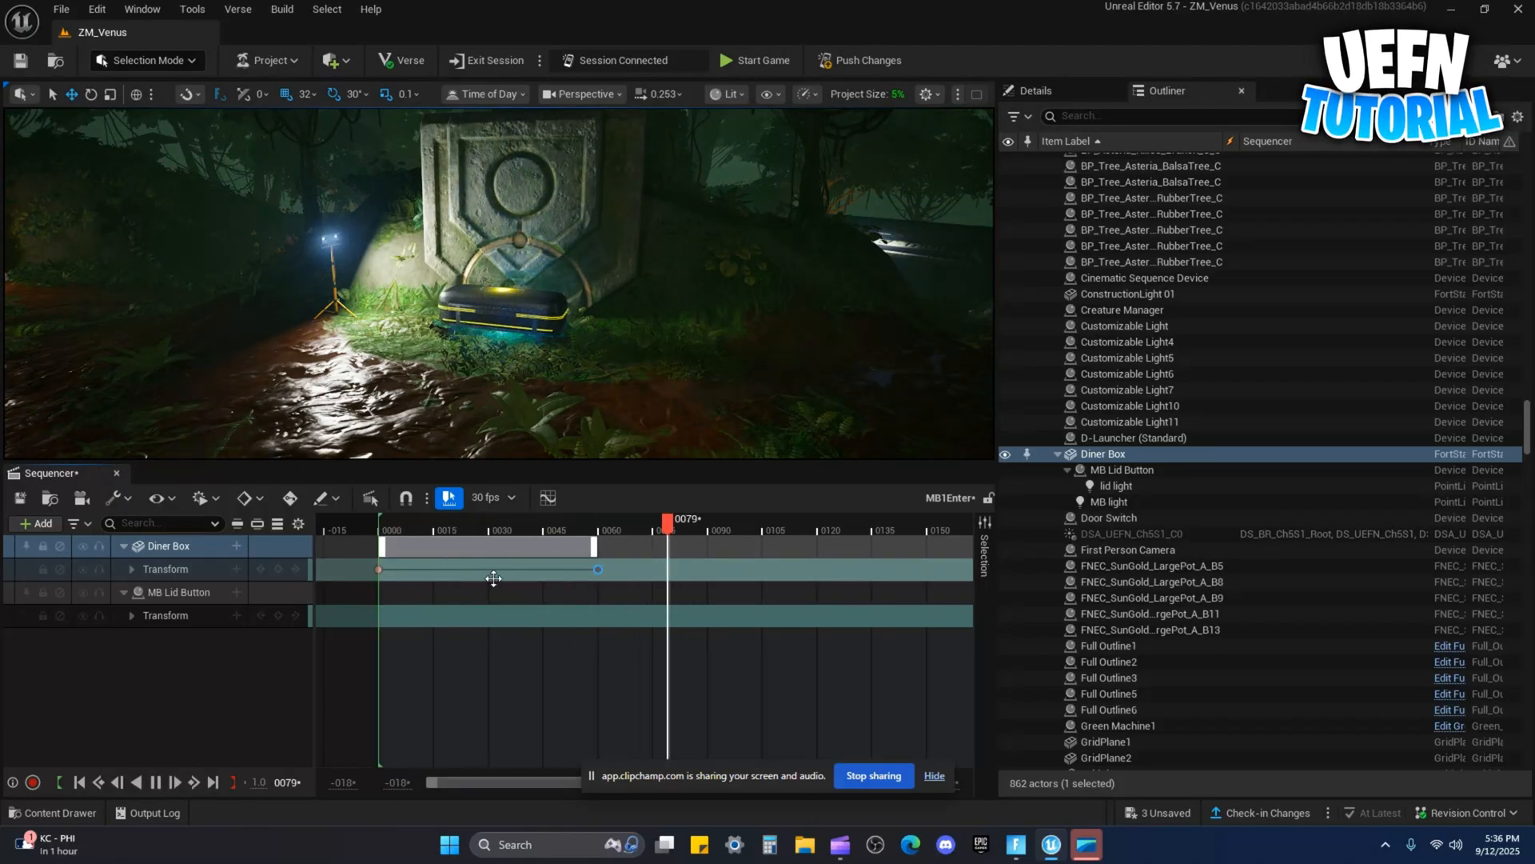
drag(668, 521, 545, 522)
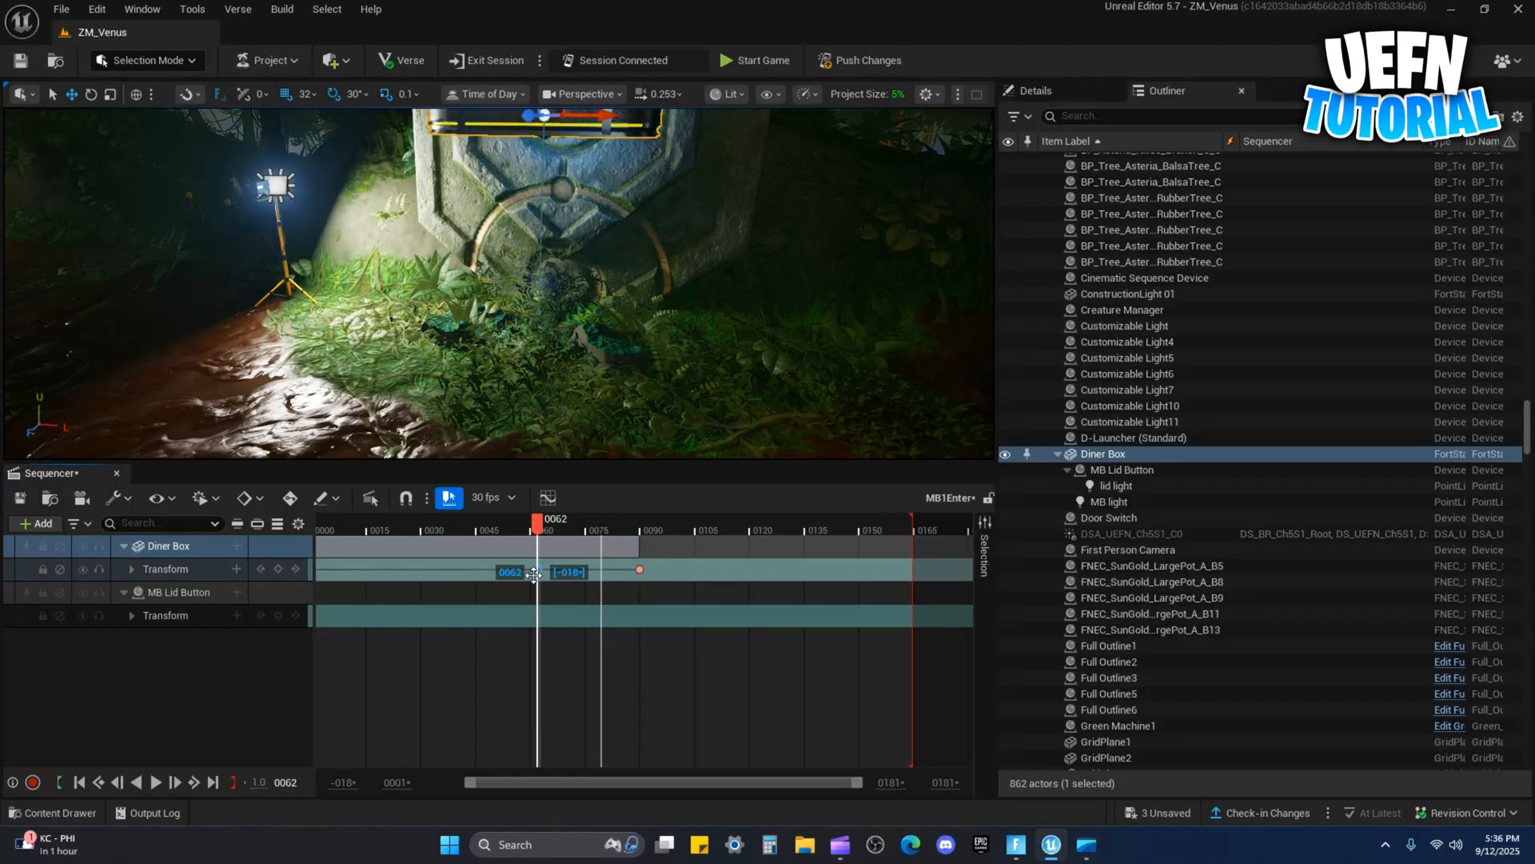
click(155, 782)
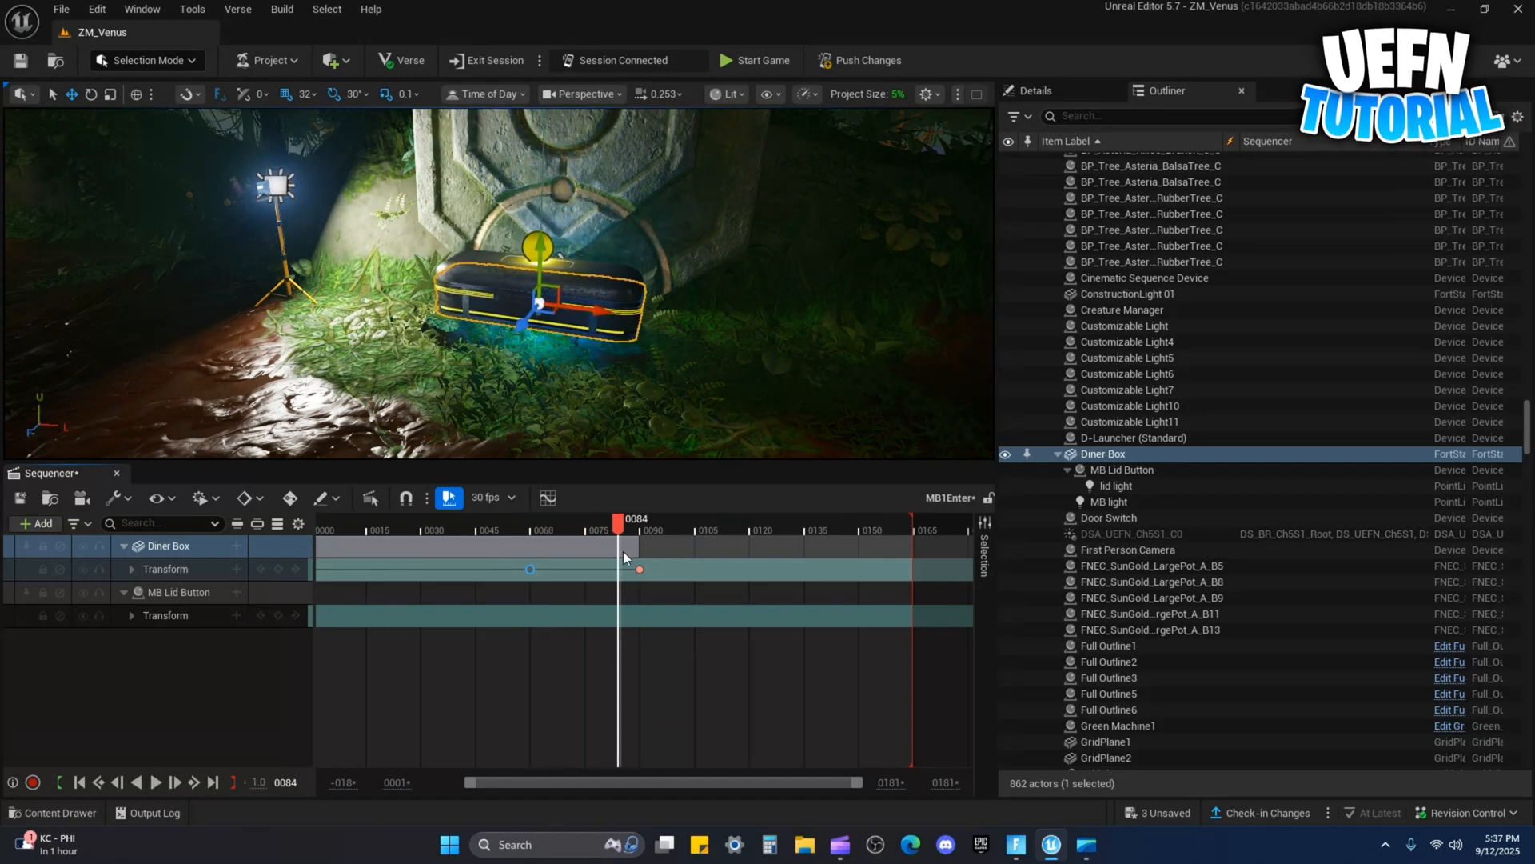
drag(619, 525, 614, 525)
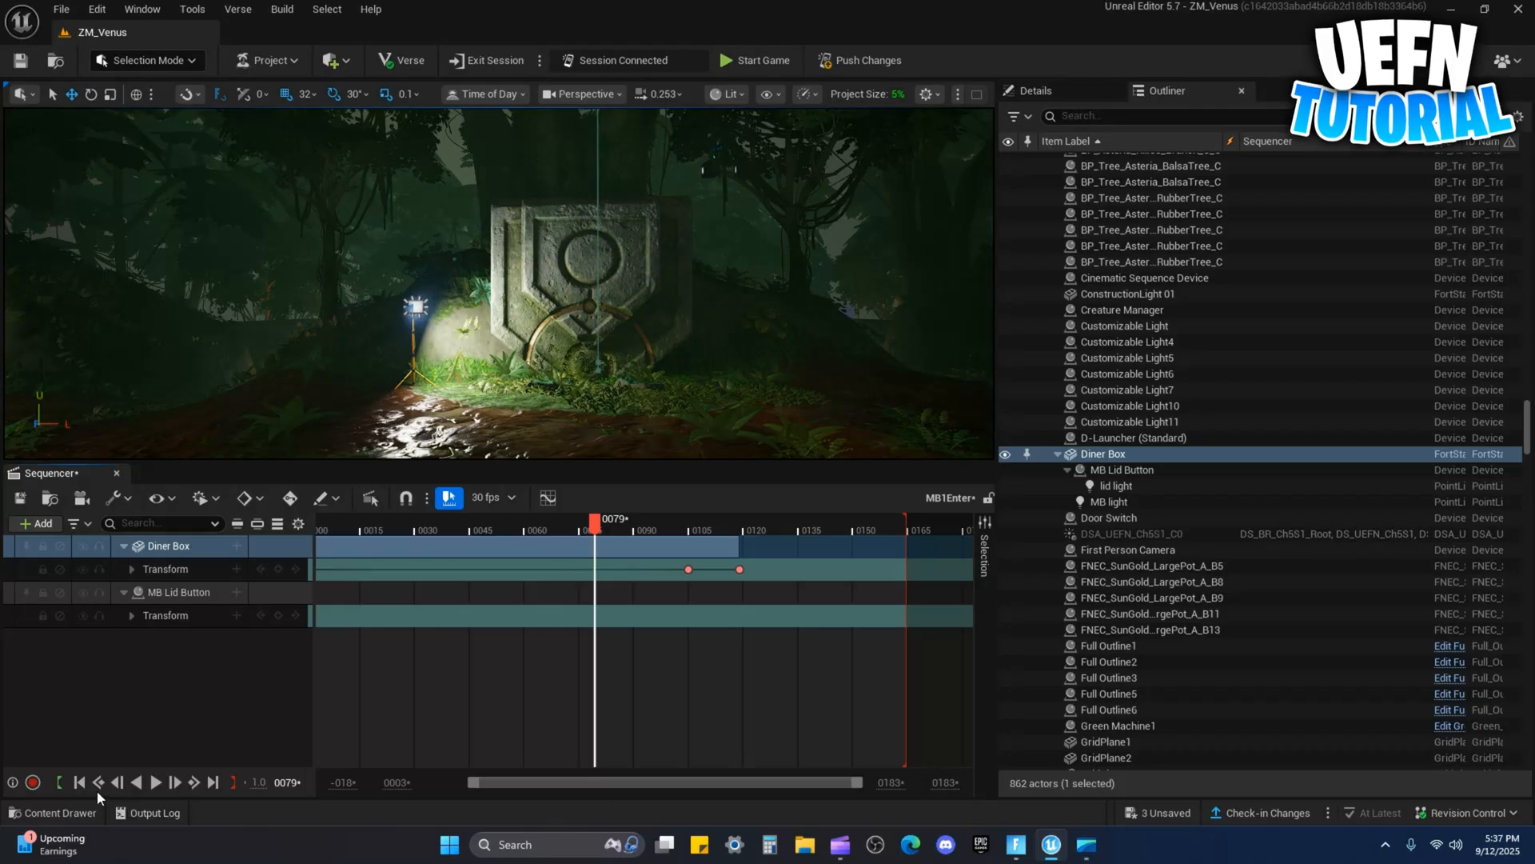
click(155, 782)
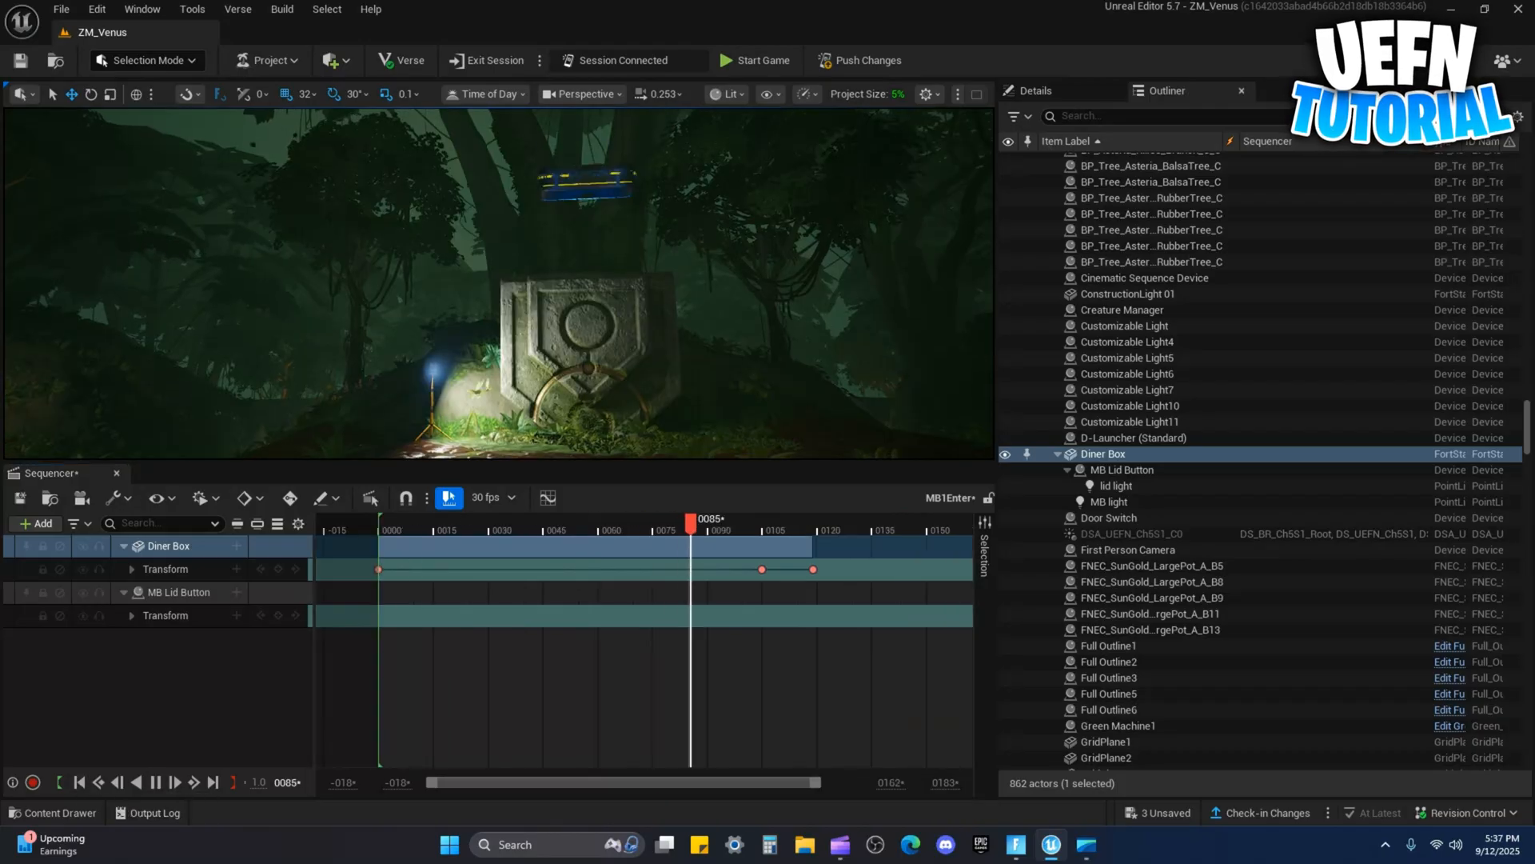
click(152, 781)
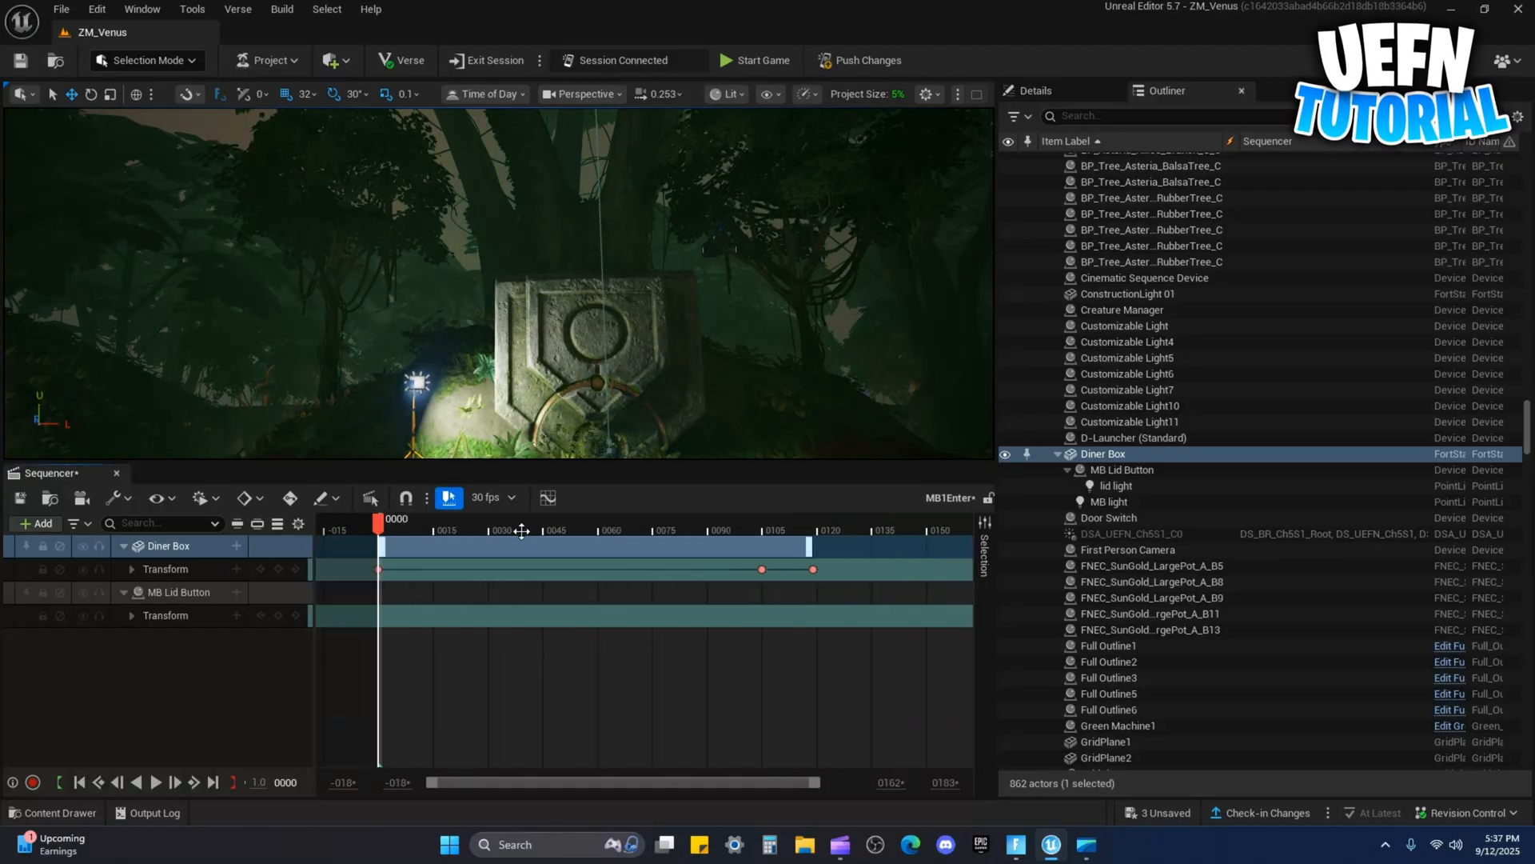
Retime the drop keys to frames 30 and 60, end the sequence after landing, and replay it
drag(380, 526, 705, 526)
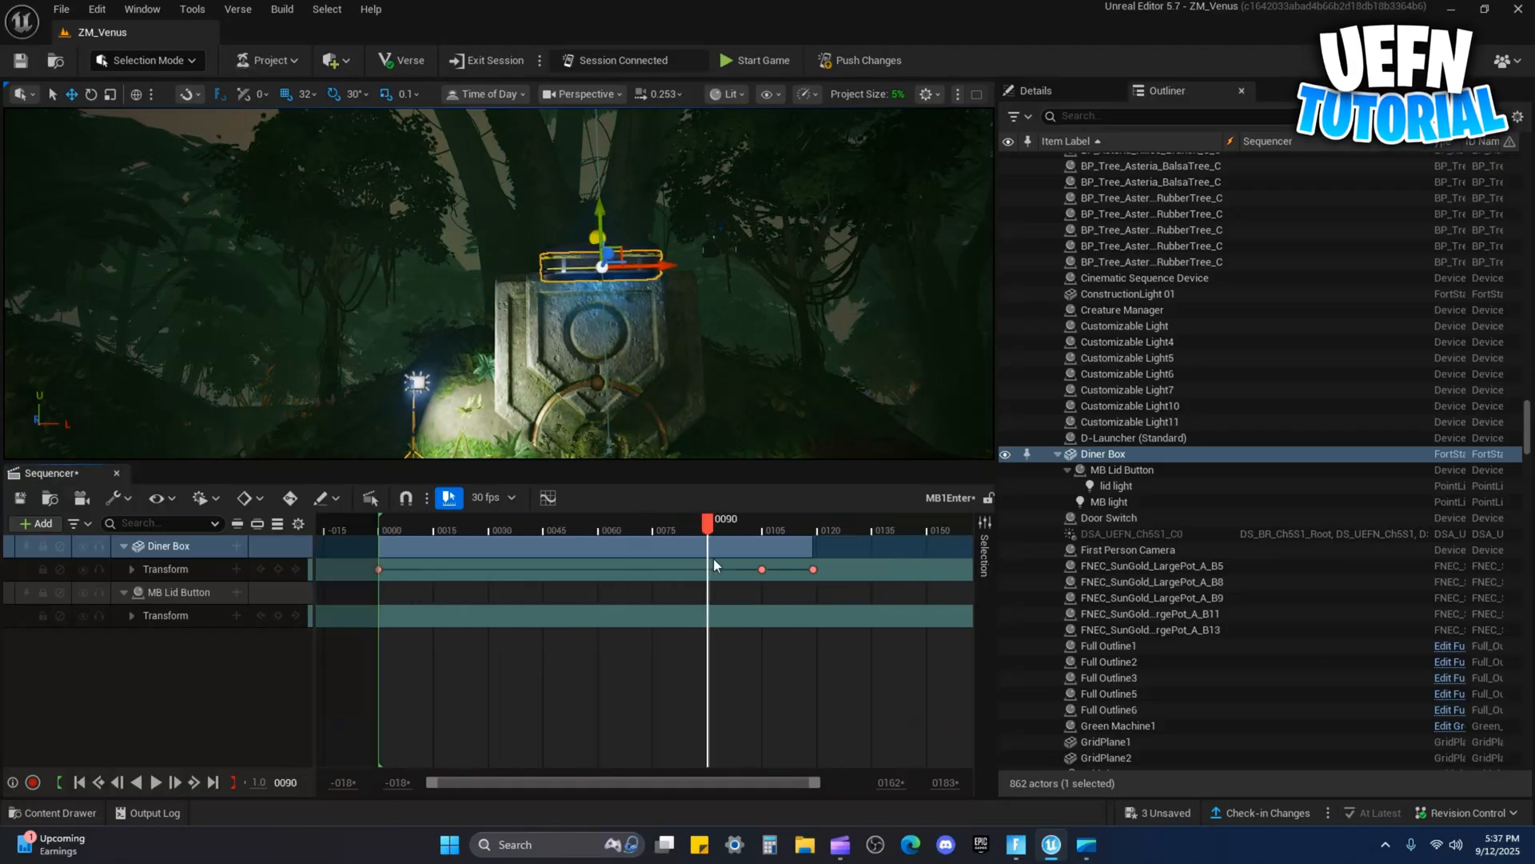
drag(707, 525, 729, 525)
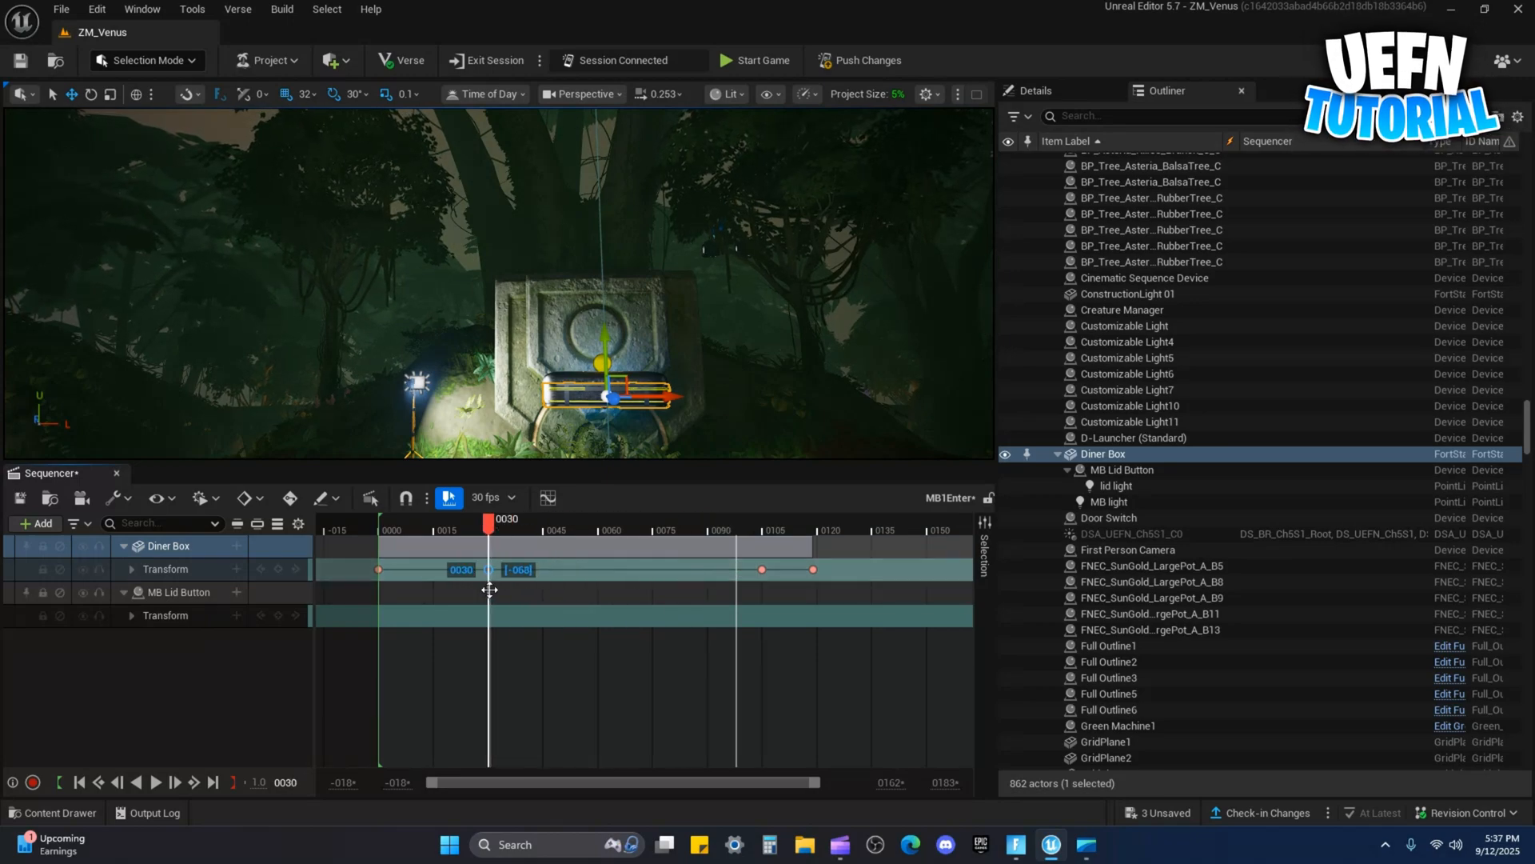
drag(490, 569, 601, 571)
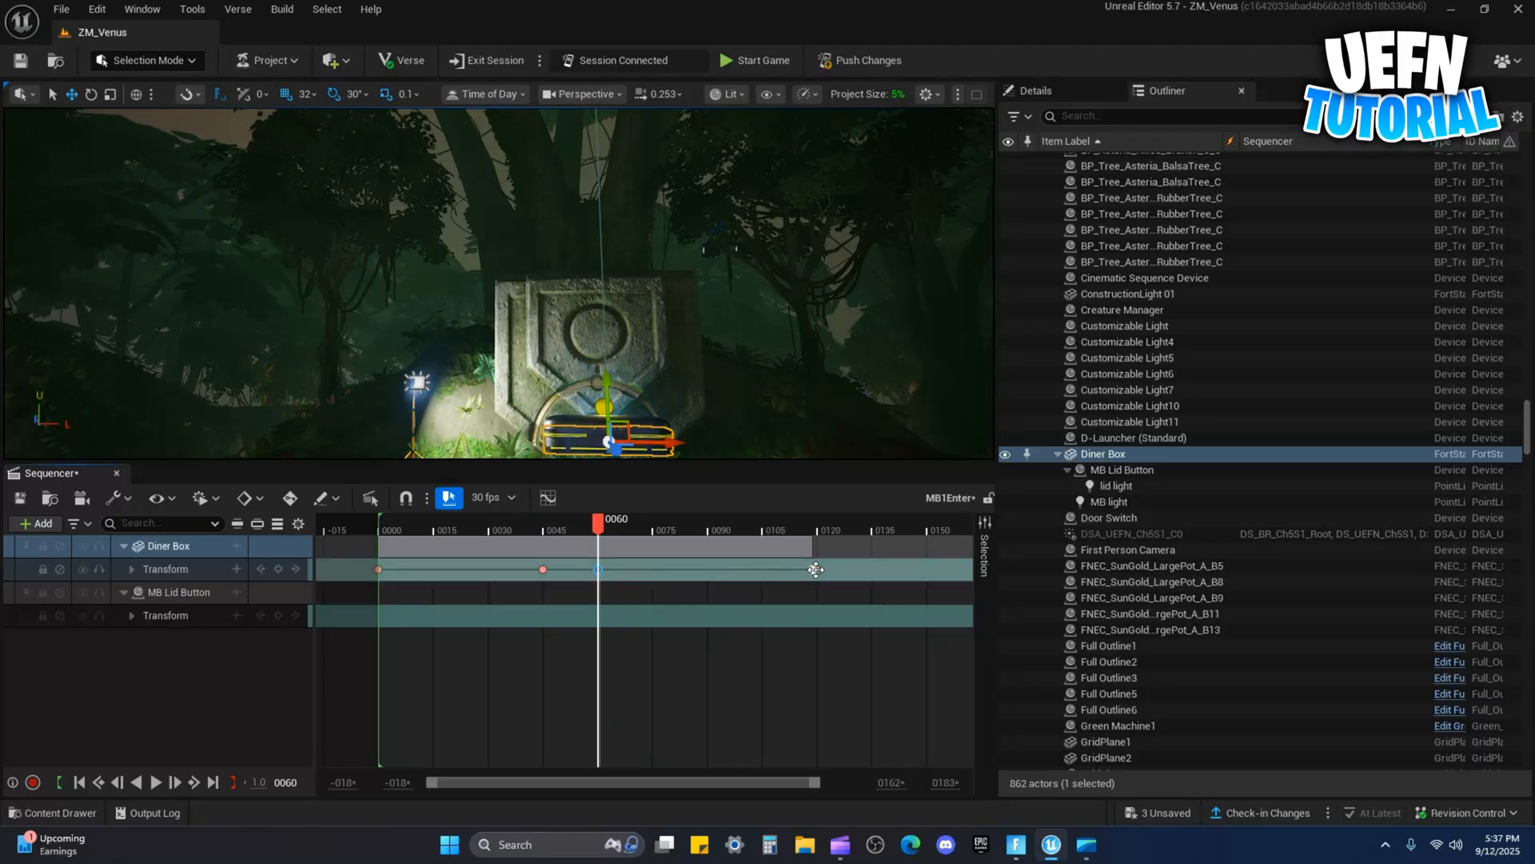
click(79, 782)
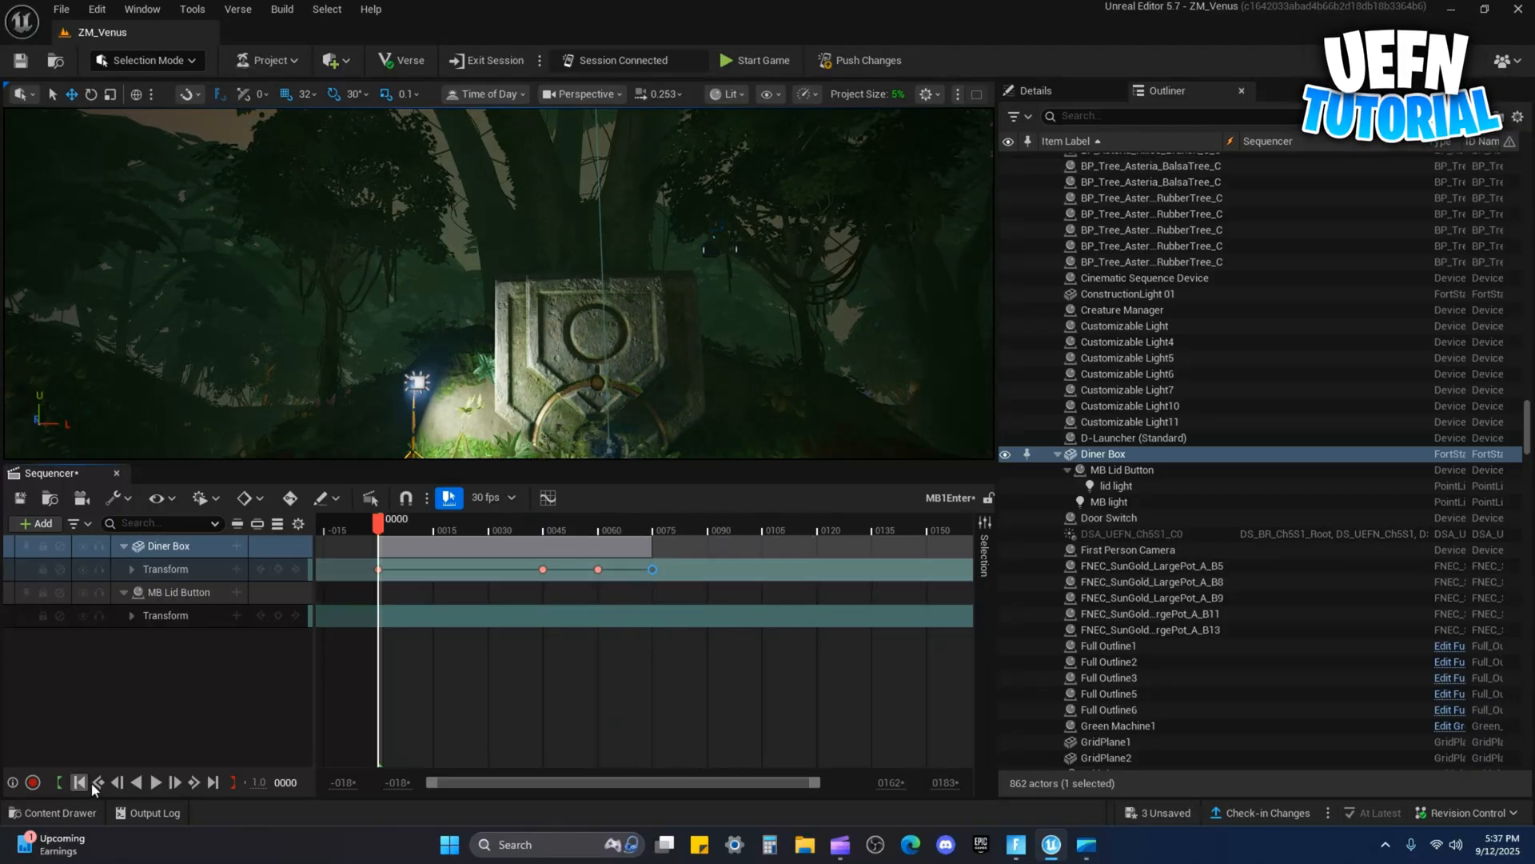
click(155, 782)
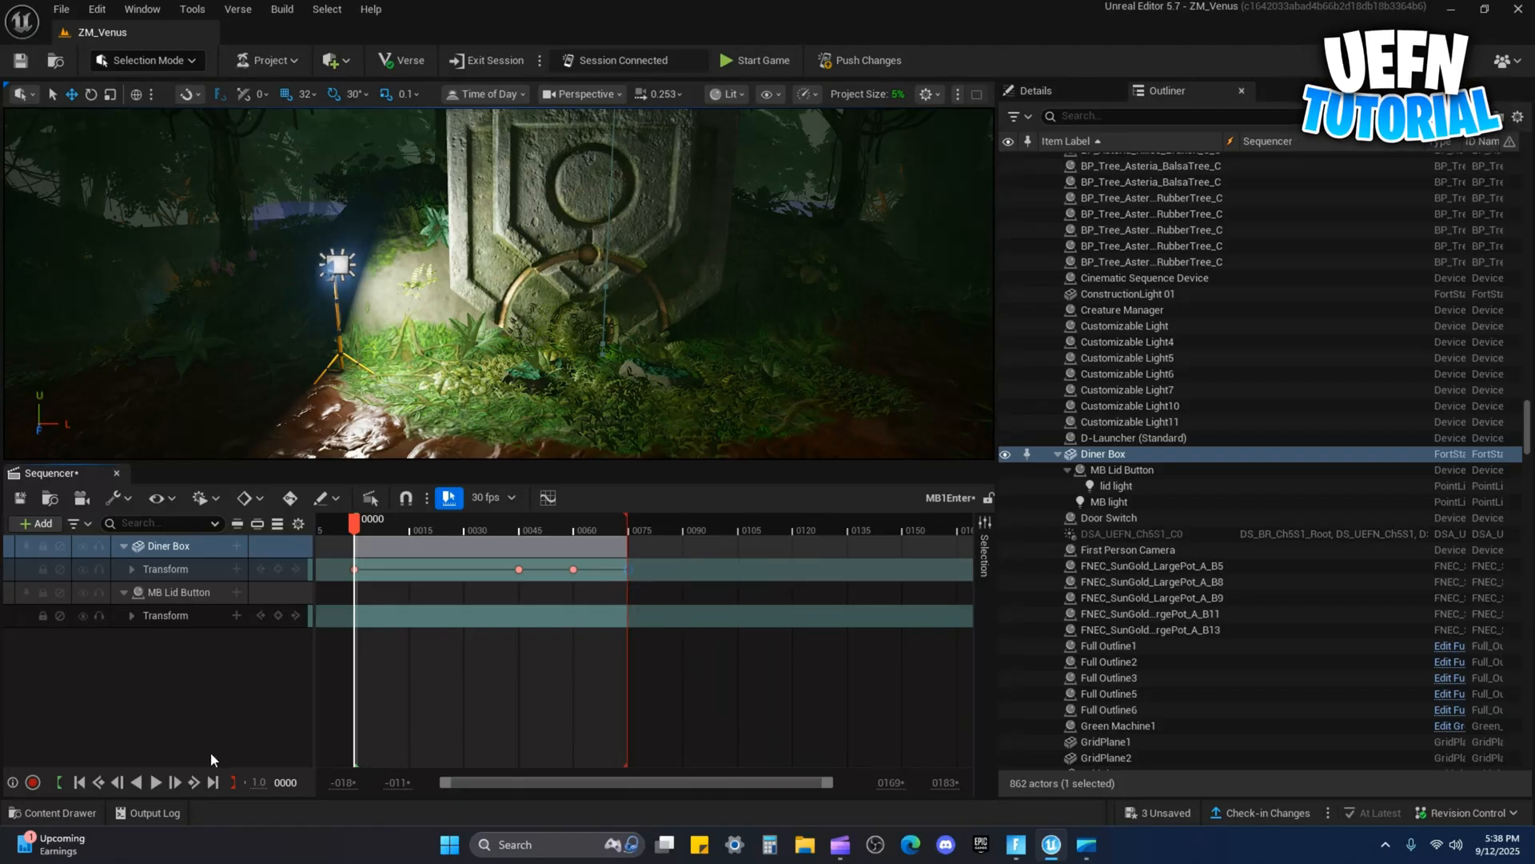
click(155, 782)
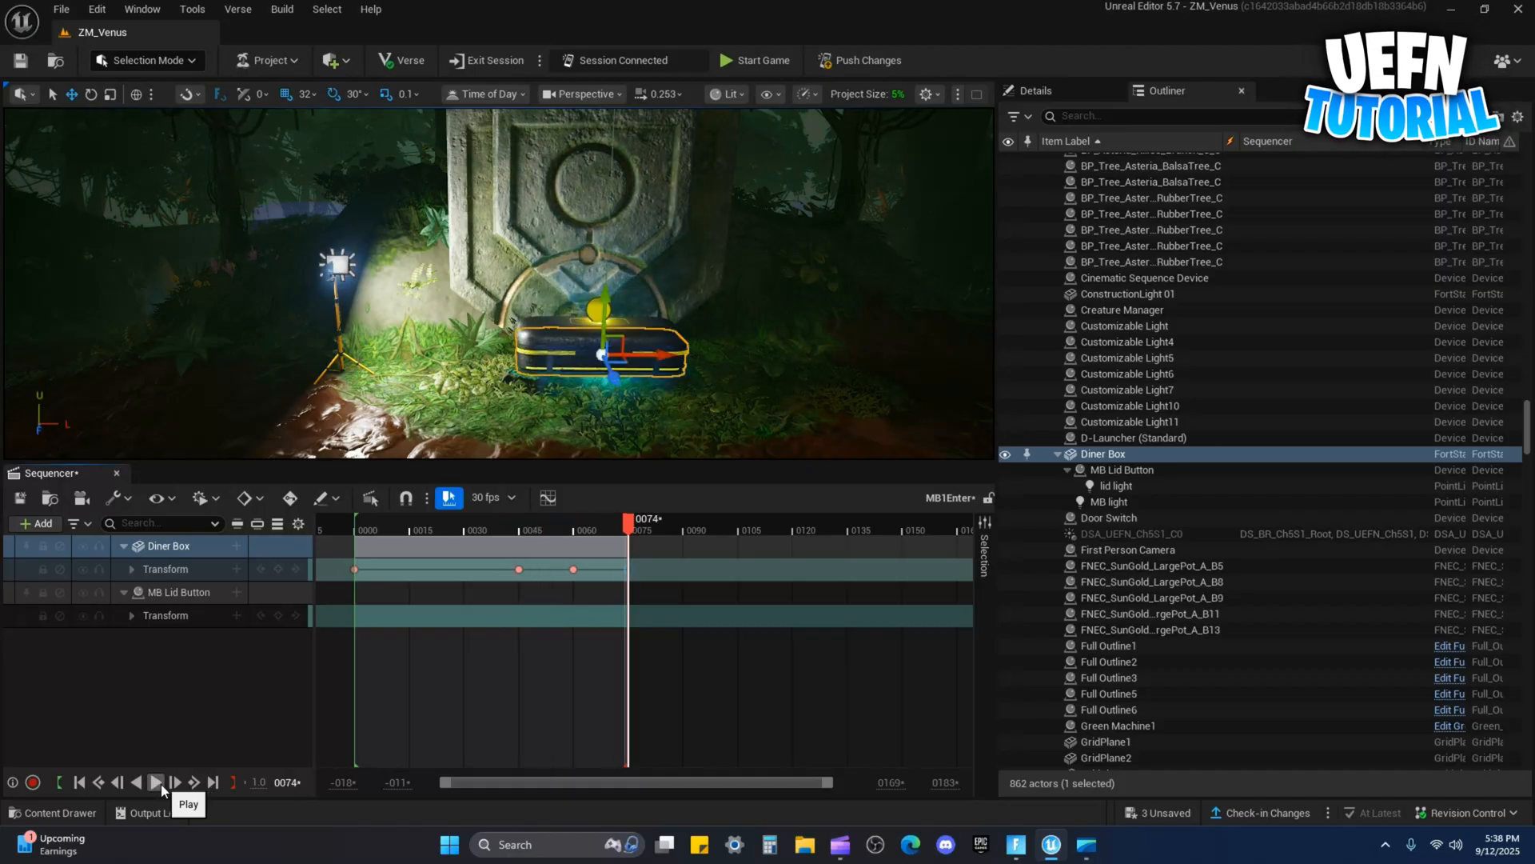
click(154, 782)
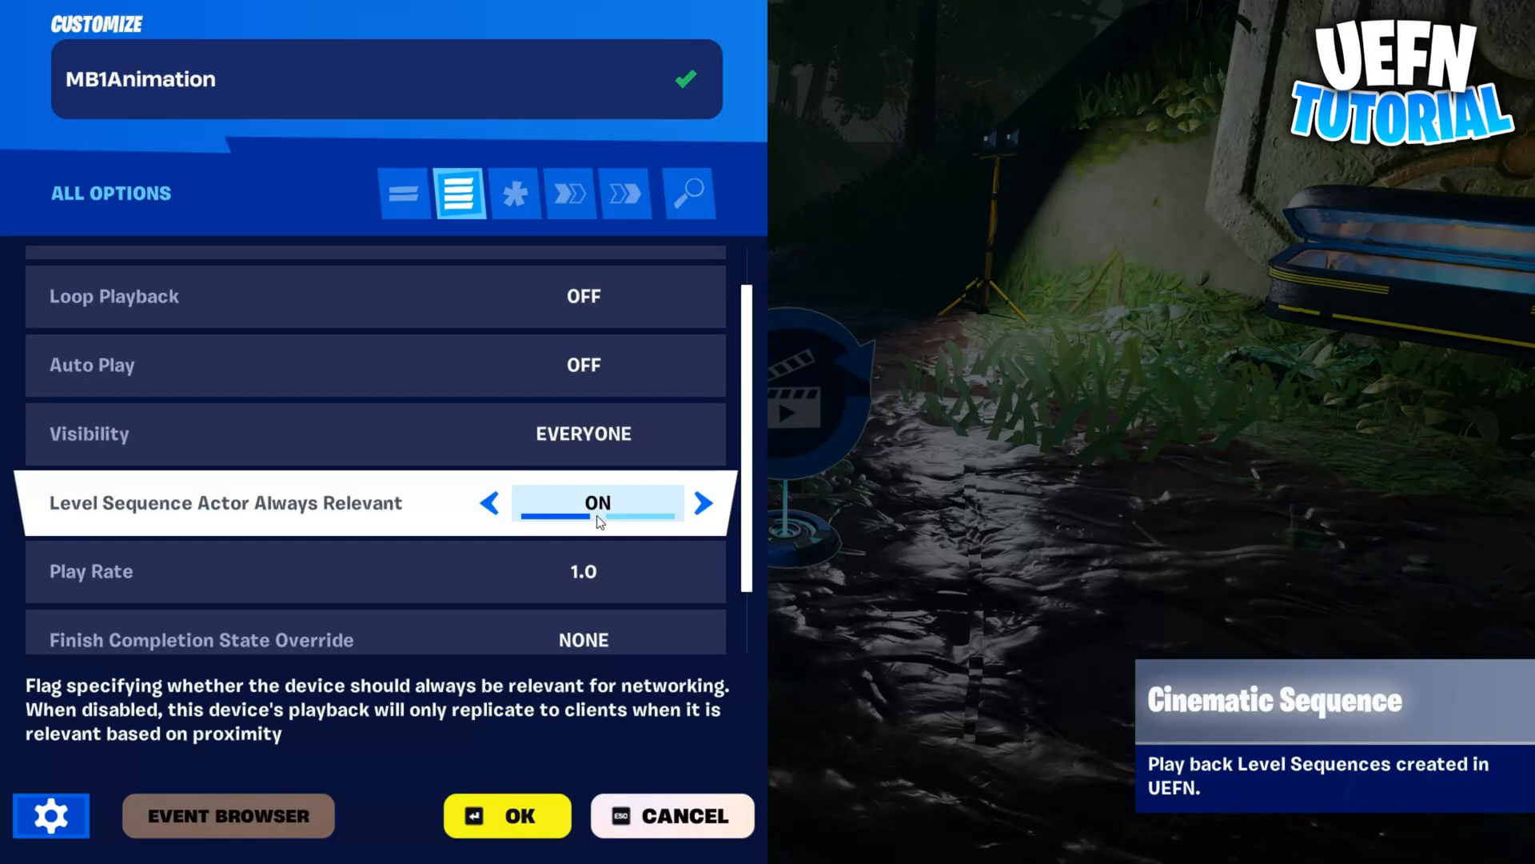
Assign level sequences to the animation devices, MB1openClose on the third, and save all three
click(507, 814)
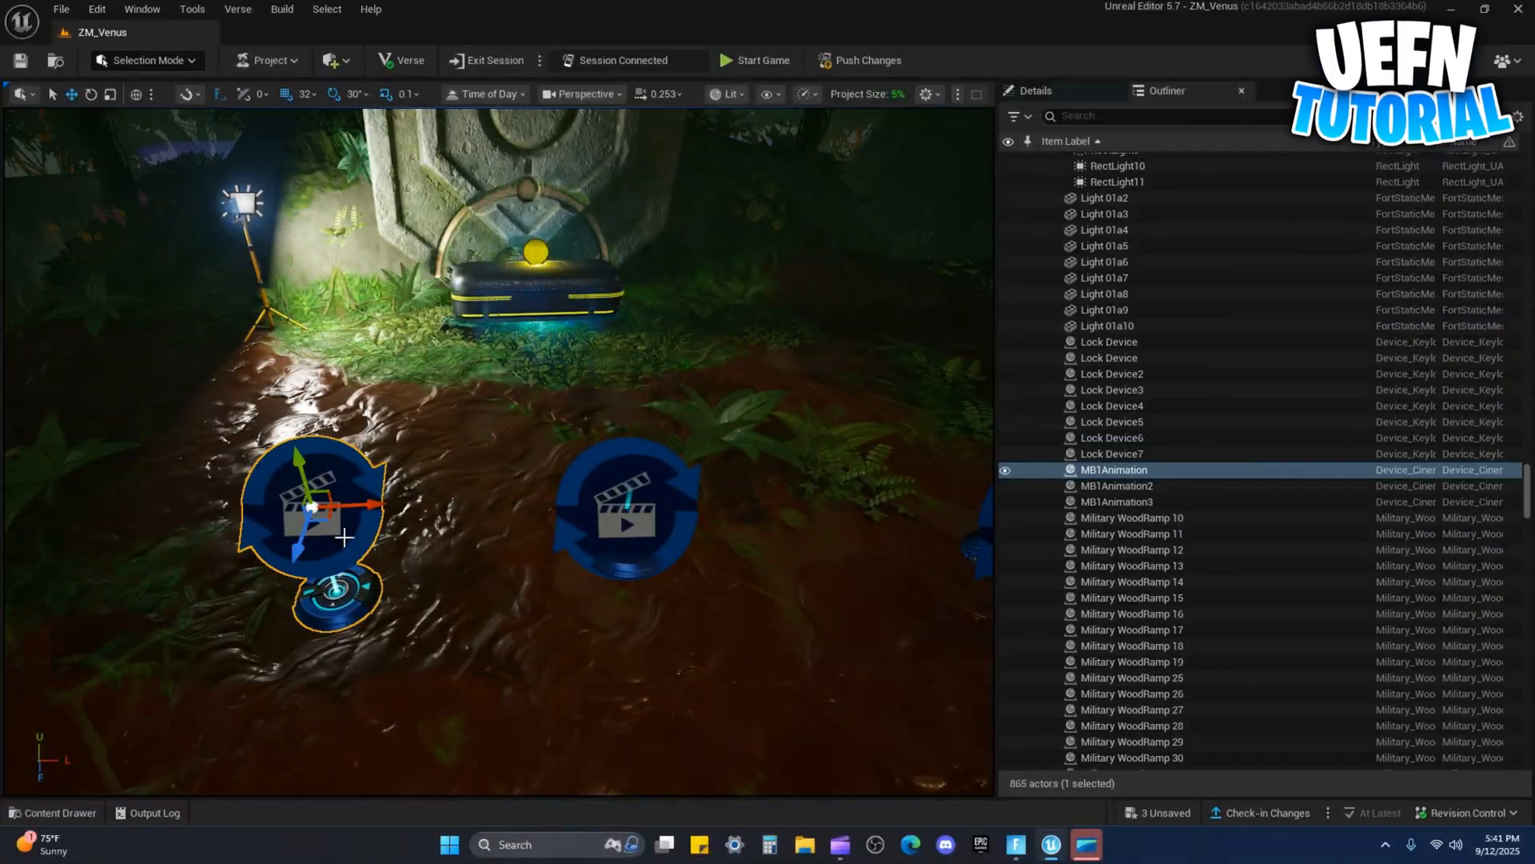
click(1031, 89)
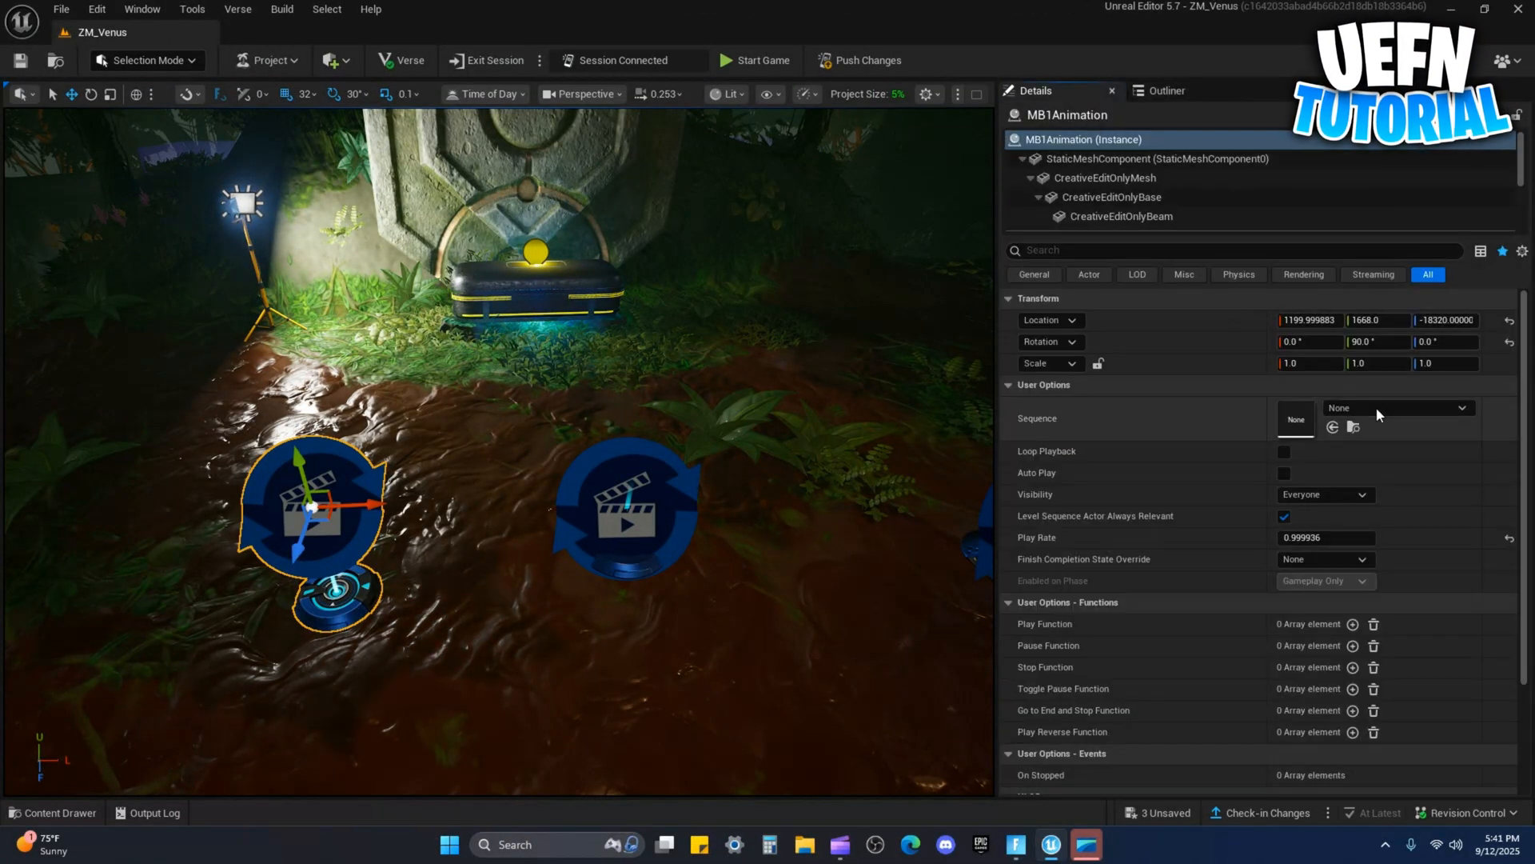
click(1398, 408)
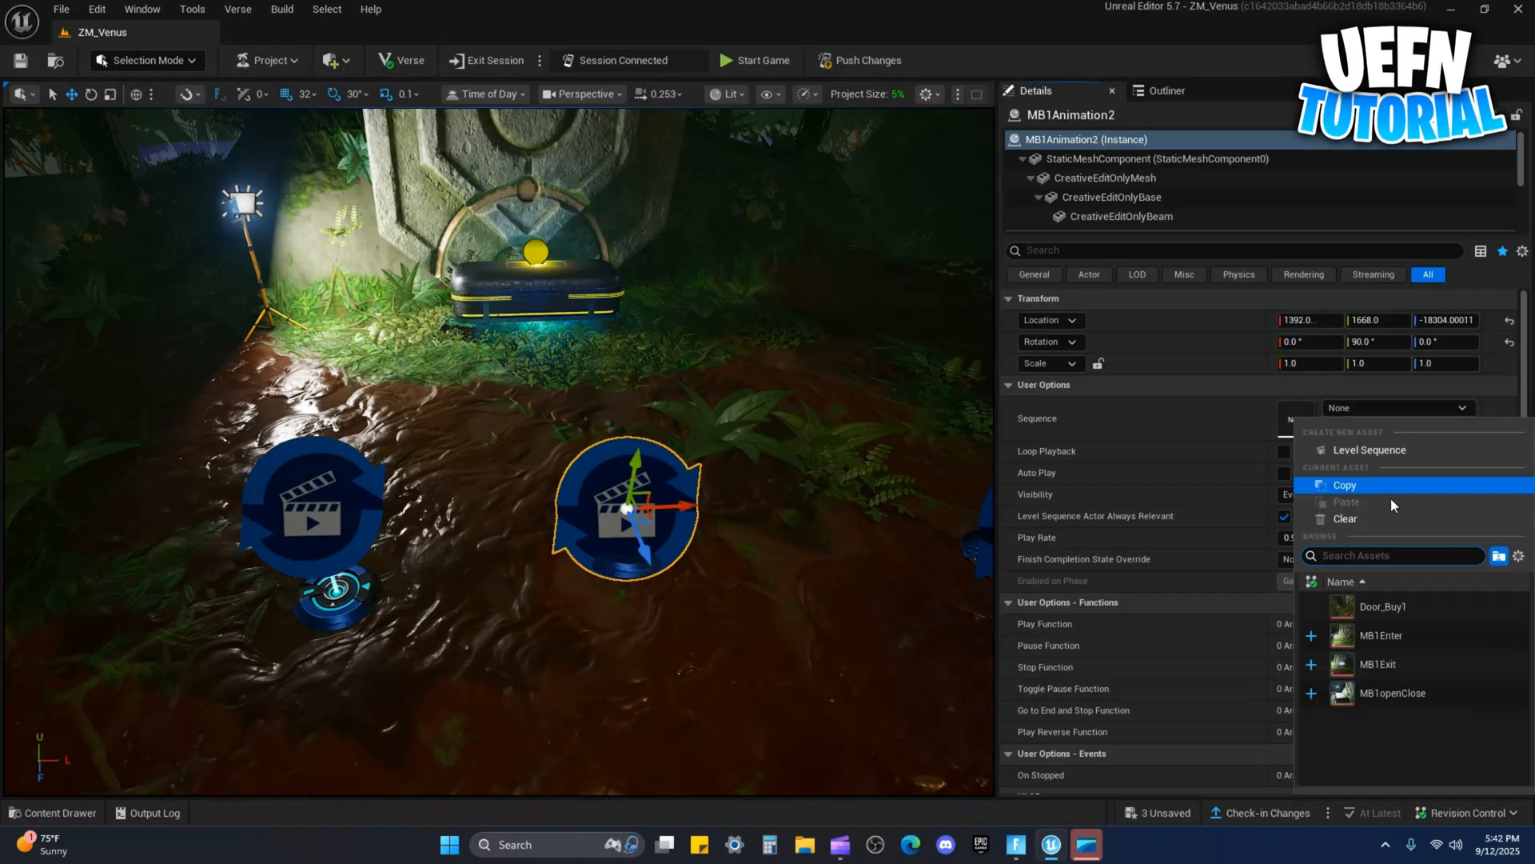
click(1376, 662)
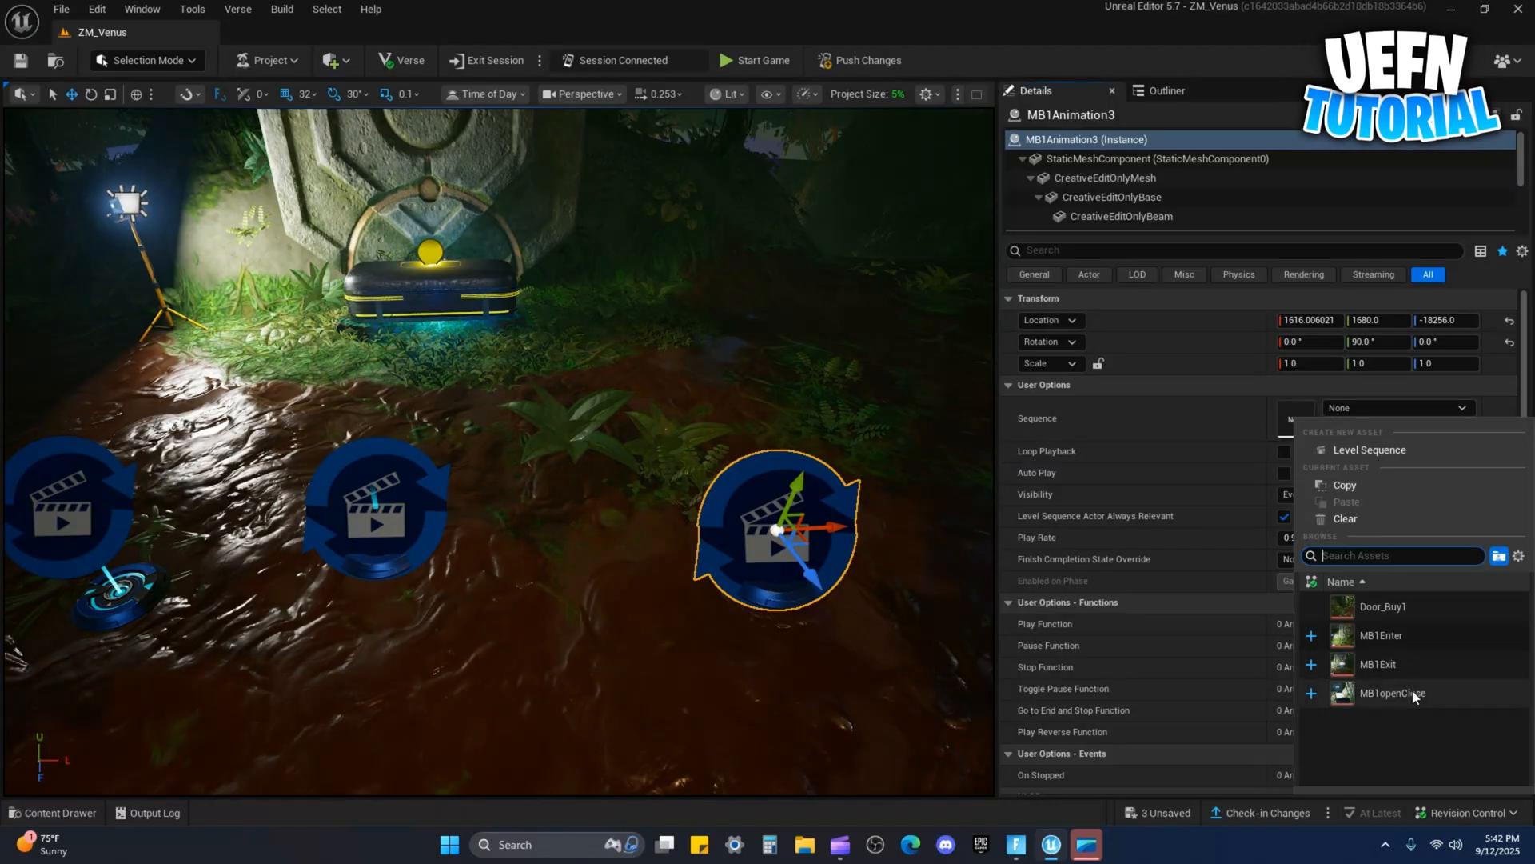
click(1392, 692)
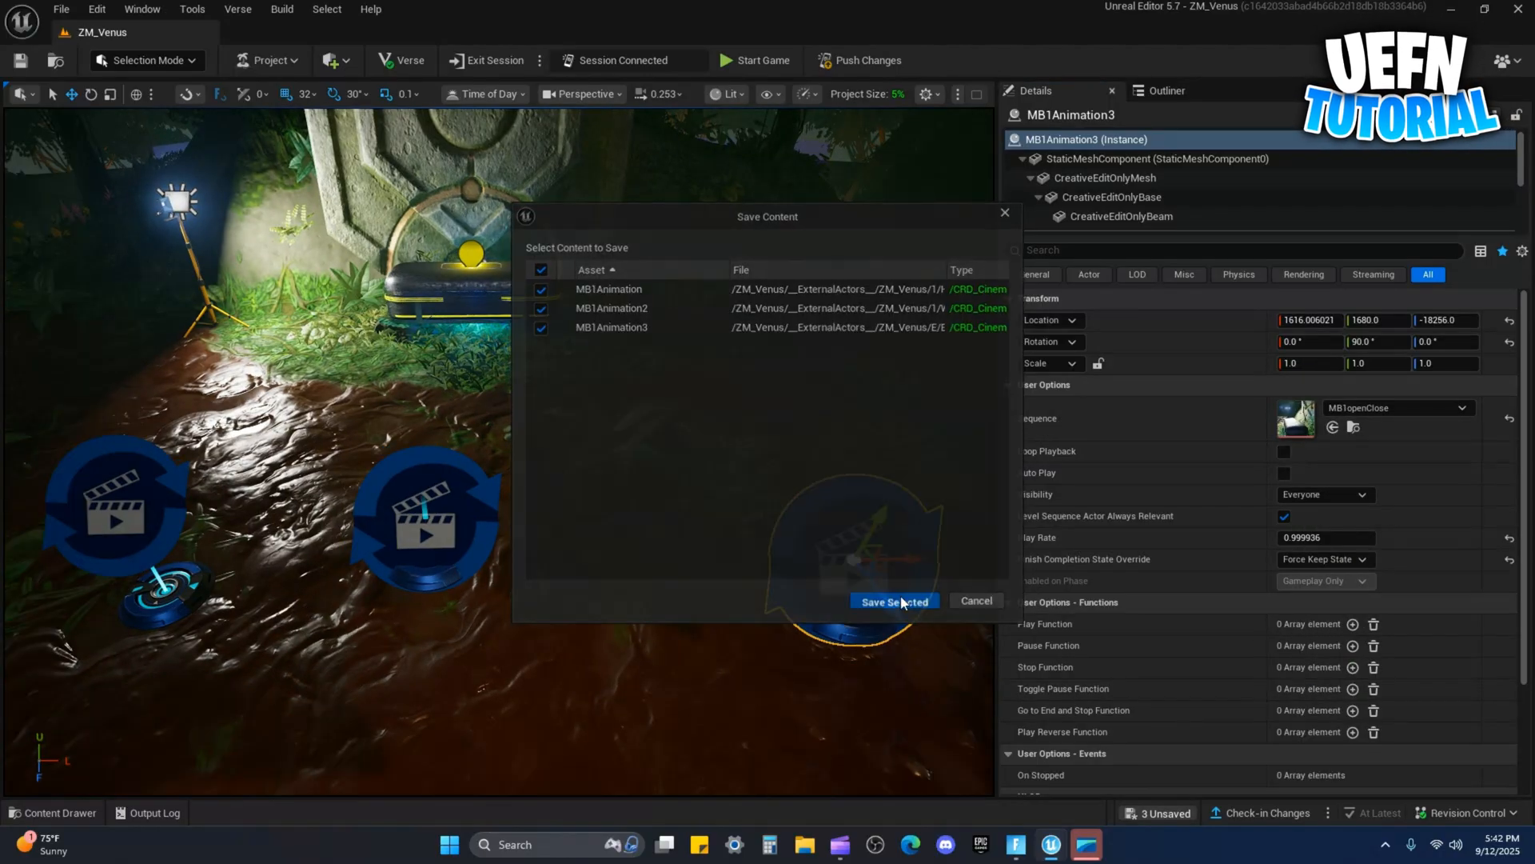
click(892, 602)
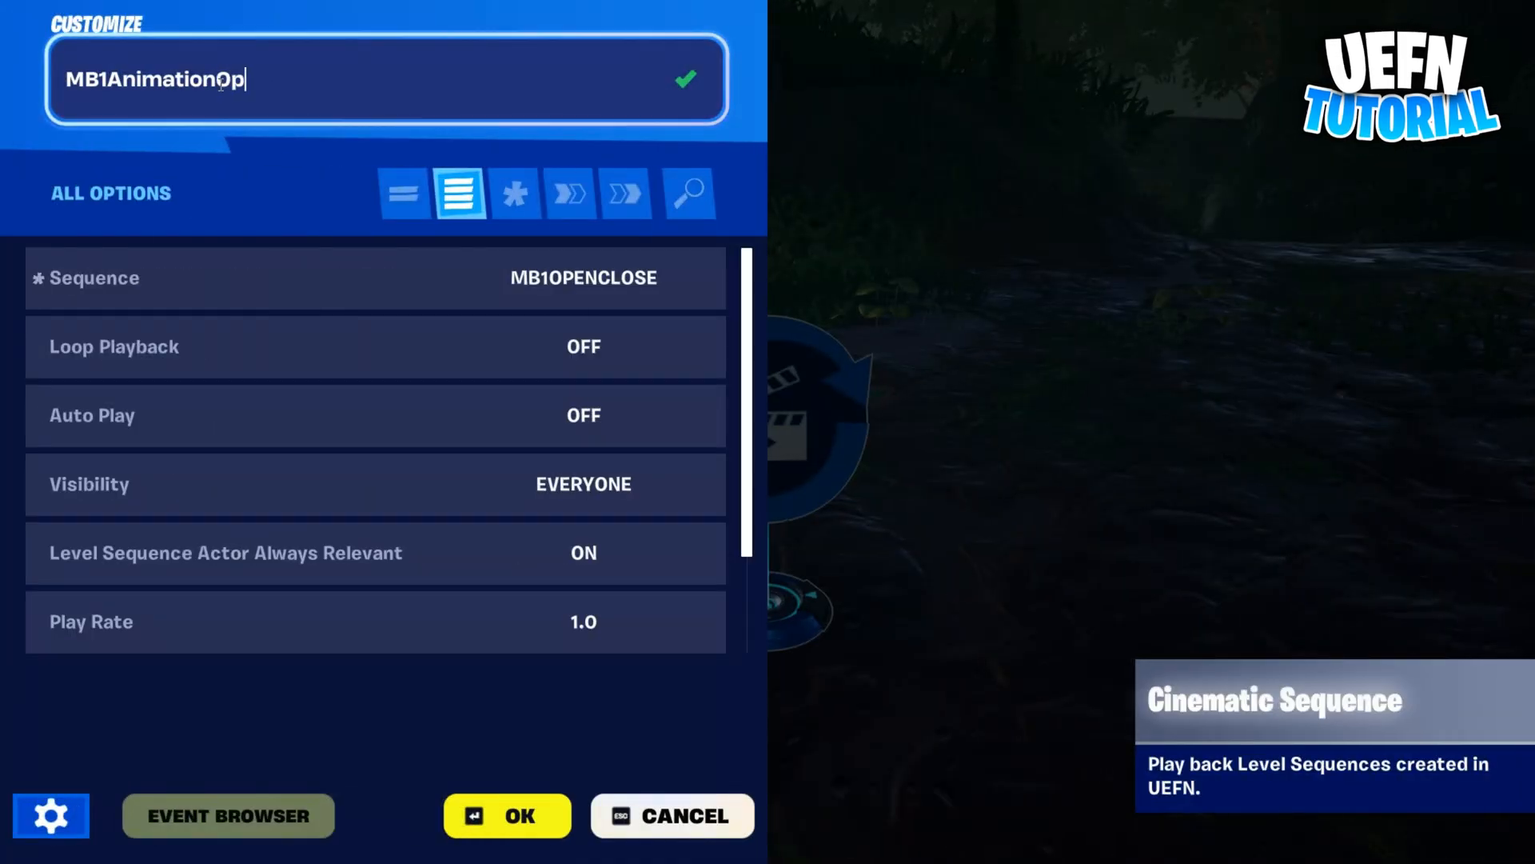
Configure the MB1 Timer's length and bind its Start to the MB Lid Button's On Interact, then confirm
text(enclose)
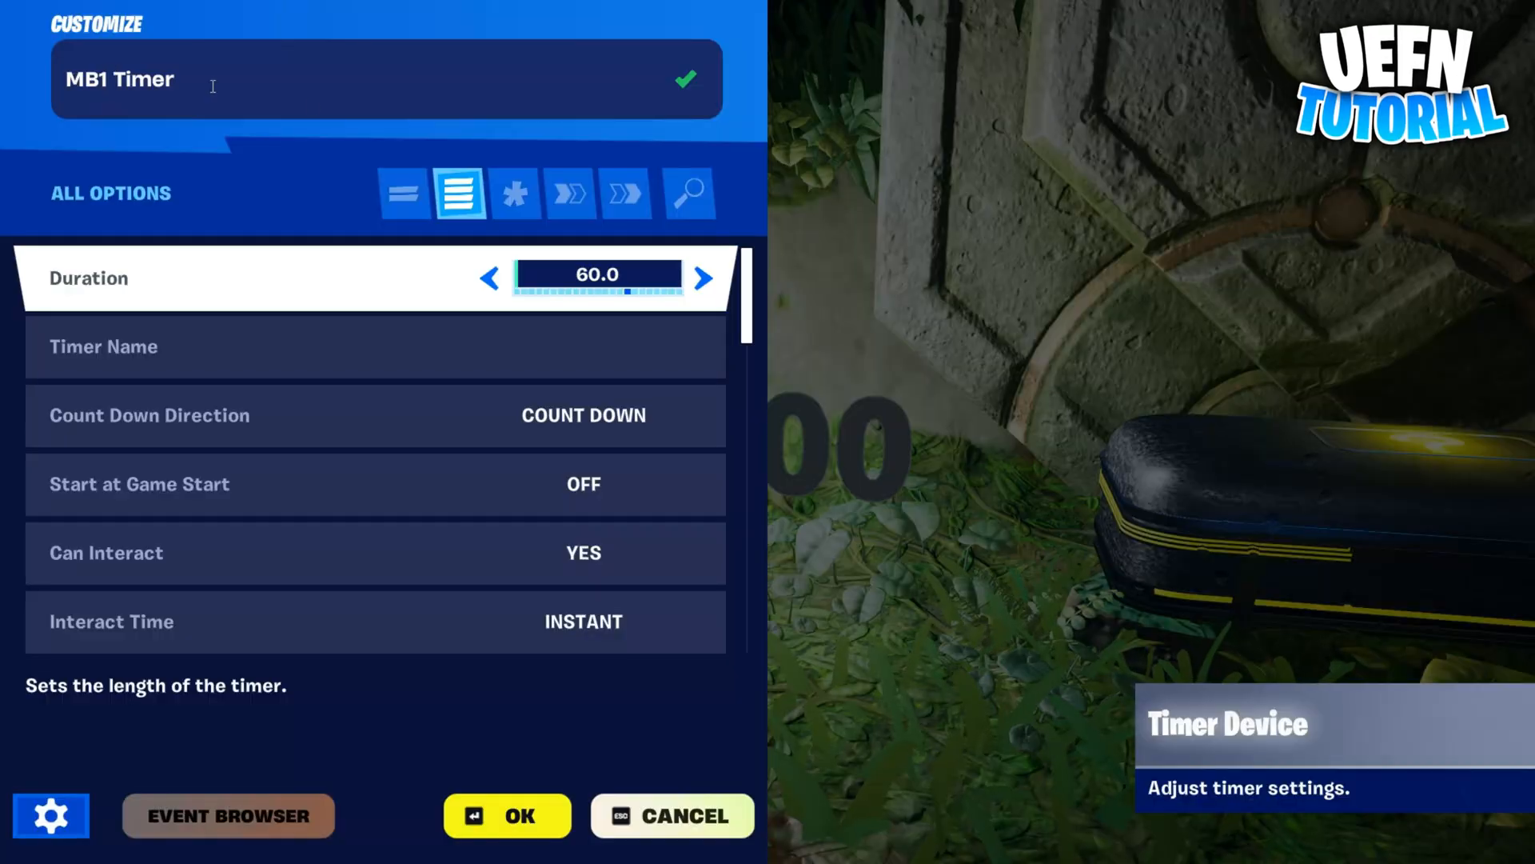
click(489, 277)
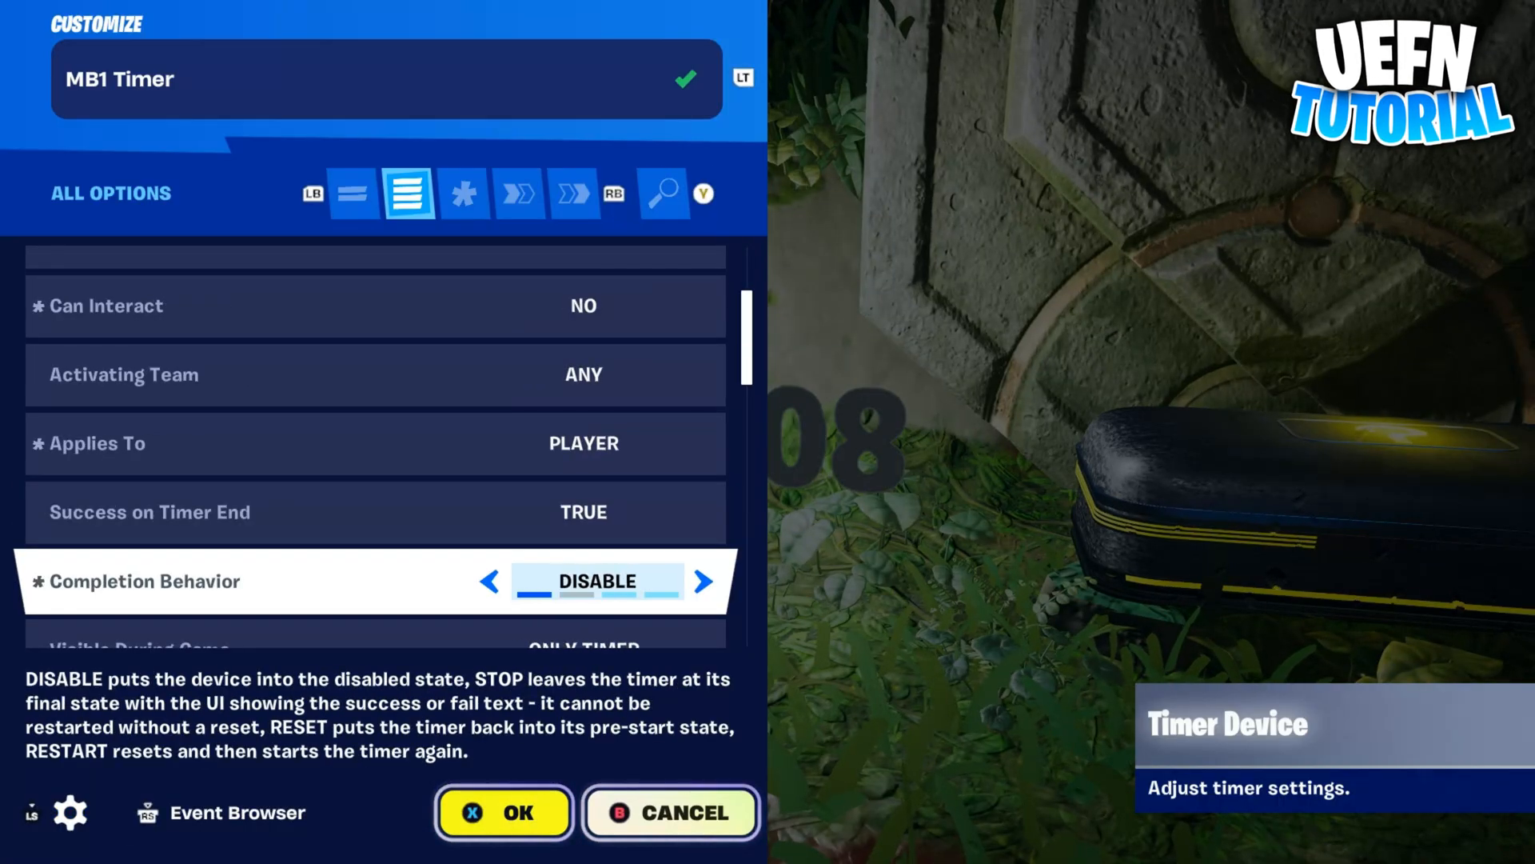
scroll(down, 3)
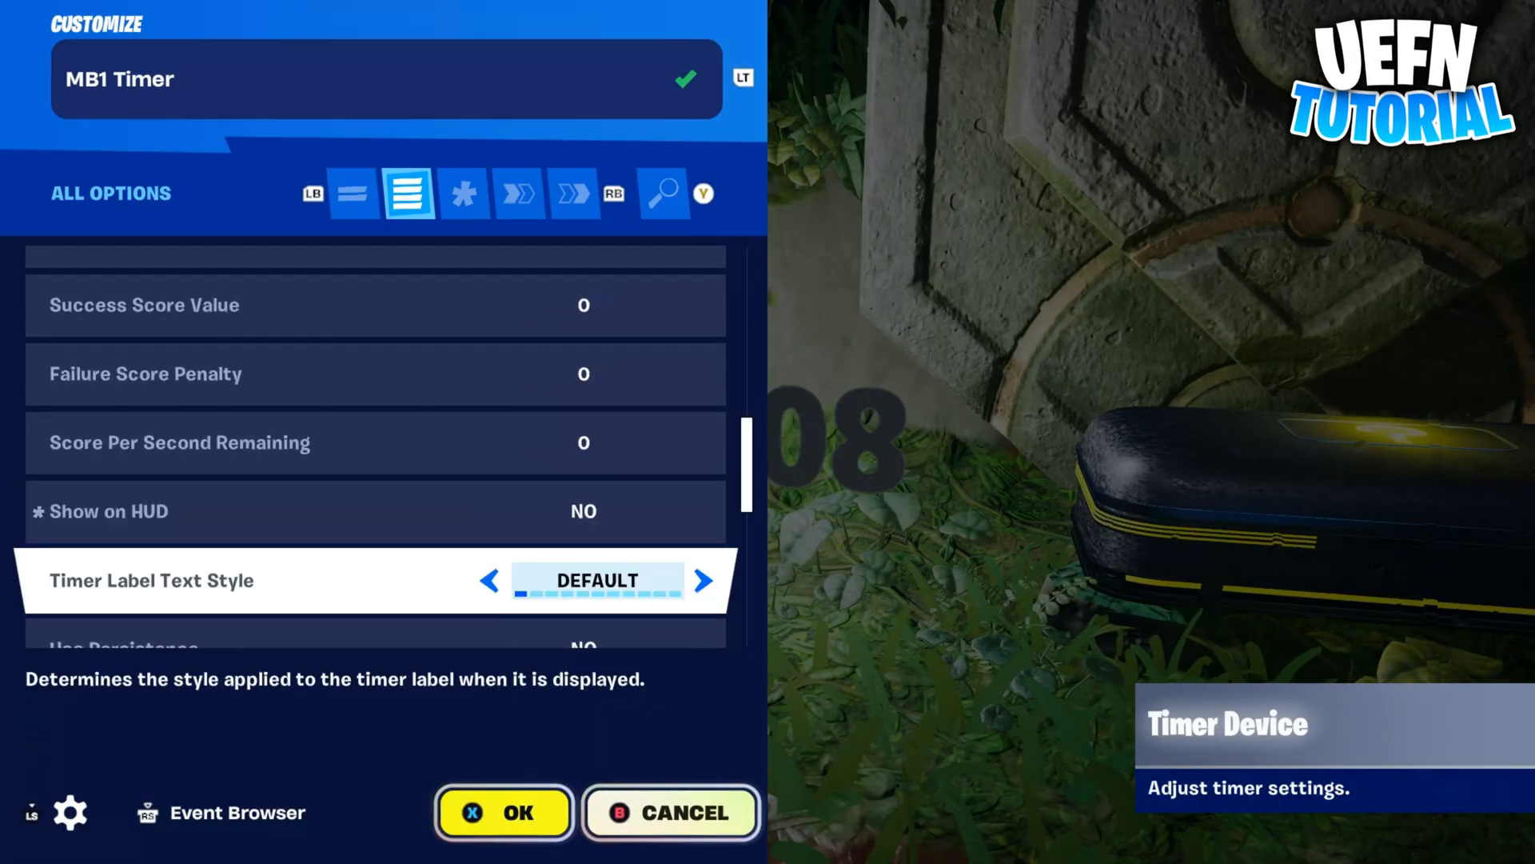
click(569, 194)
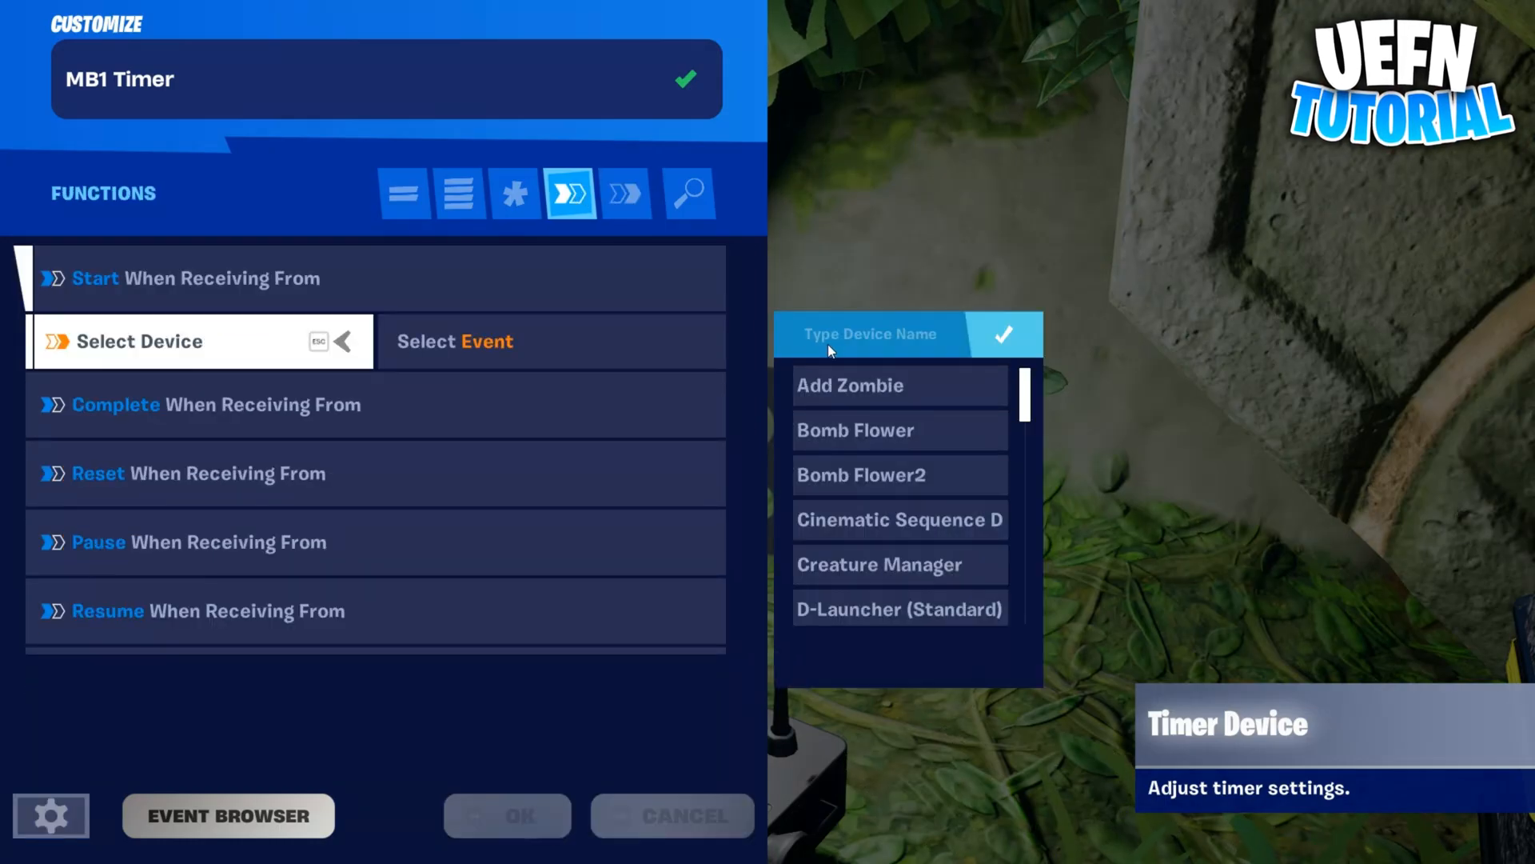
text(lib)
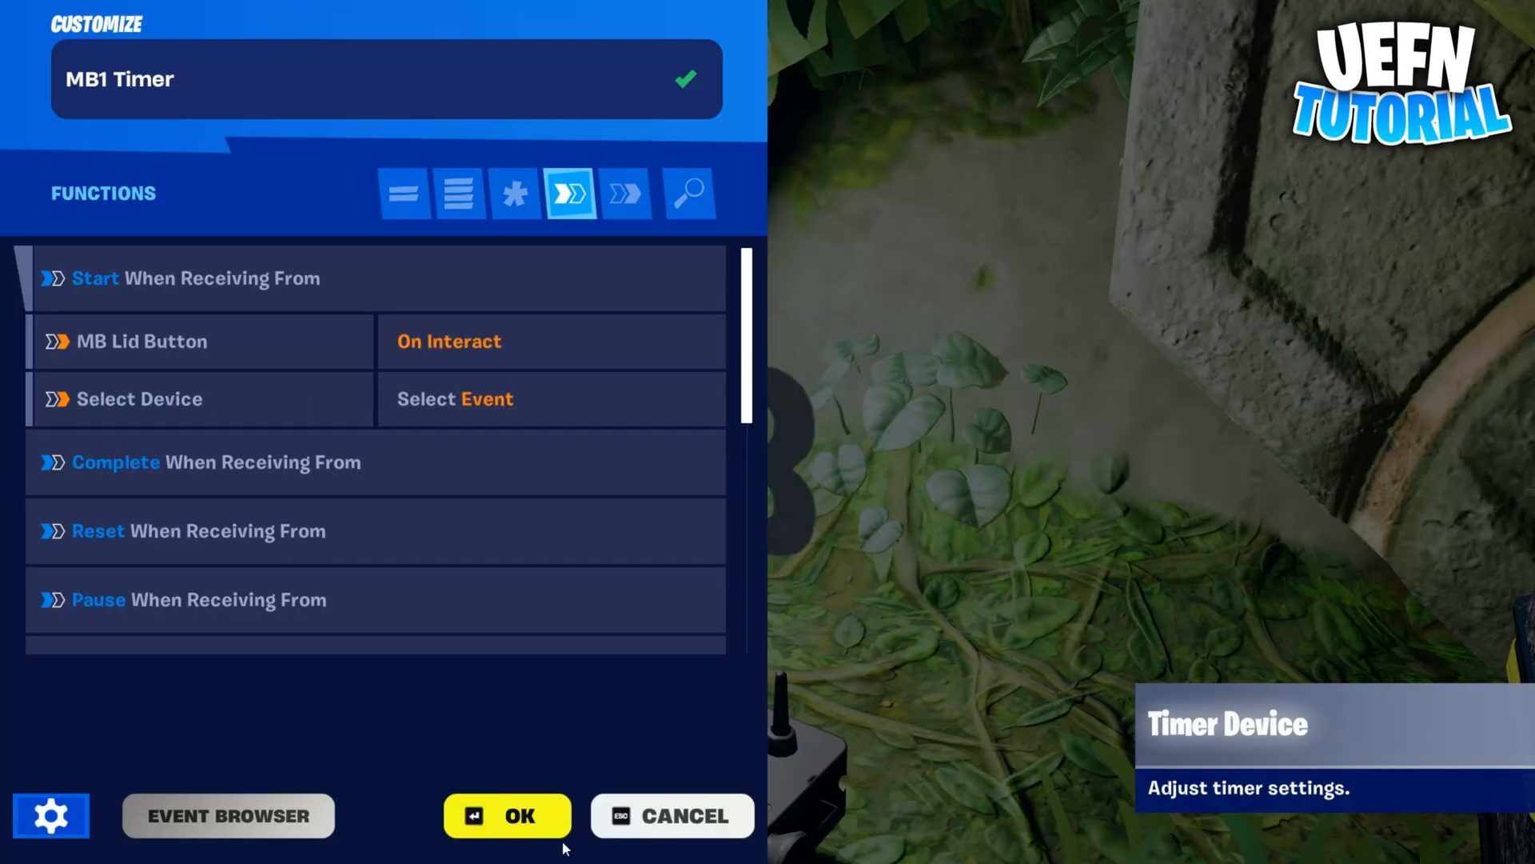
click(506, 814)
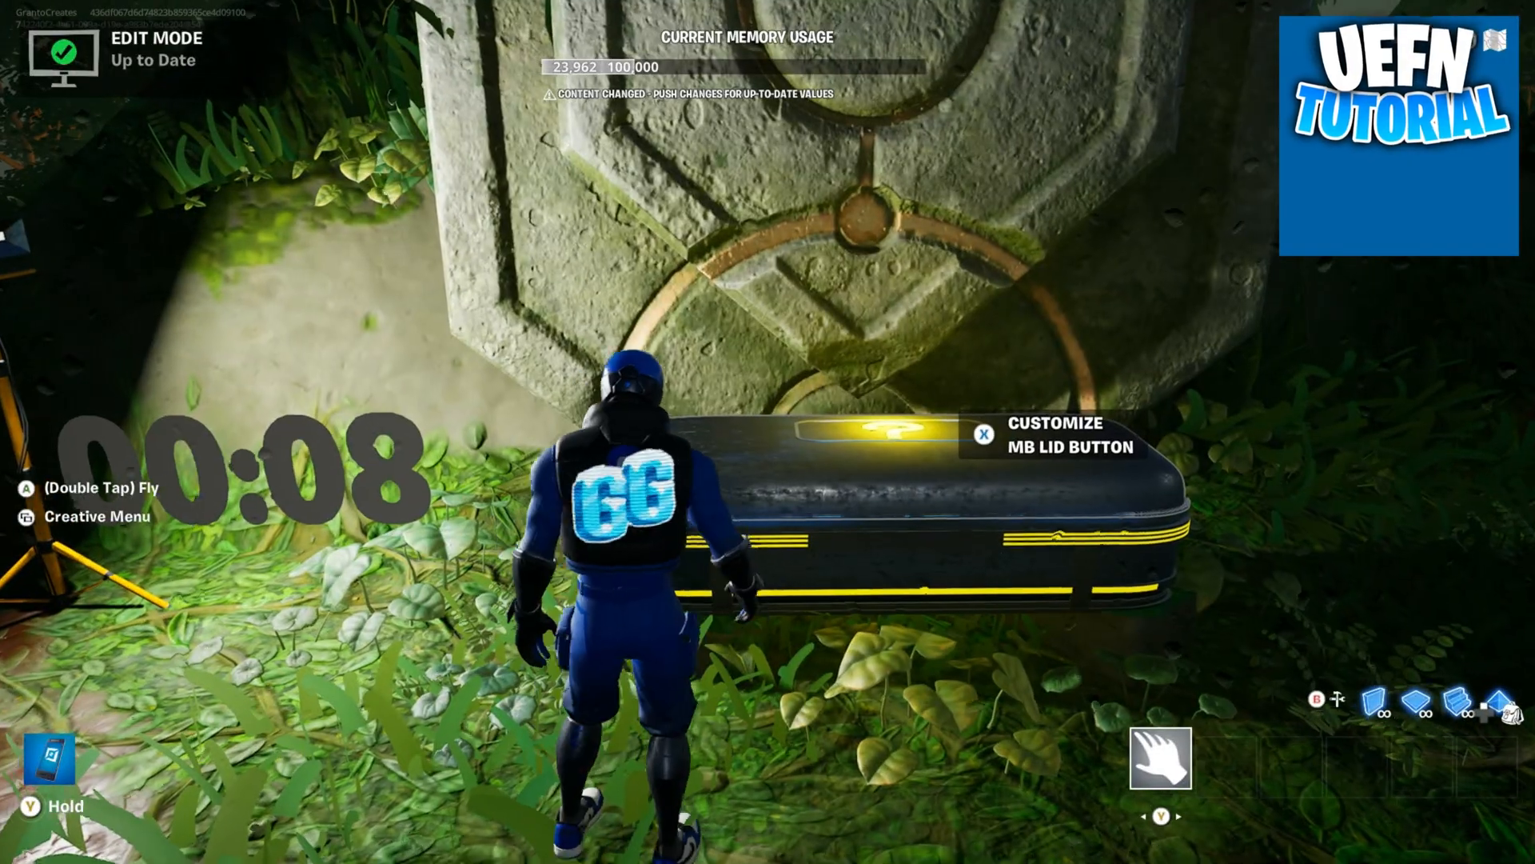
Route the lid button's On Interact to MB1Openclose Play and the timer's On Success to MB1Openclose
click(983, 433)
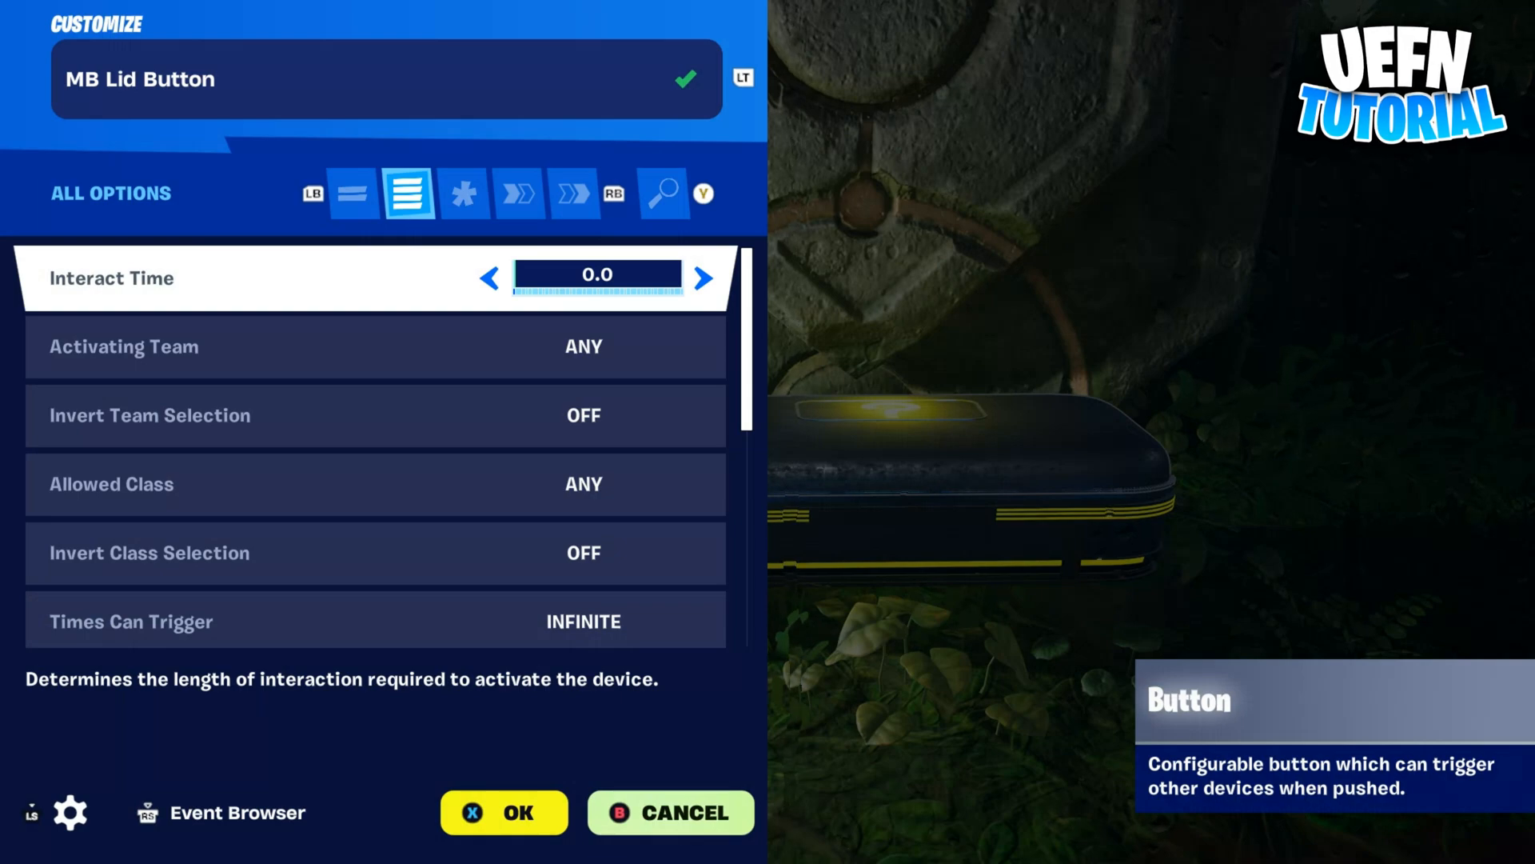
click(569, 192)
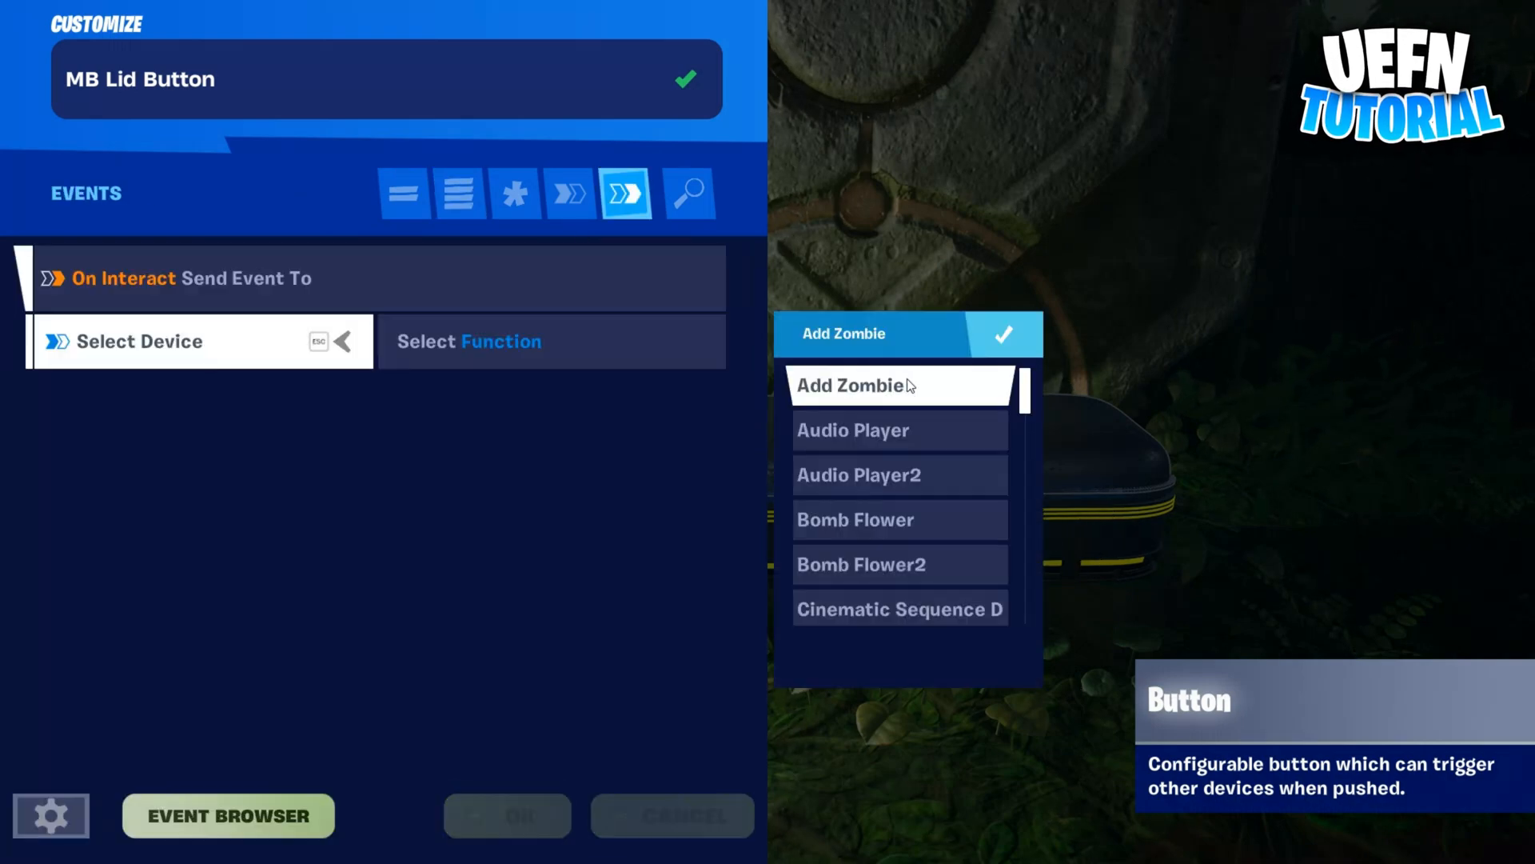
text(ope)
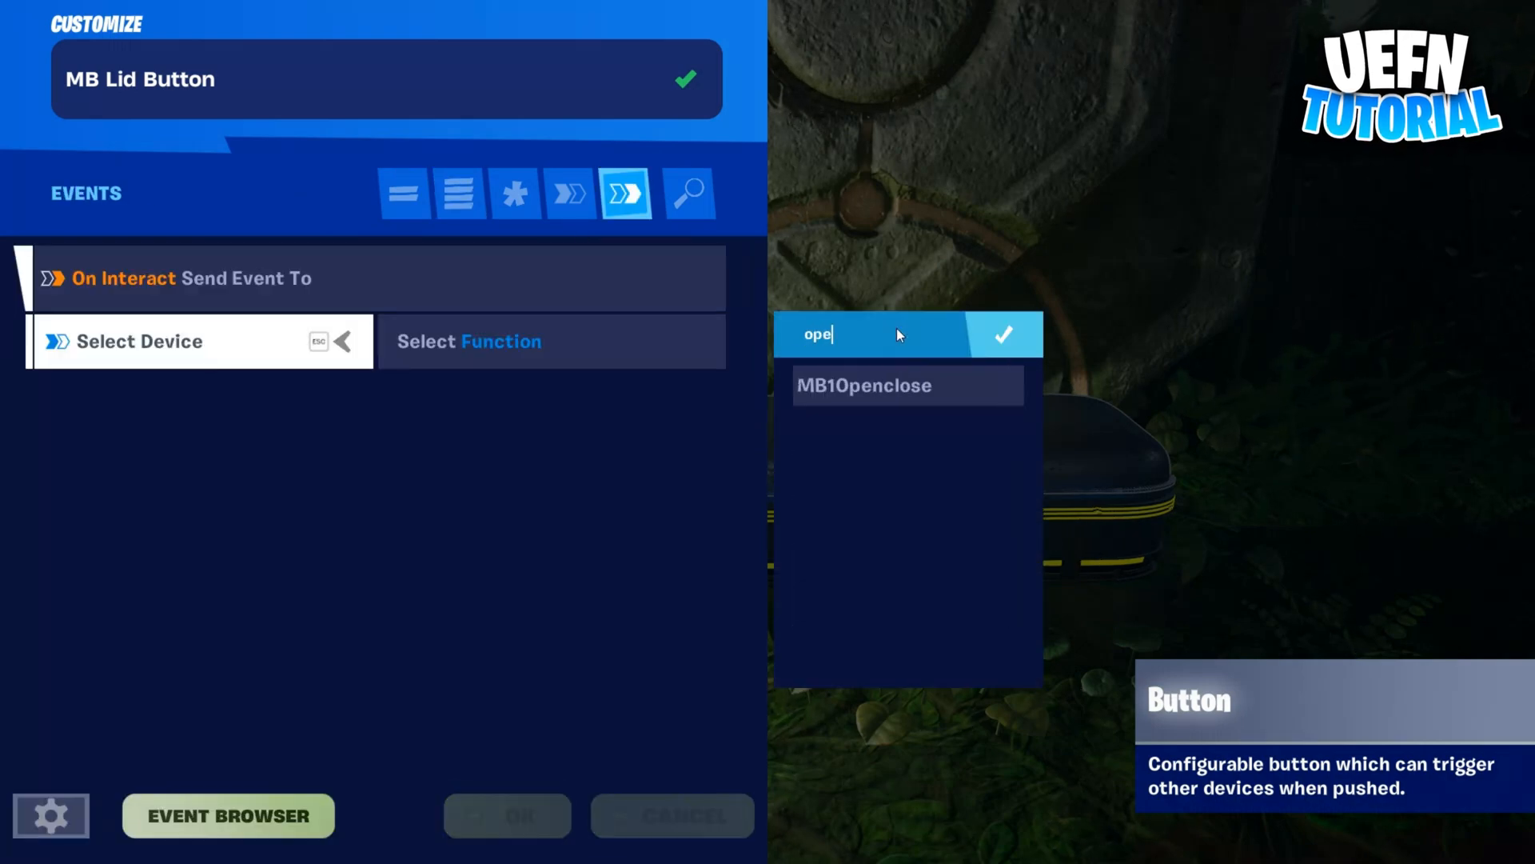
click(866, 384)
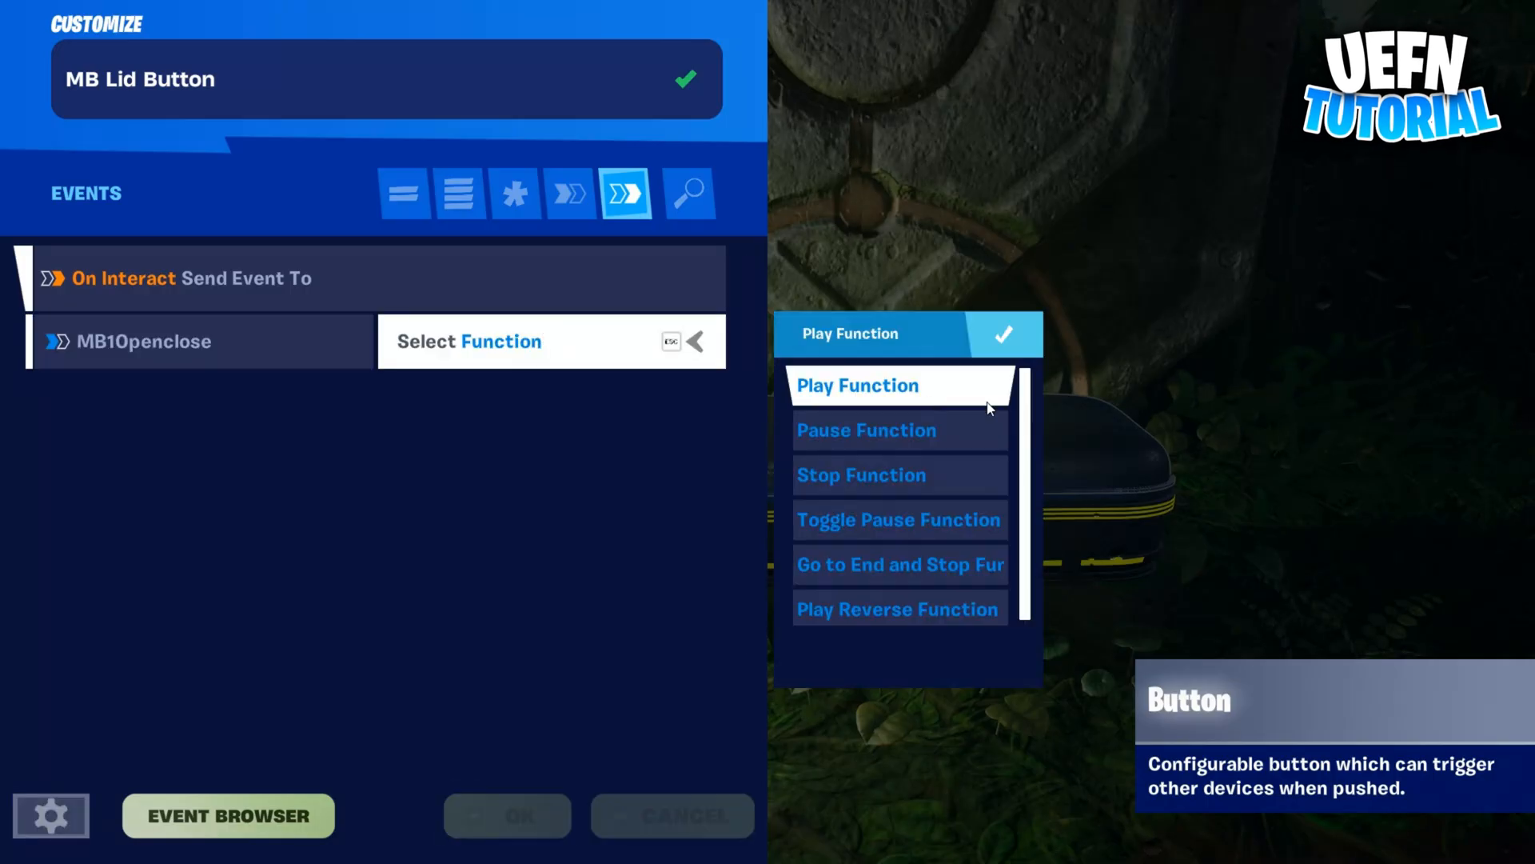
click(857, 384)
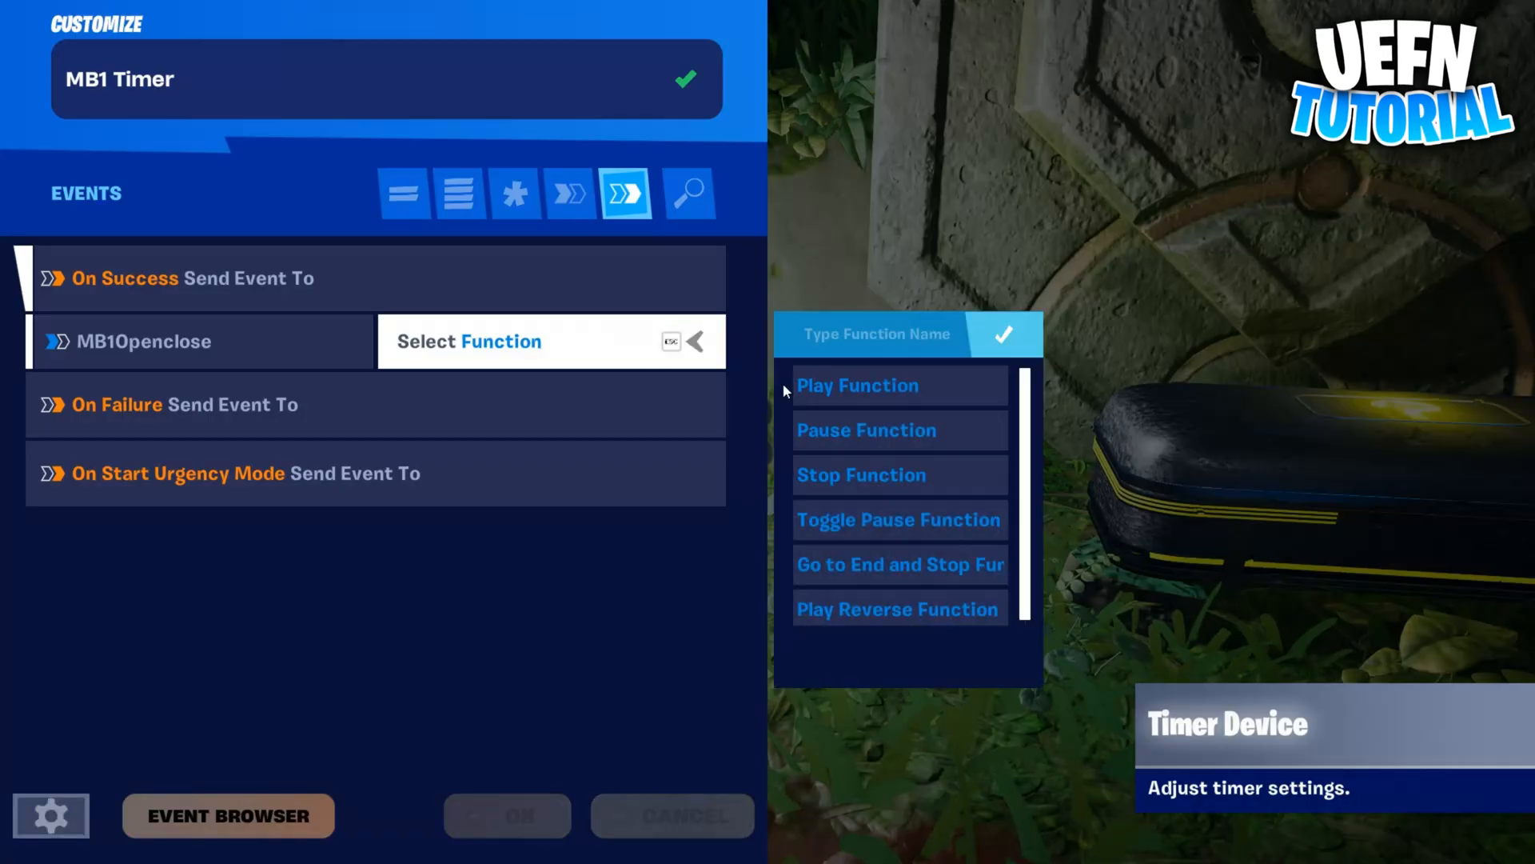
click(898, 607)
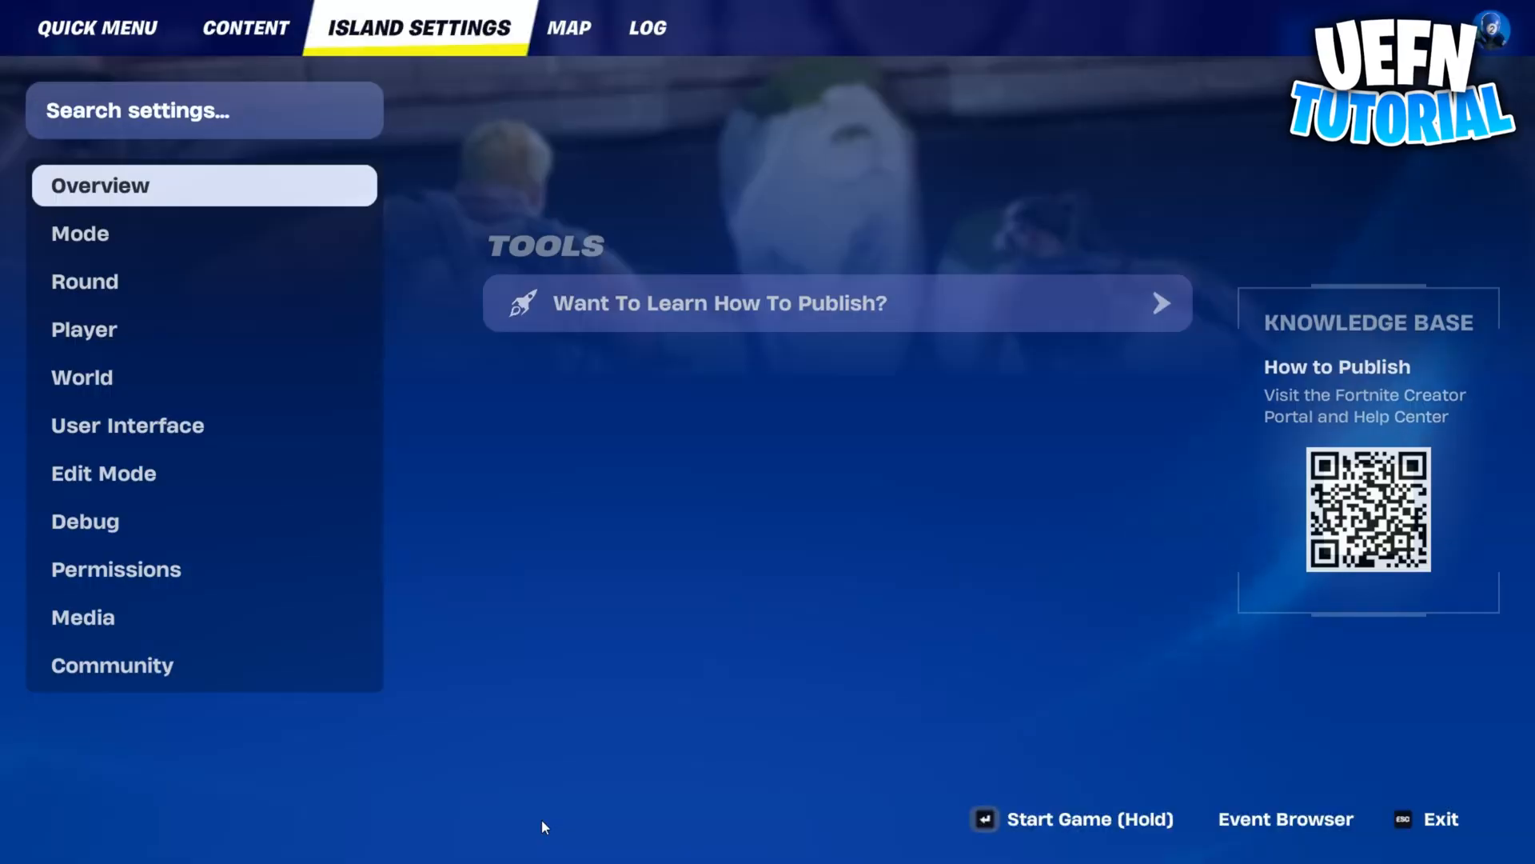
Configure the reenable Trigger in All Options with Trigger Delay 2.0 s, Reset Delay 0, and Trigger VFX/SFX off
click(97, 27)
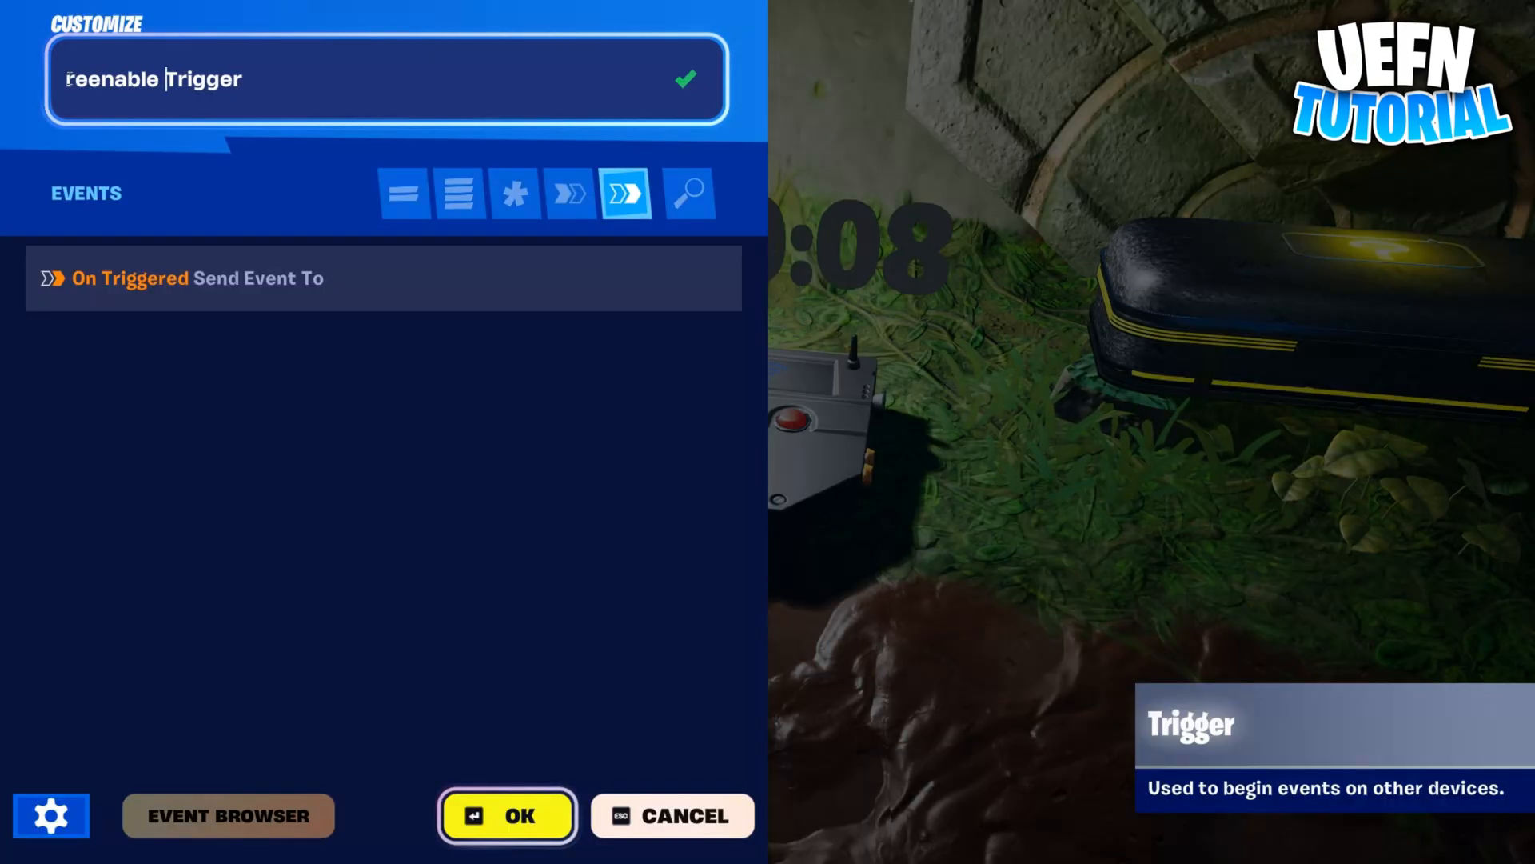
click(459, 192)
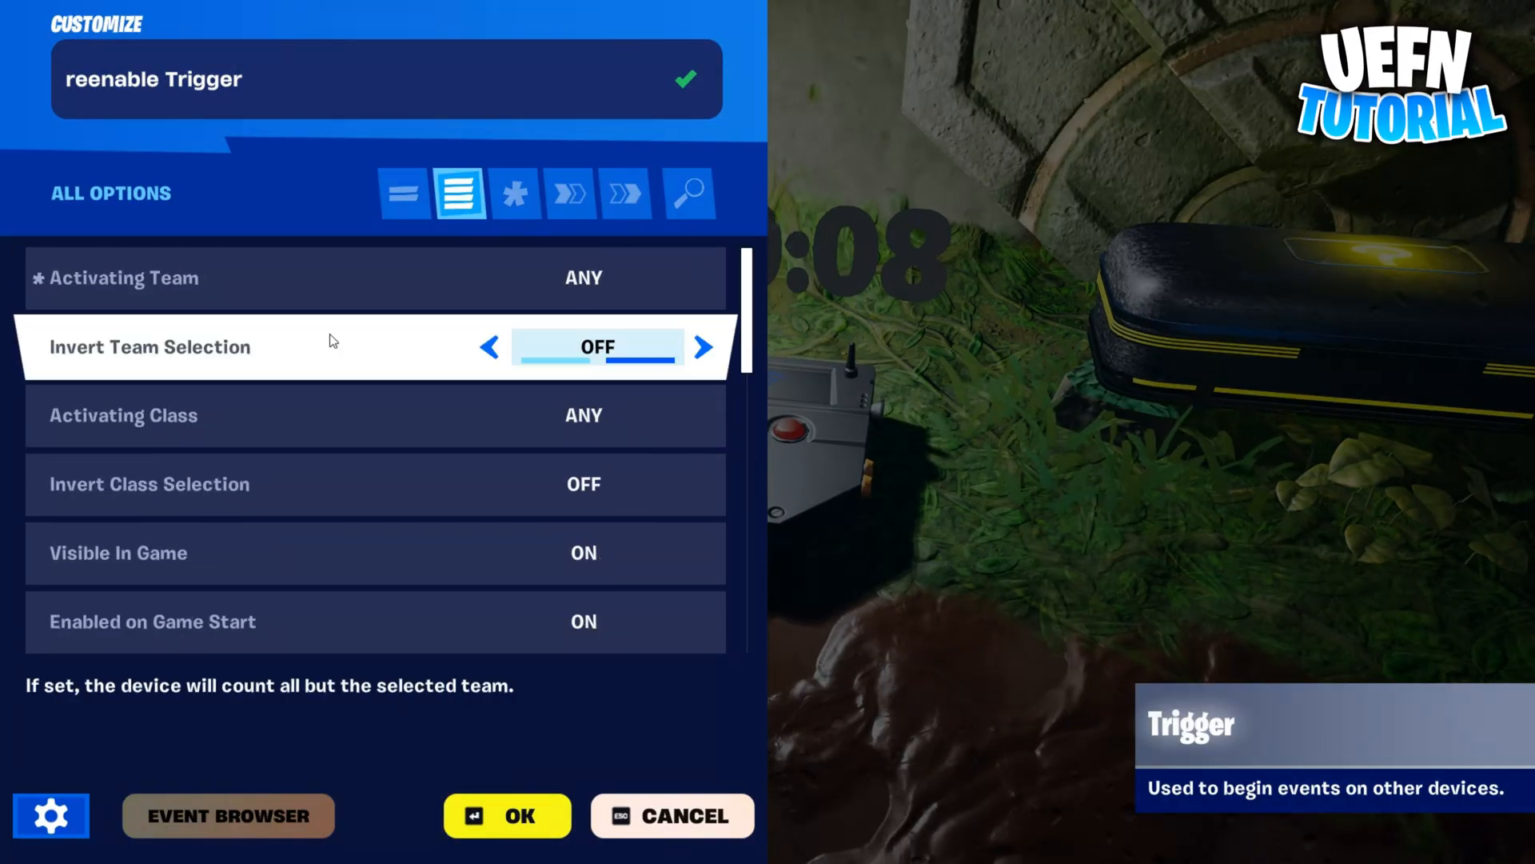
scroll(down, 3)
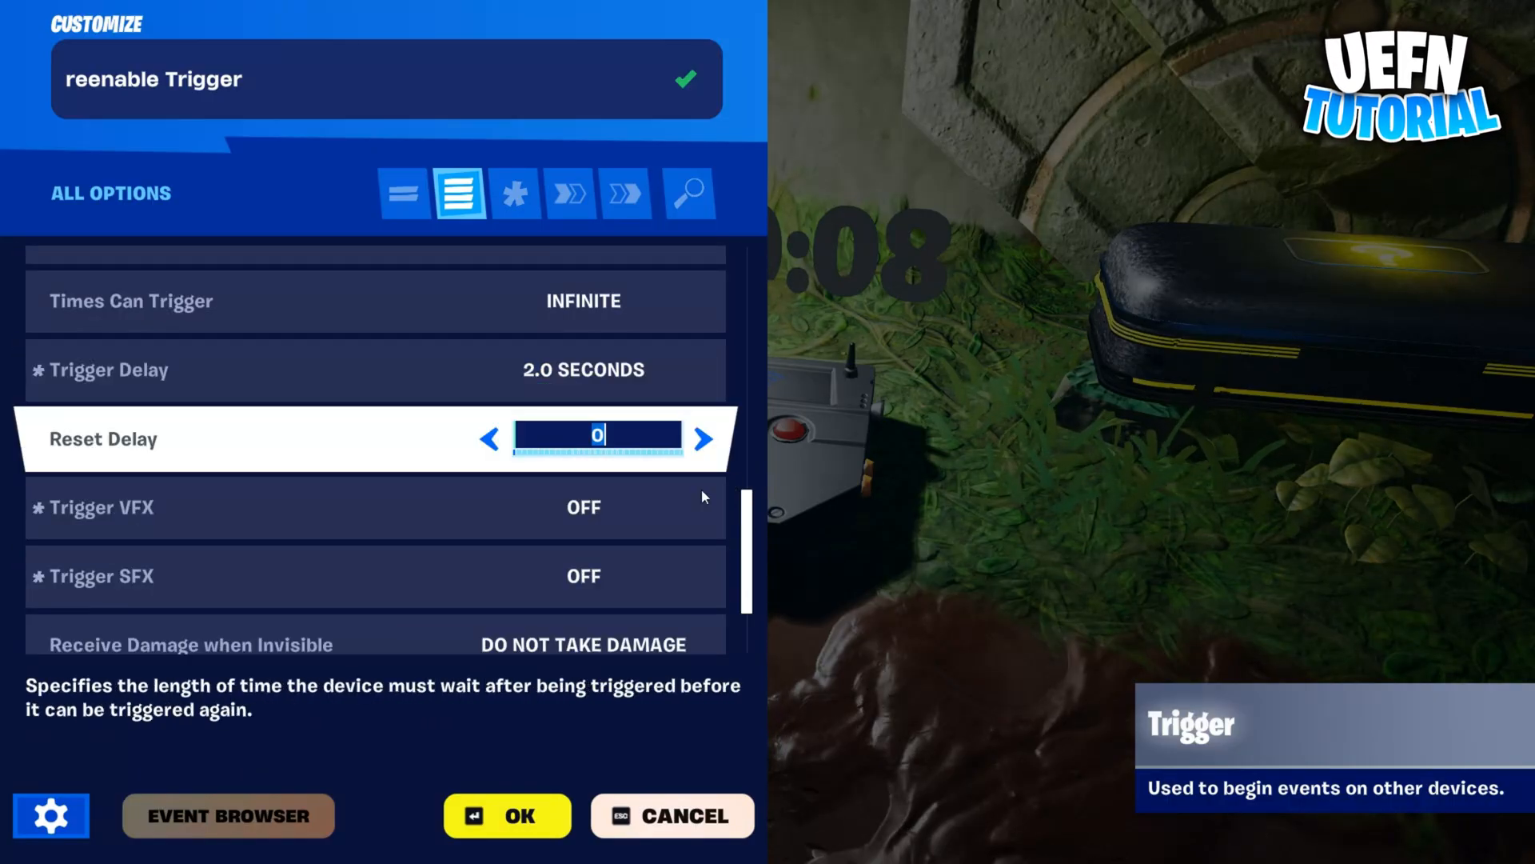
click(569, 192)
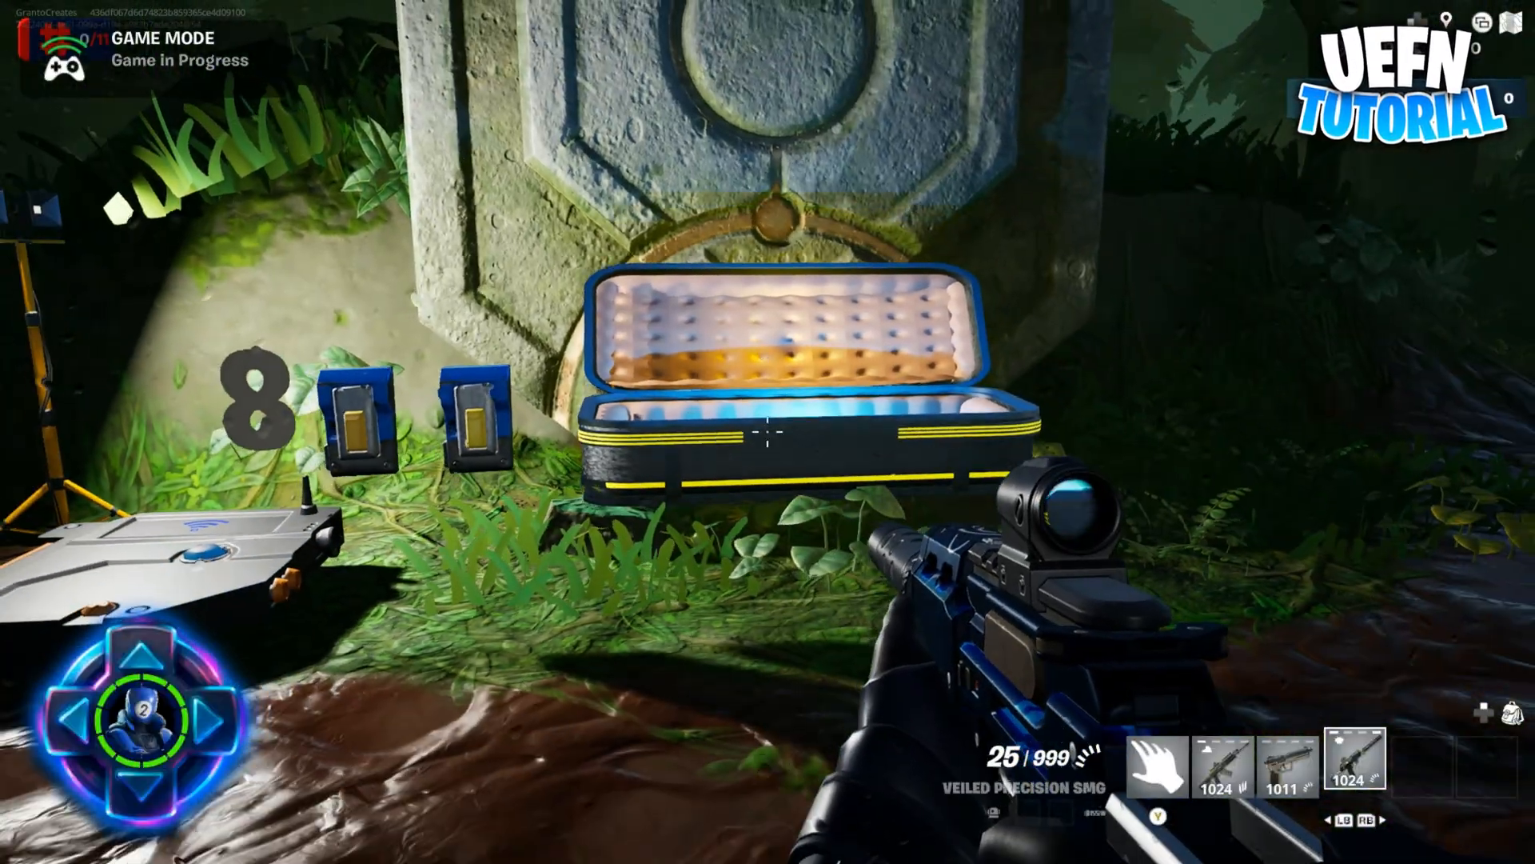
mouse_move(768, 431)
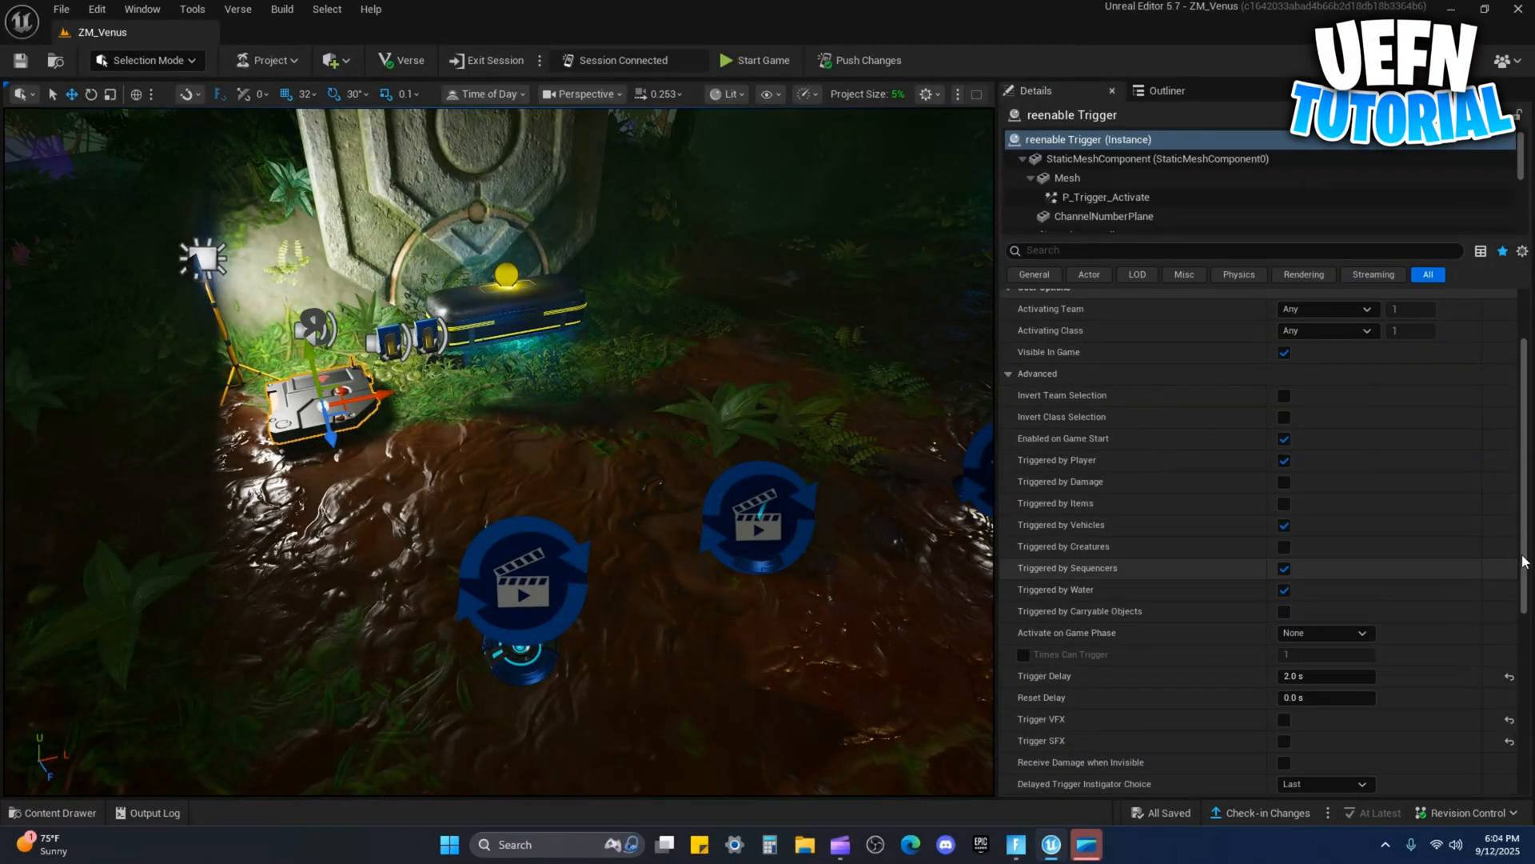
Add a second trigger source, MB1Animation On Stopped, alongside MB1 Timer On Success
scroll(down, 3)
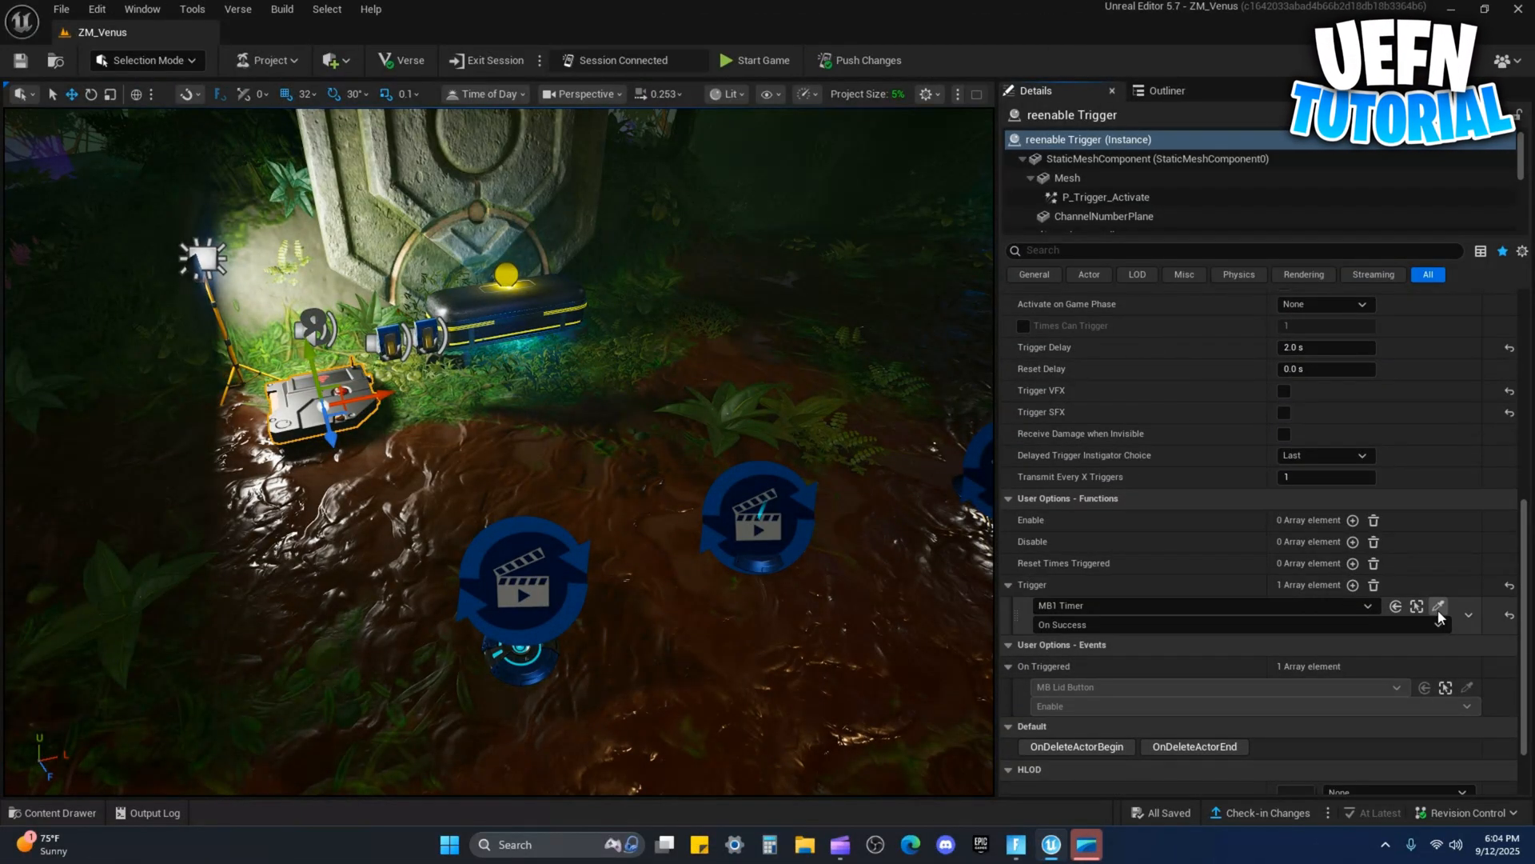
click(1356, 585)
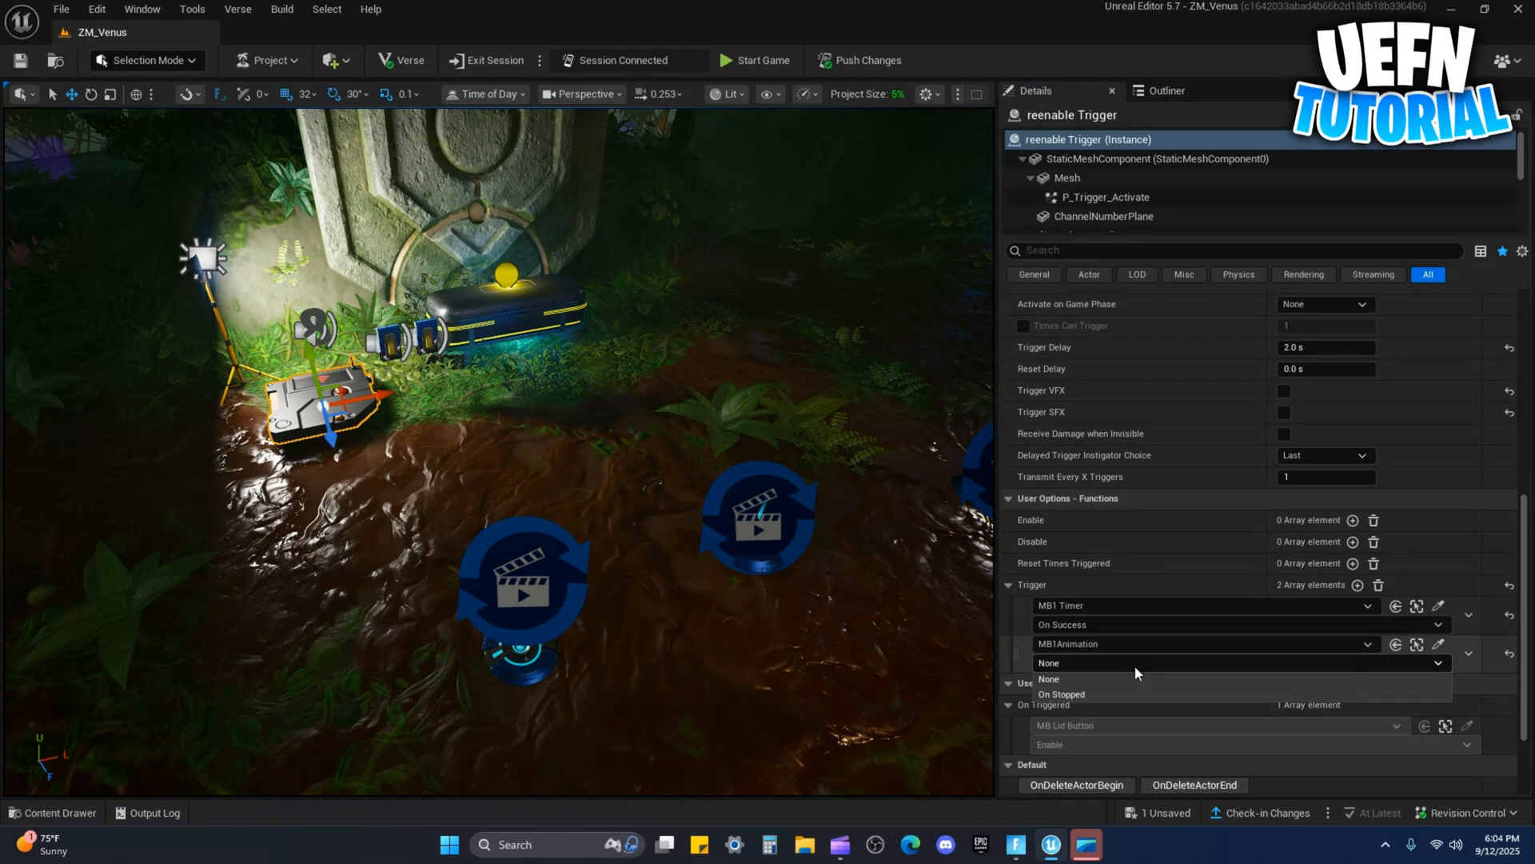
click(1060, 692)
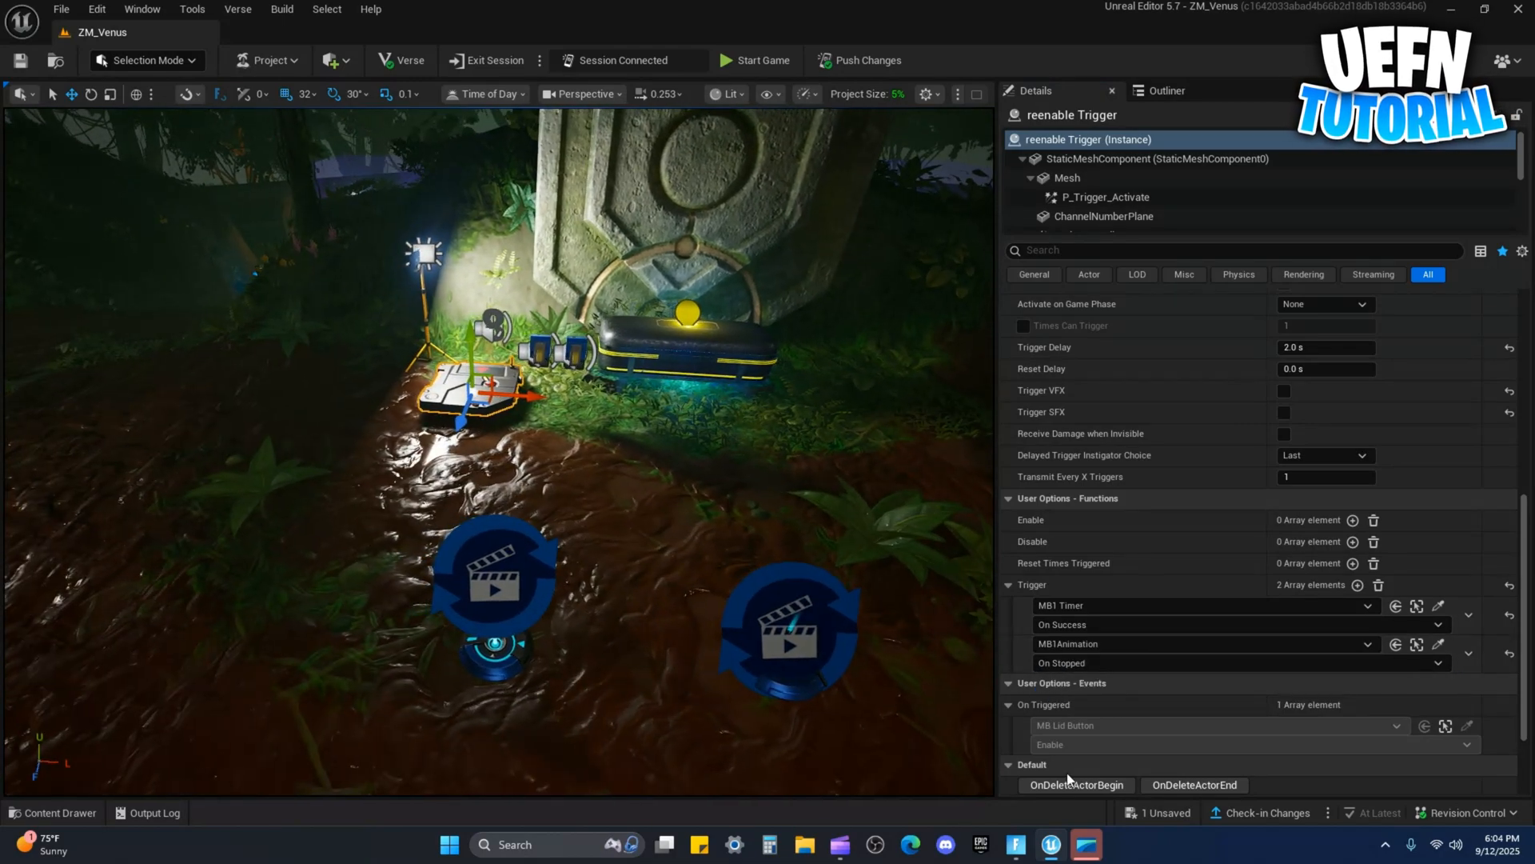
click(753, 59)
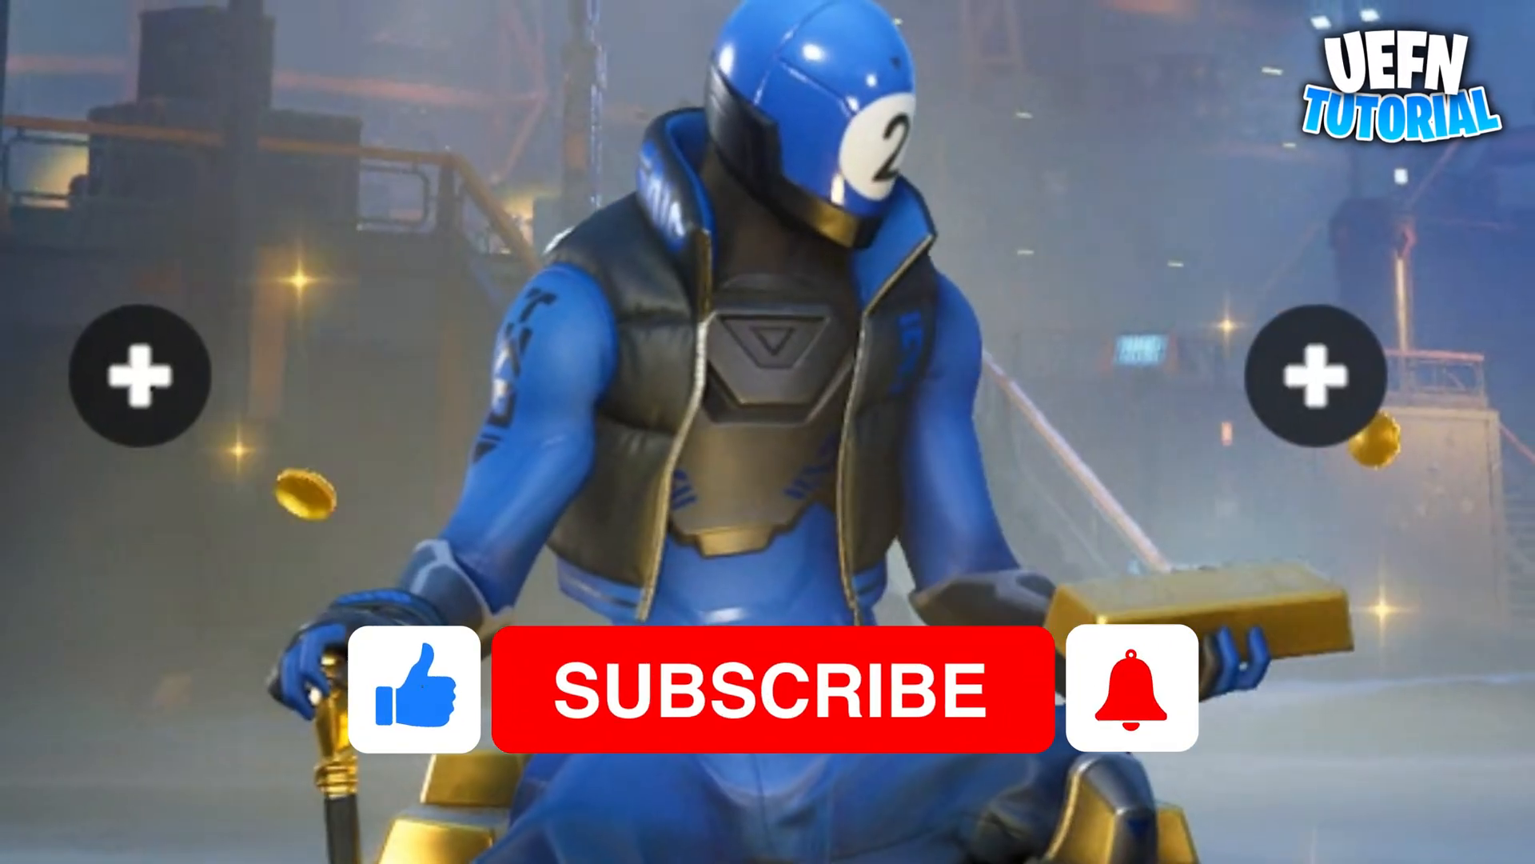
click(793, 686)
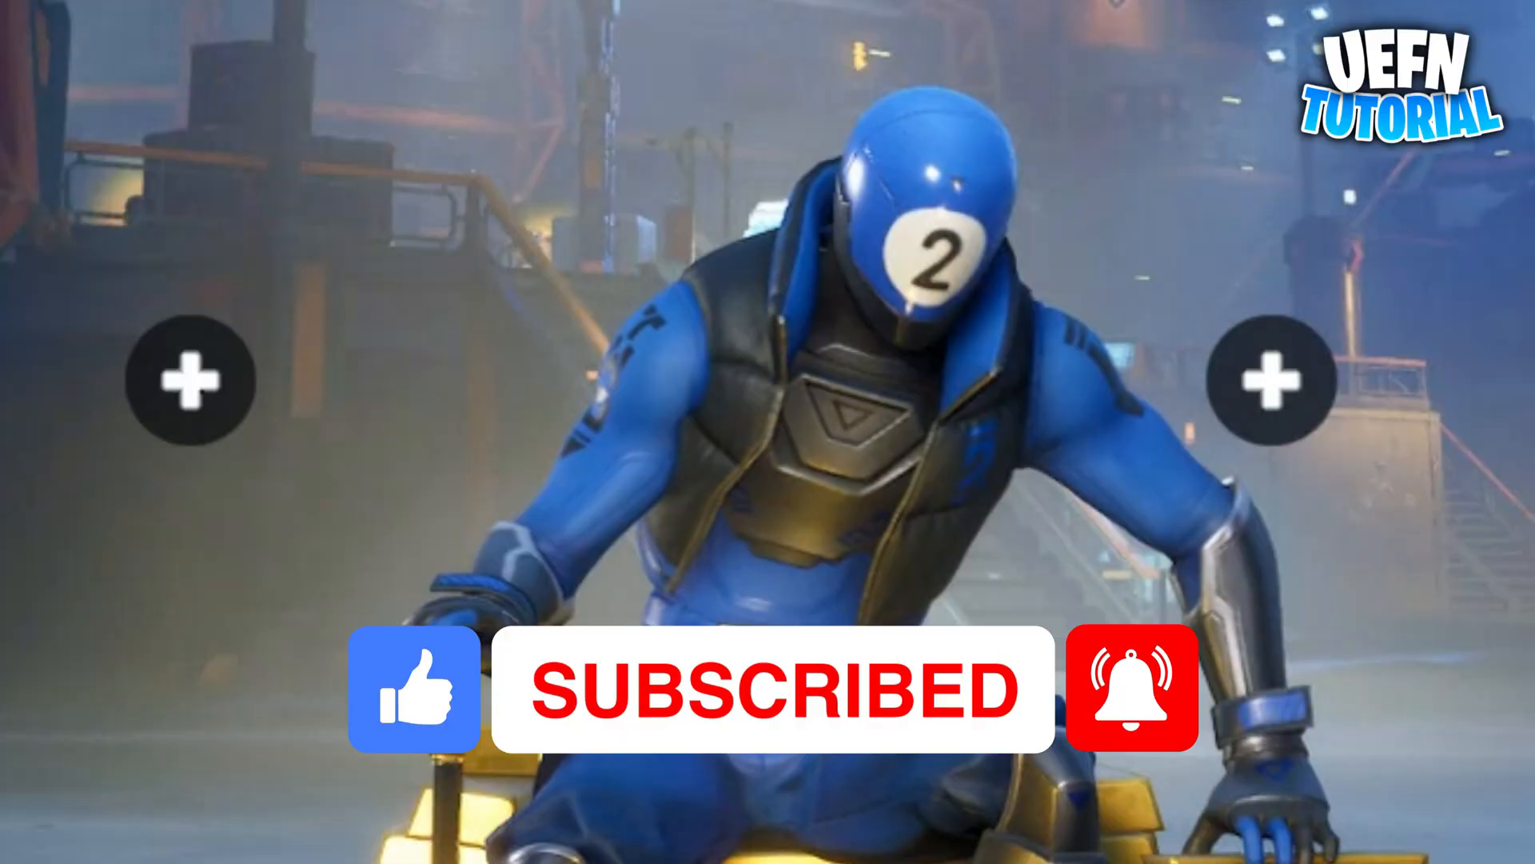